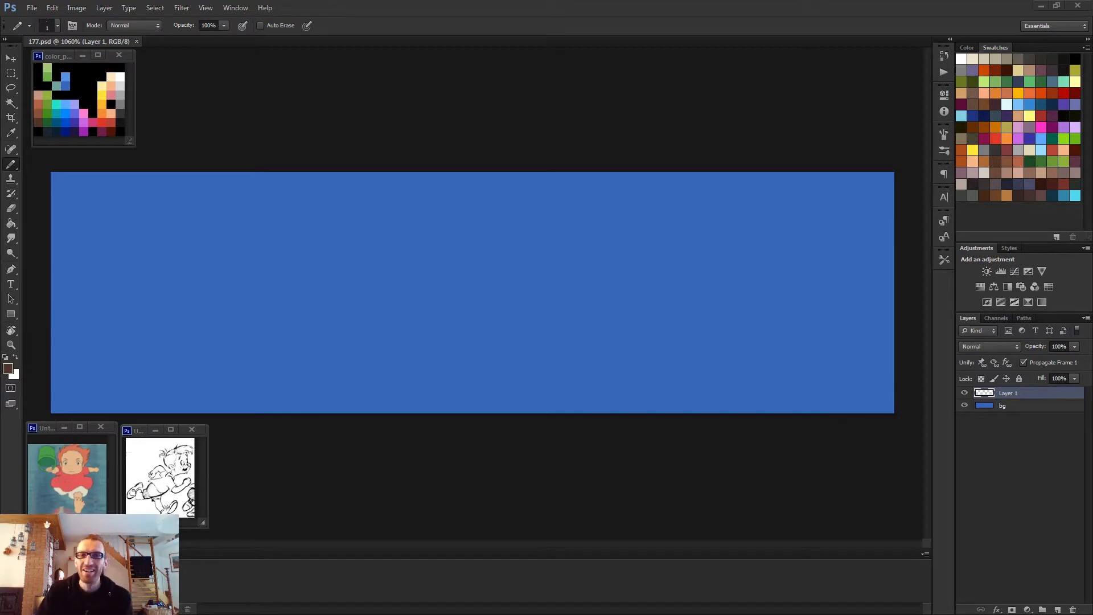
pyautogui.moveTo(480, 461)
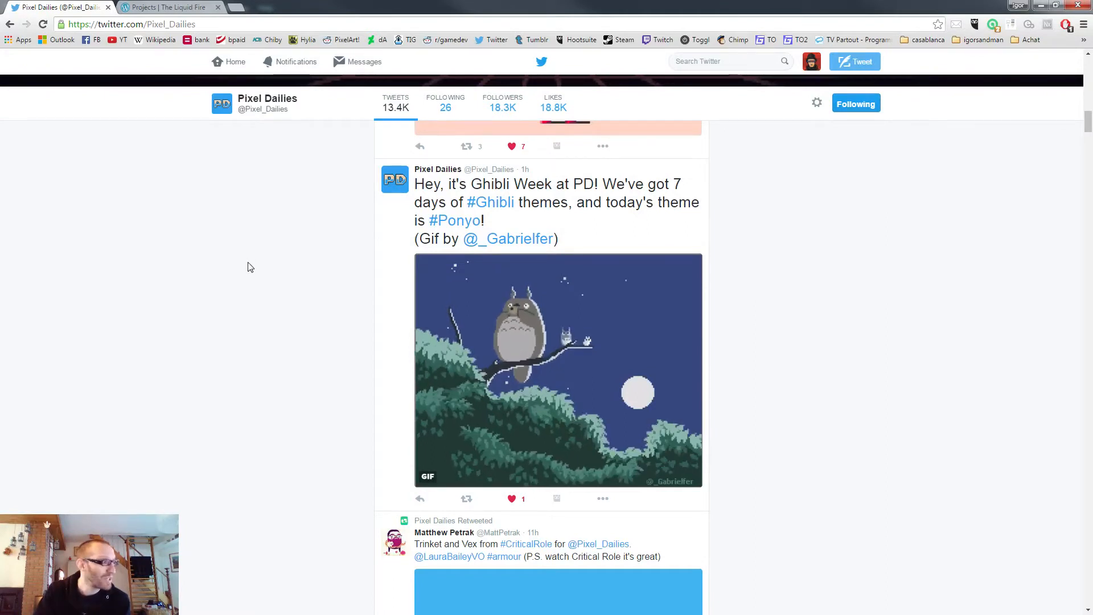
pyautogui.moveTo(259, 325)
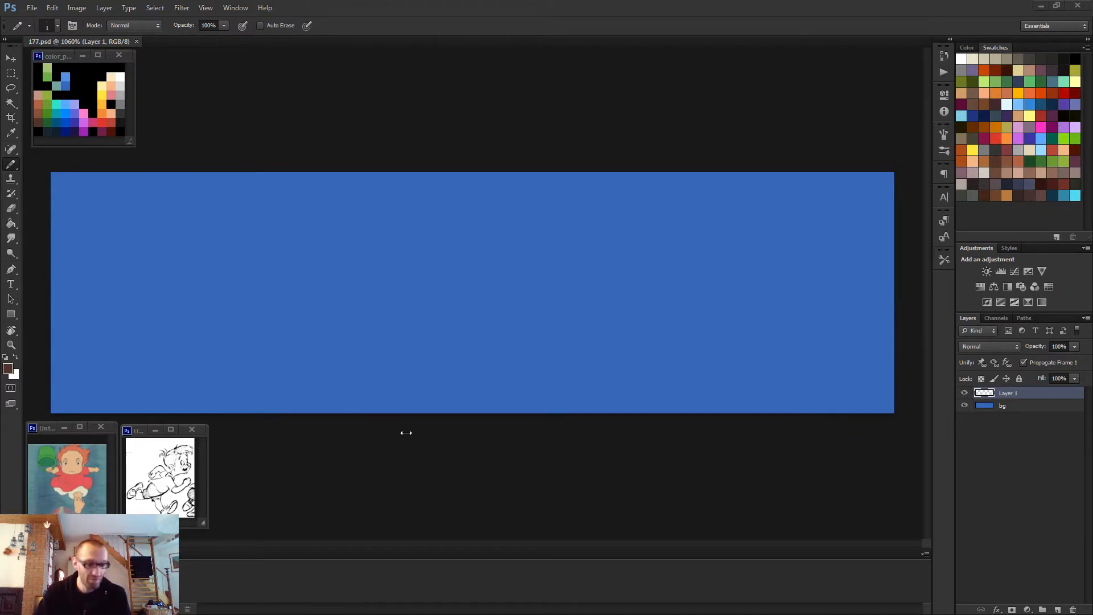
pyautogui.moveTo(283, 497)
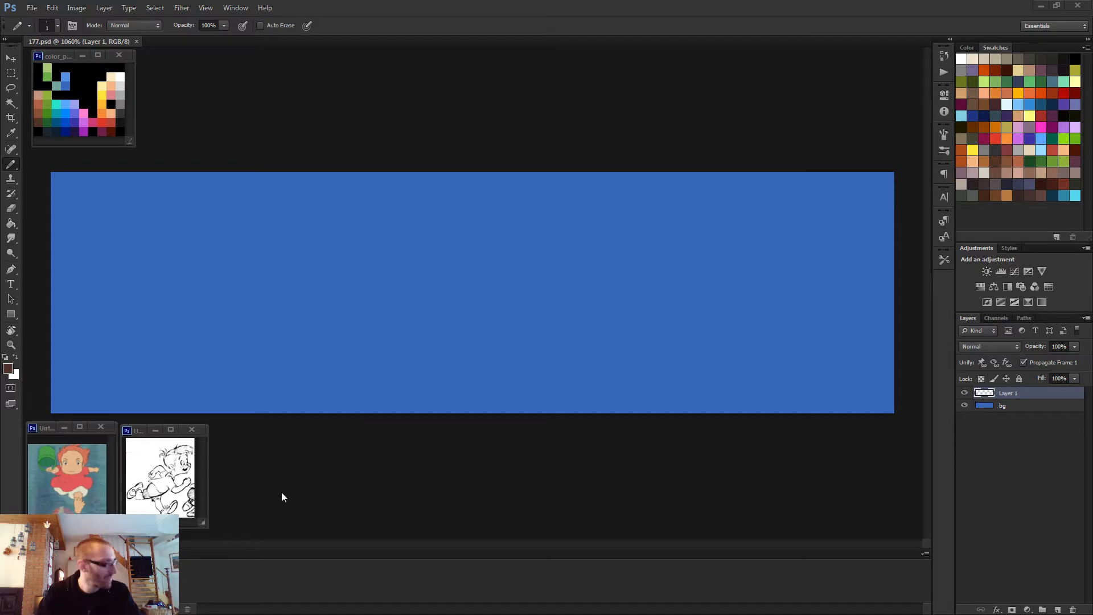
pyautogui.moveTo(396, 463)
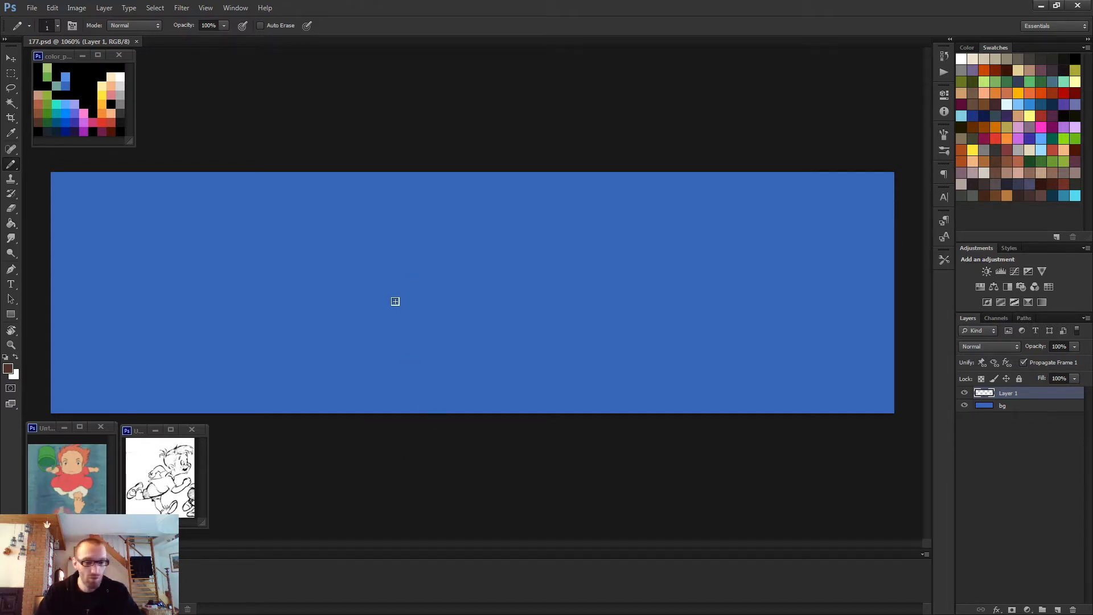
pyautogui.moveTo(356, 291)
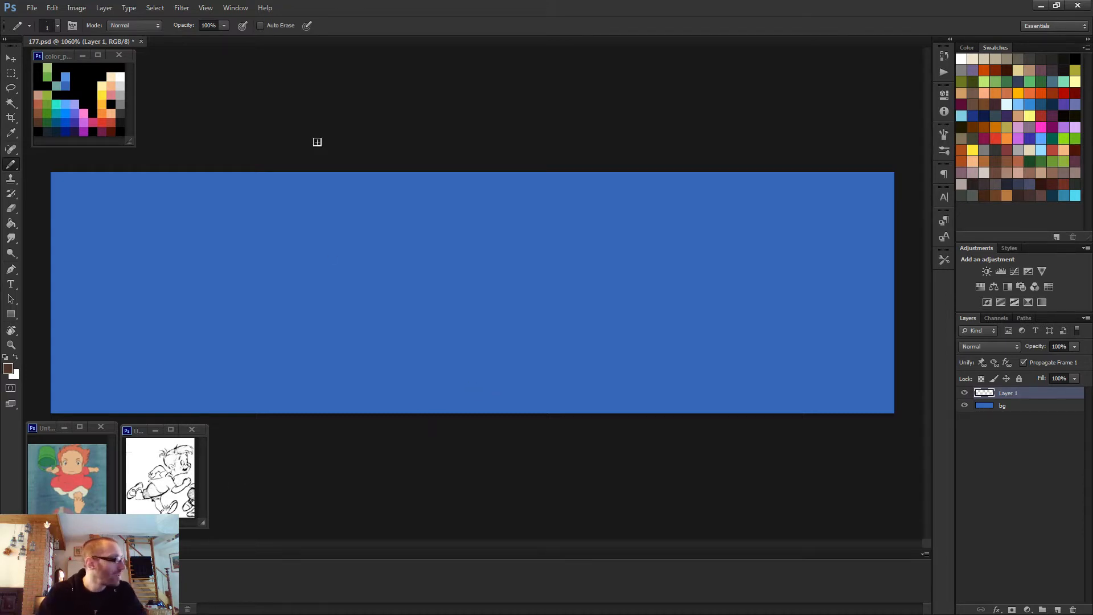
pyautogui.moveTo(277, 232)
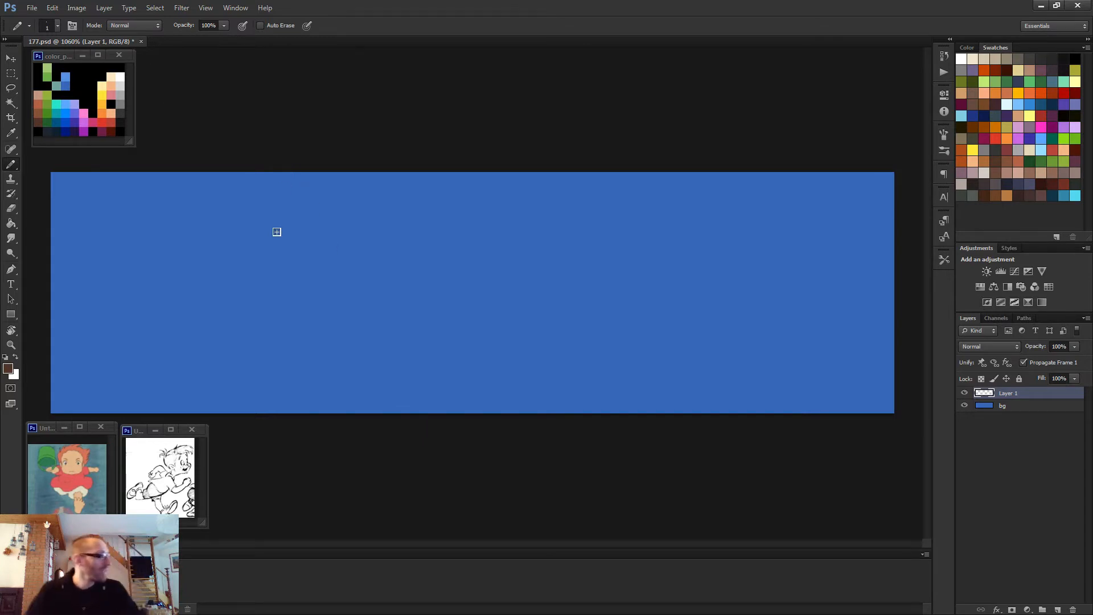
pyautogui.moveTo(308, 210)
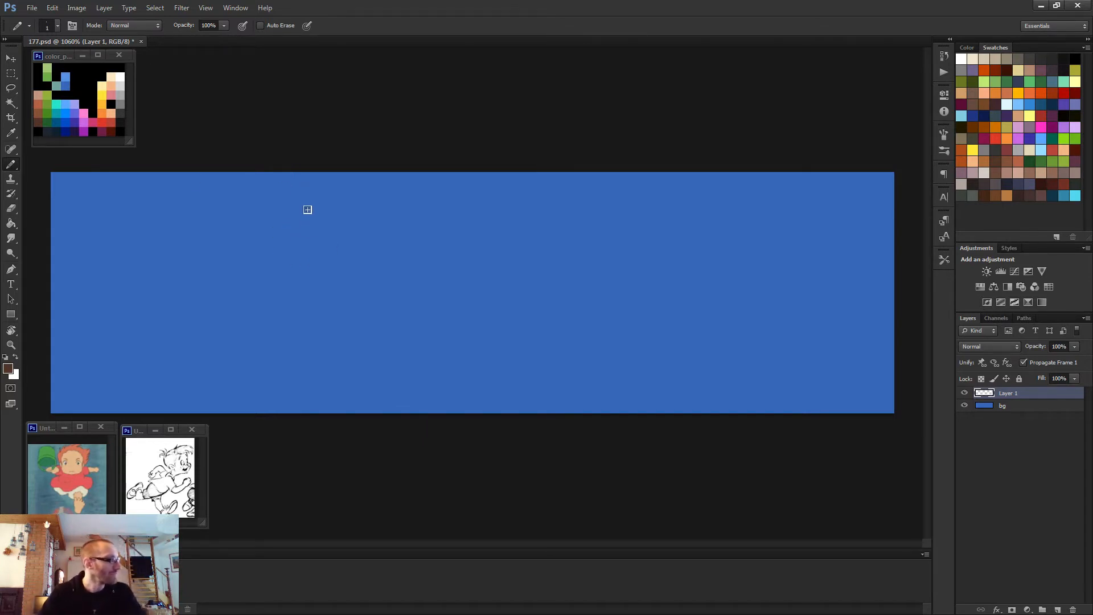
pyautogui.moveTo(89, 104)
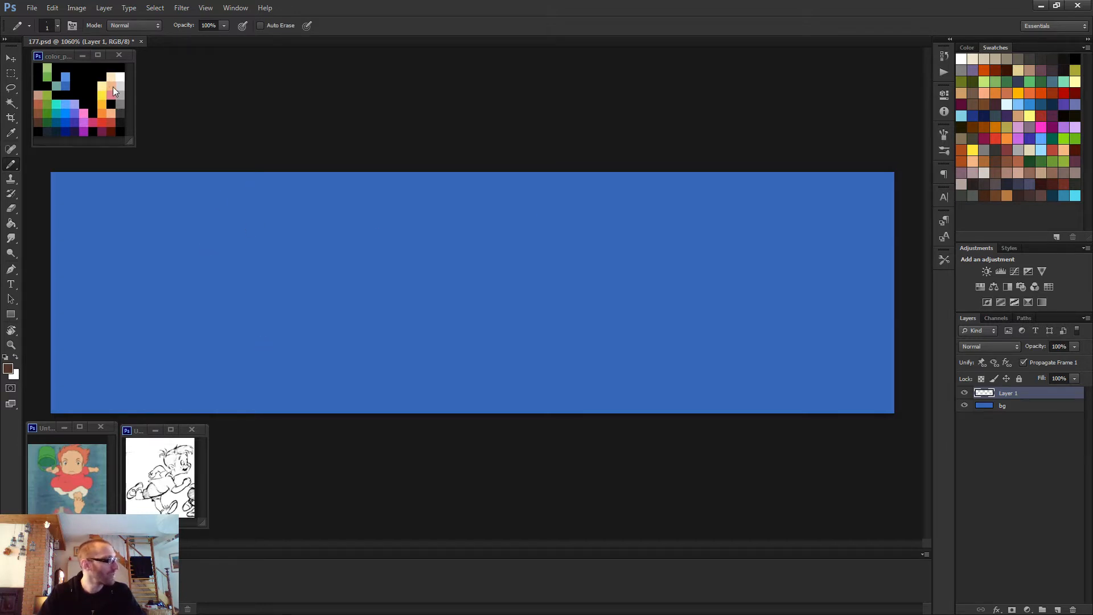
pyautogui.moveTo(91, 135)
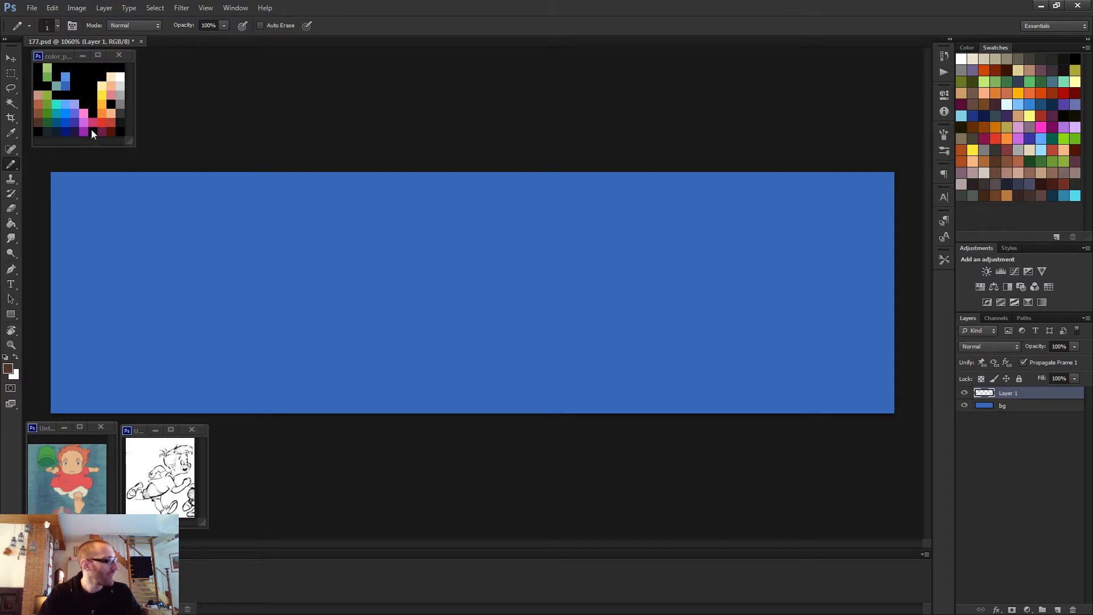
pyautogui.moveTo(79, 91)
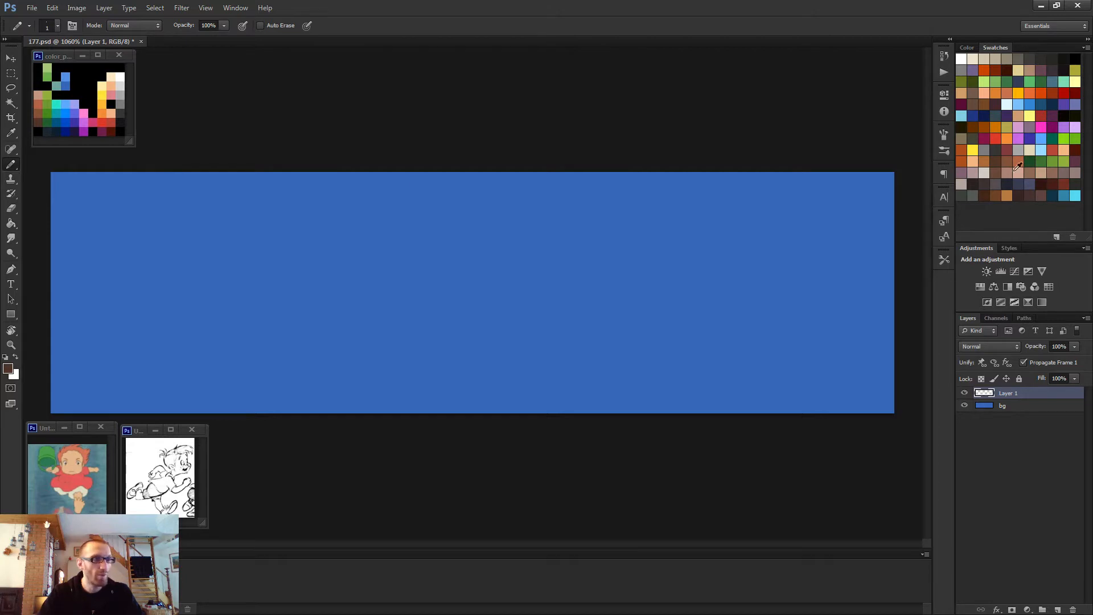
pyautogui.moveTo(1023, 58)
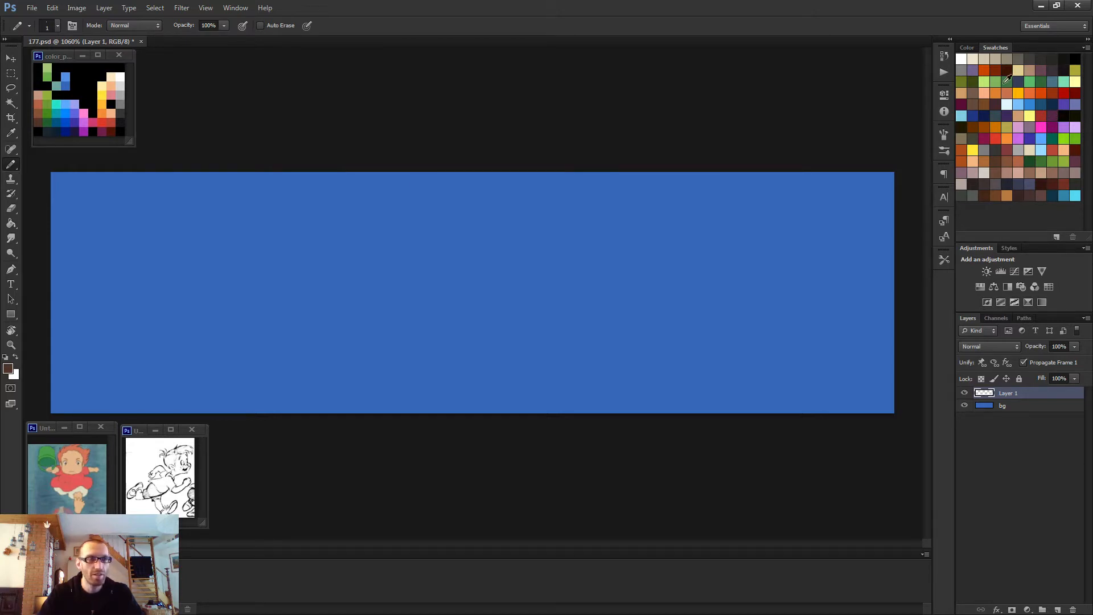
pyautogui.moveTo(1030, 173)
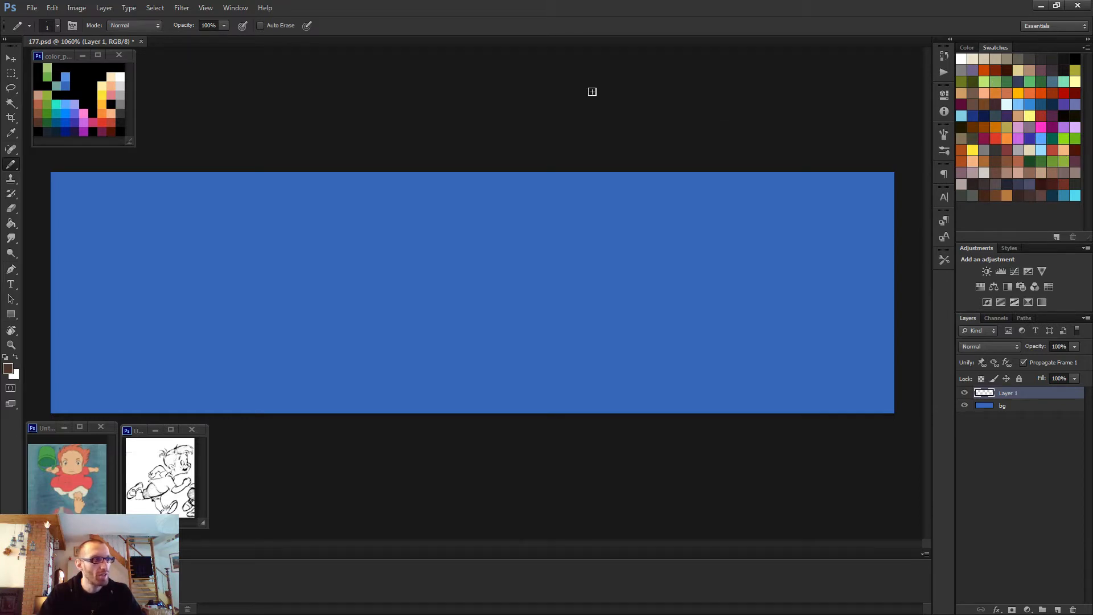
pyautogui.moveTo(479, 119)
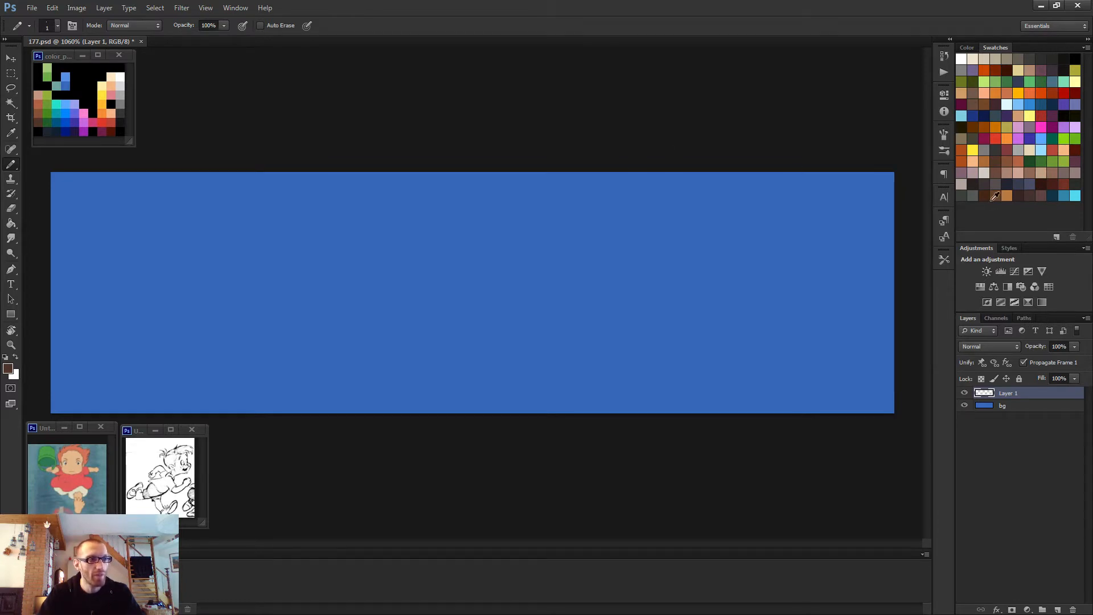
pyautogui.moveTo(1016, 165)
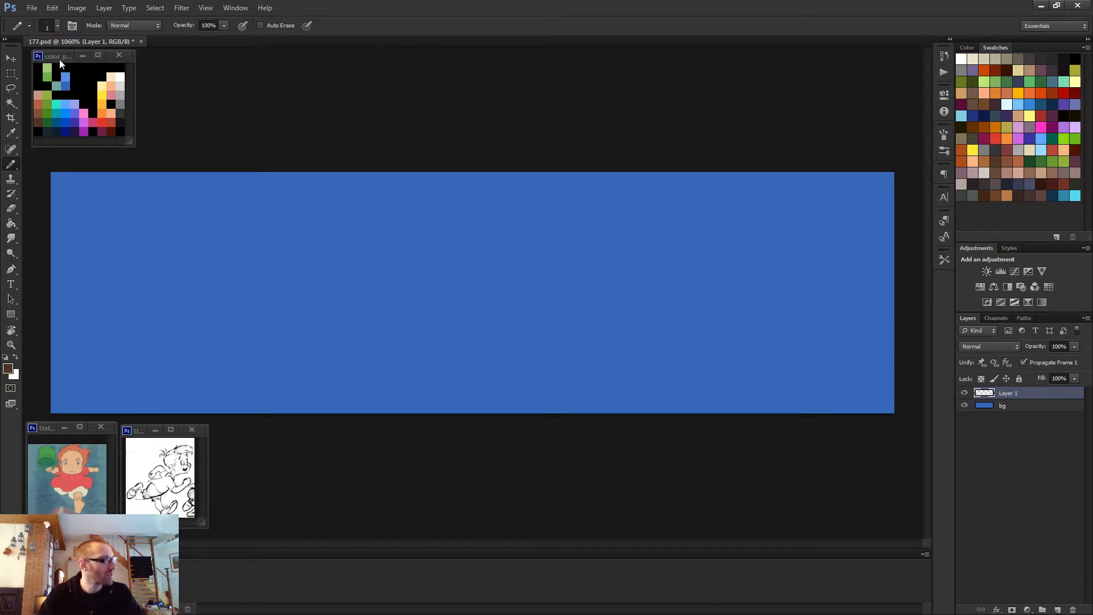
pyautogui.moveTo(57, 56)
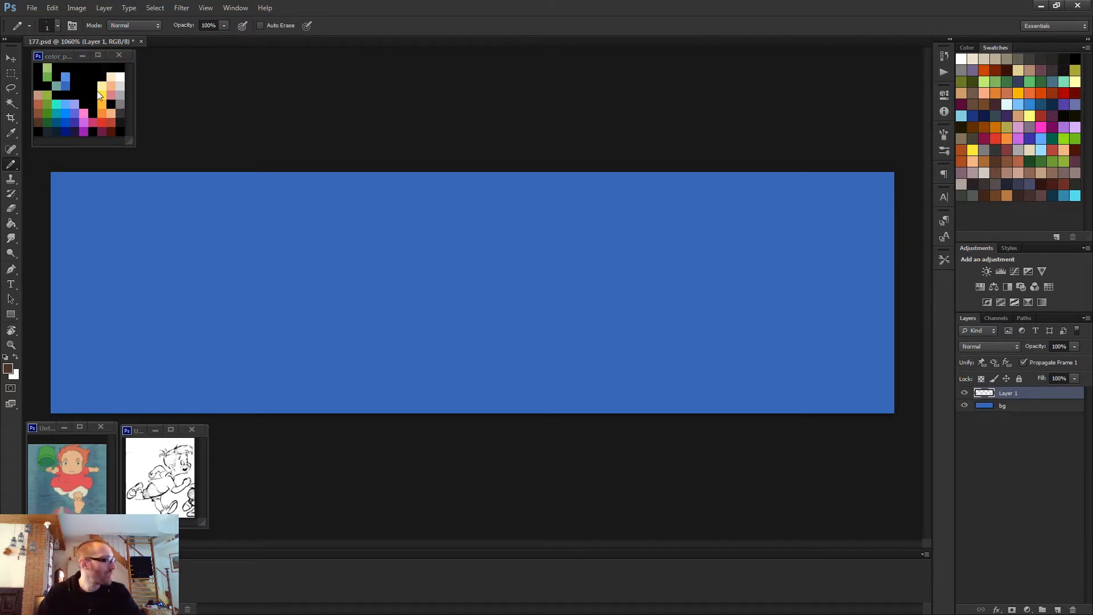
pyautogui.moveTo(125, 115)
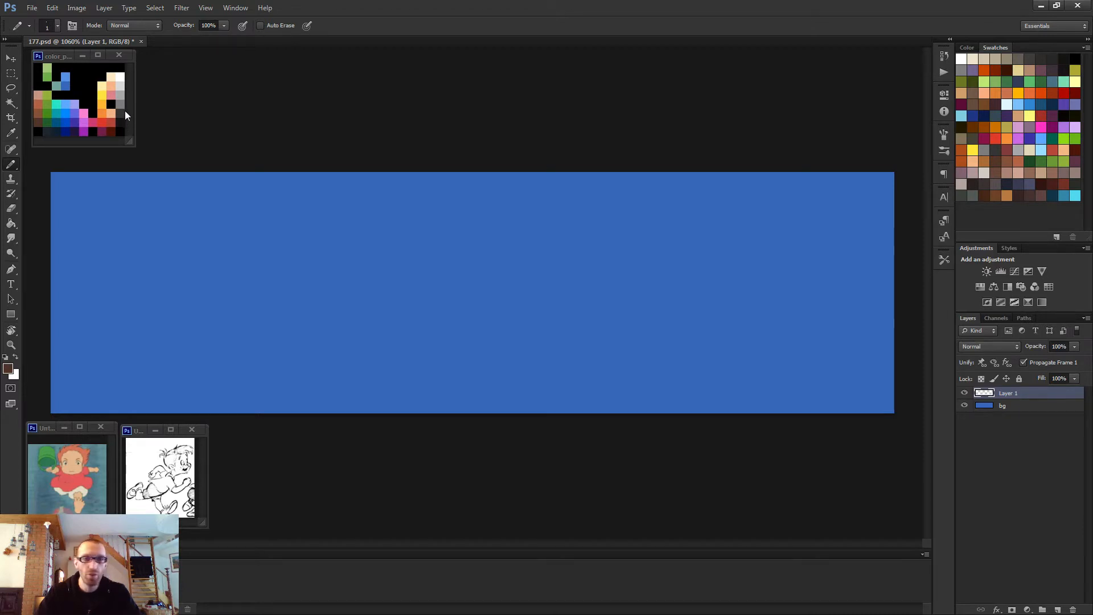
pyautogui.moveTo(119, 114)
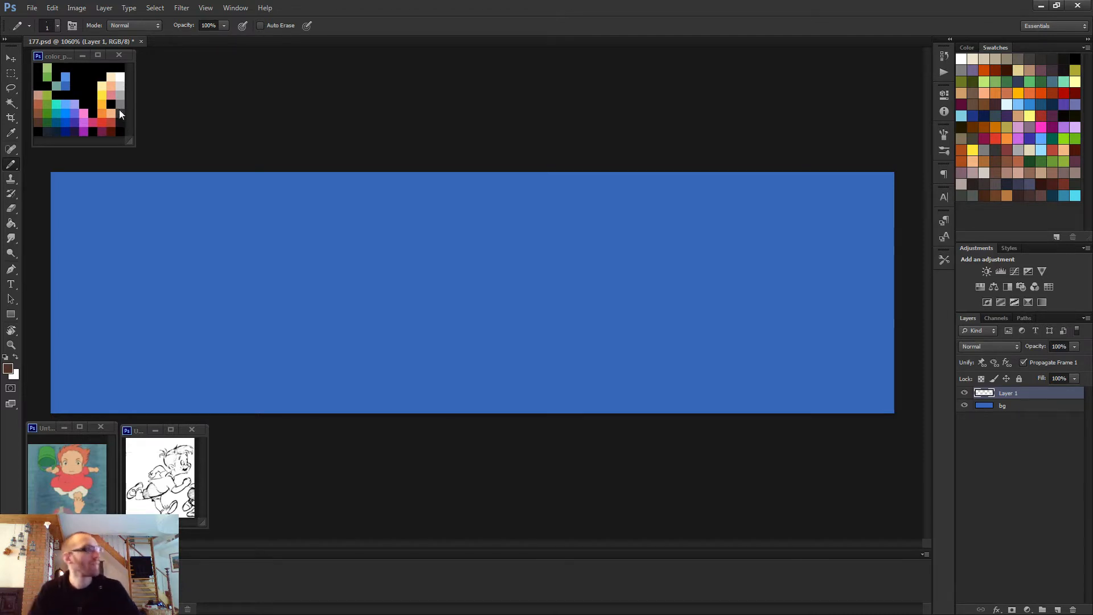
pyautogui.moveTo(124, 79)
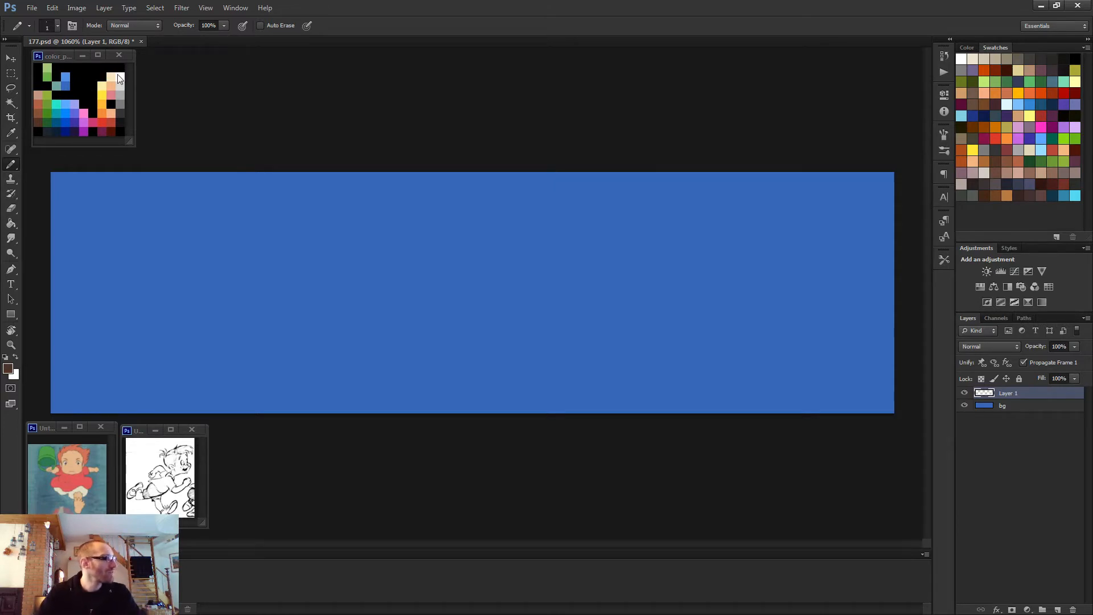
pyautogui.moveTo(119, 102)
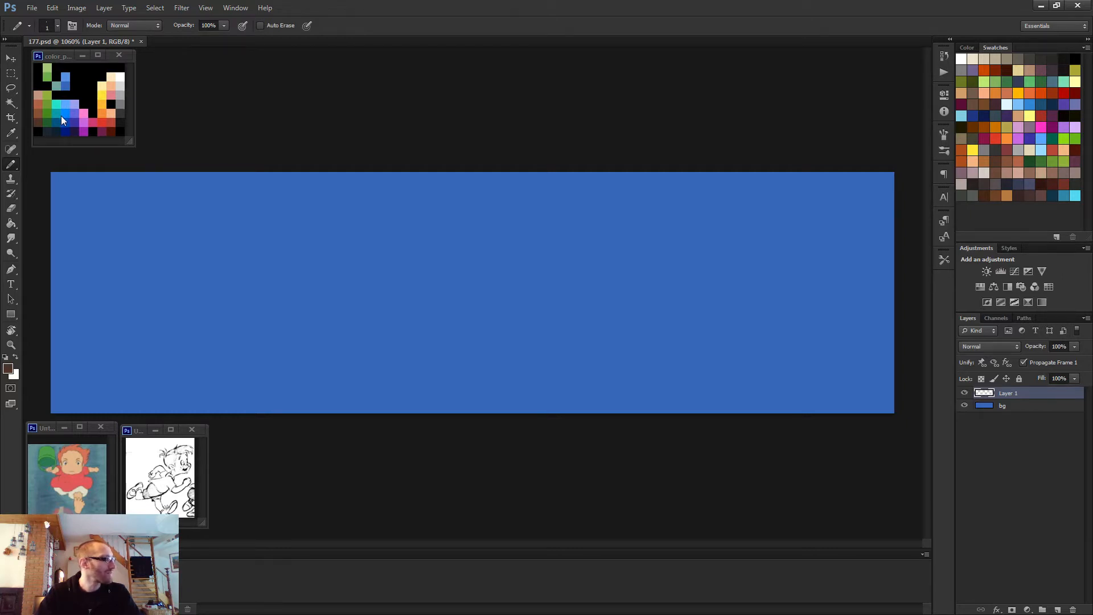
pyautogui.moveTo(36, 138)
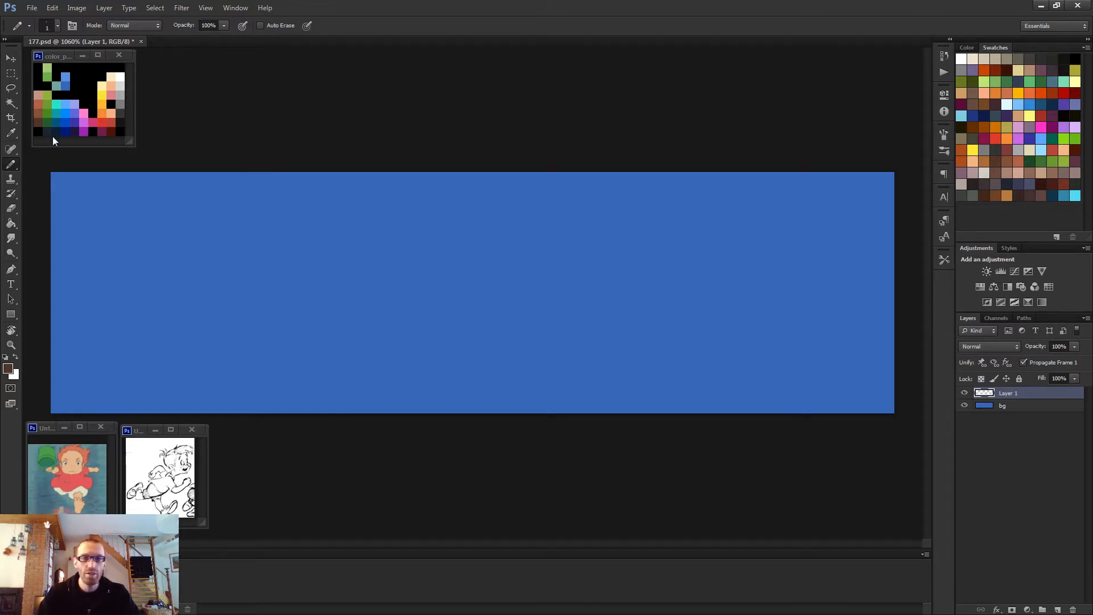
pyautogui.moveTo(49, 129)
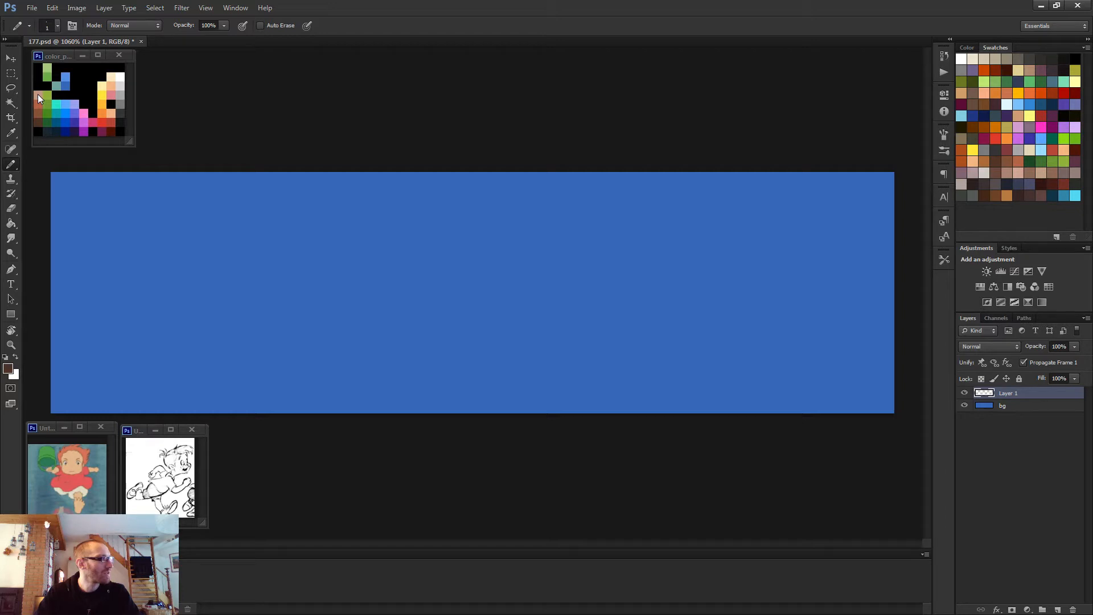
pyautogui.moveTo(48, 124)
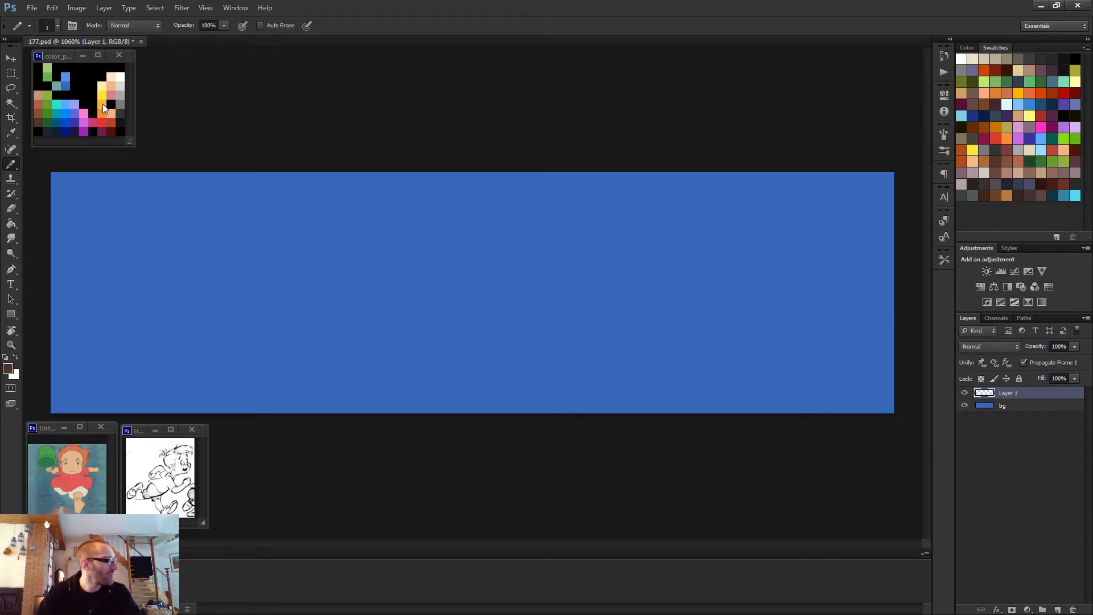
pyautogui.moveTo(114, 75)
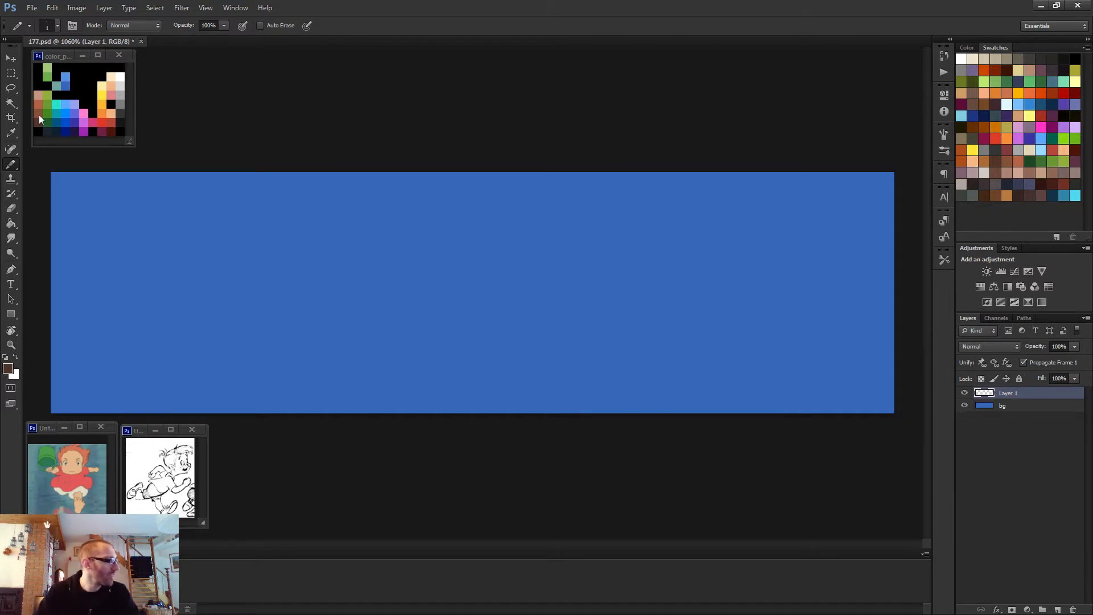
pyautogui.moveTo(100, 106)
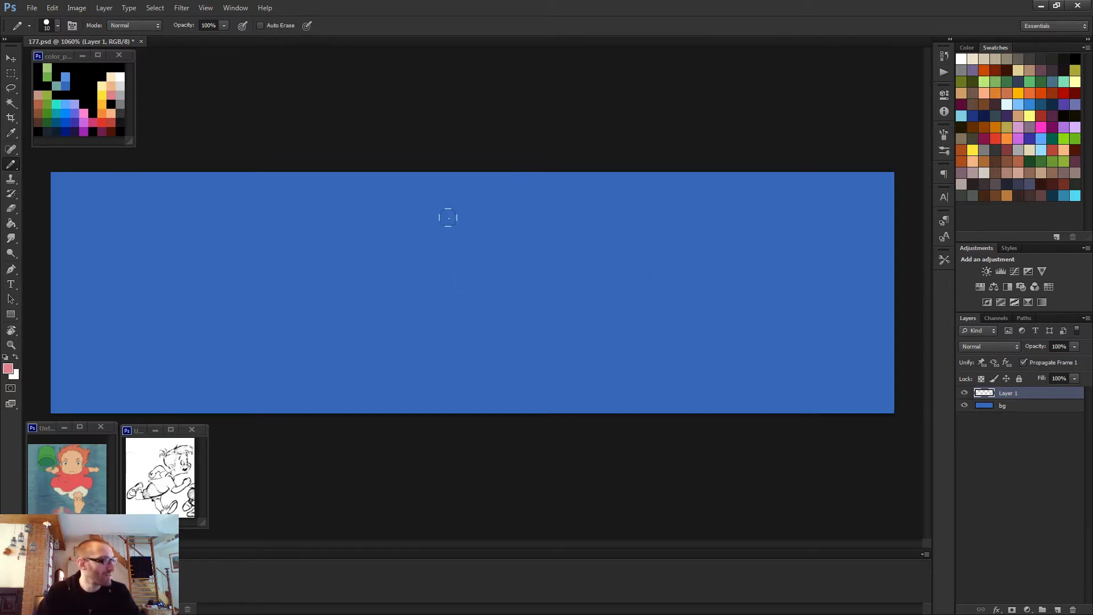
# Stamp a pink face circle, then paint dark brown hair pixels across its top.
pyautogui.click(467, 256)
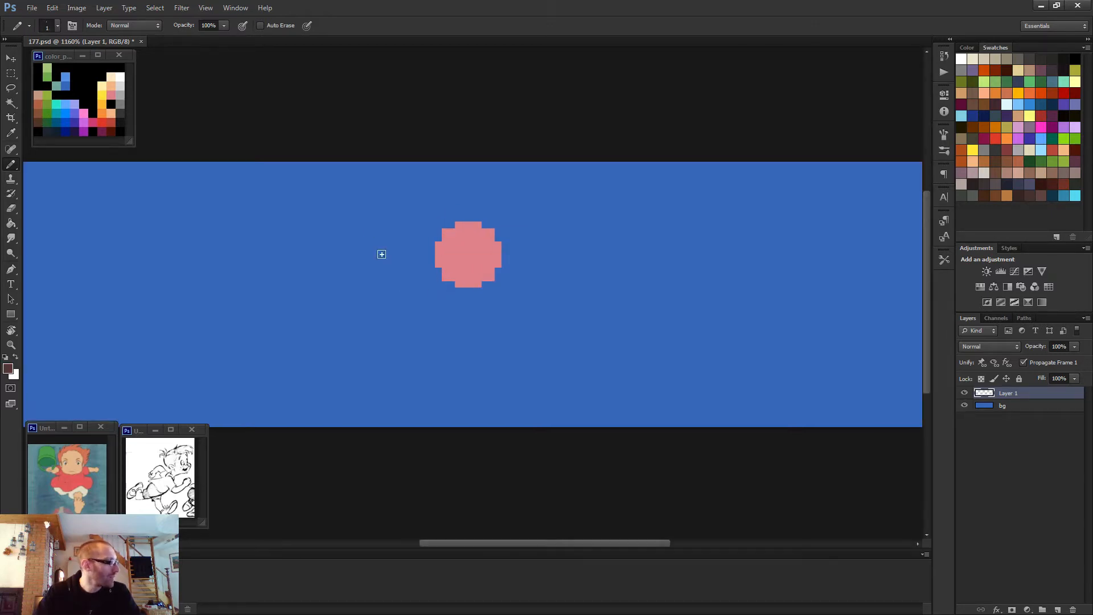
pyautogui.click(453, 232)
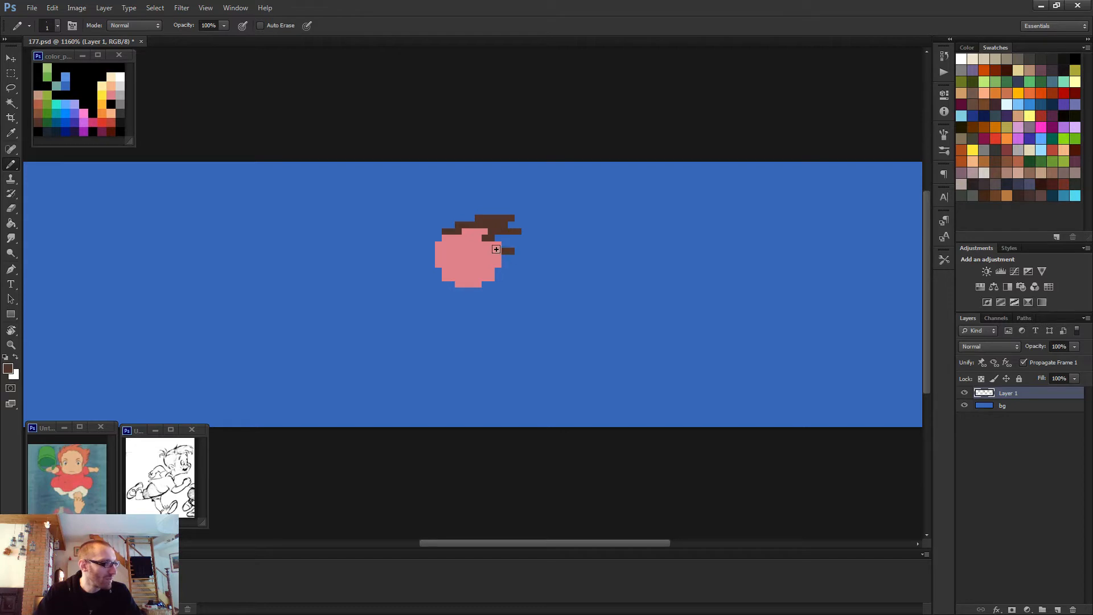
pyautogui.click(493, 239)
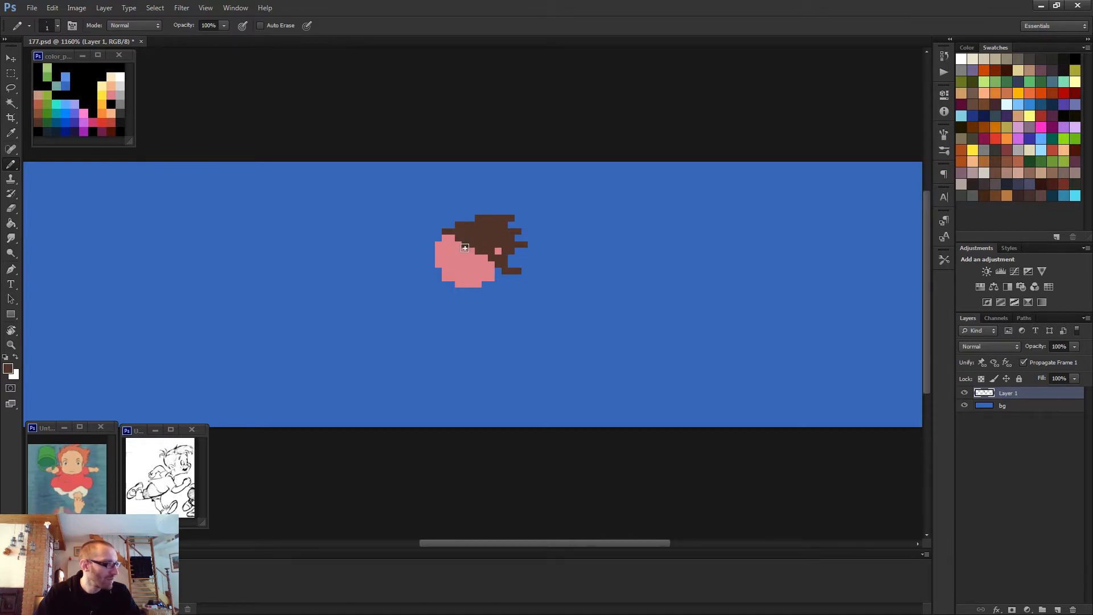
pyautogui.click(454, 265)
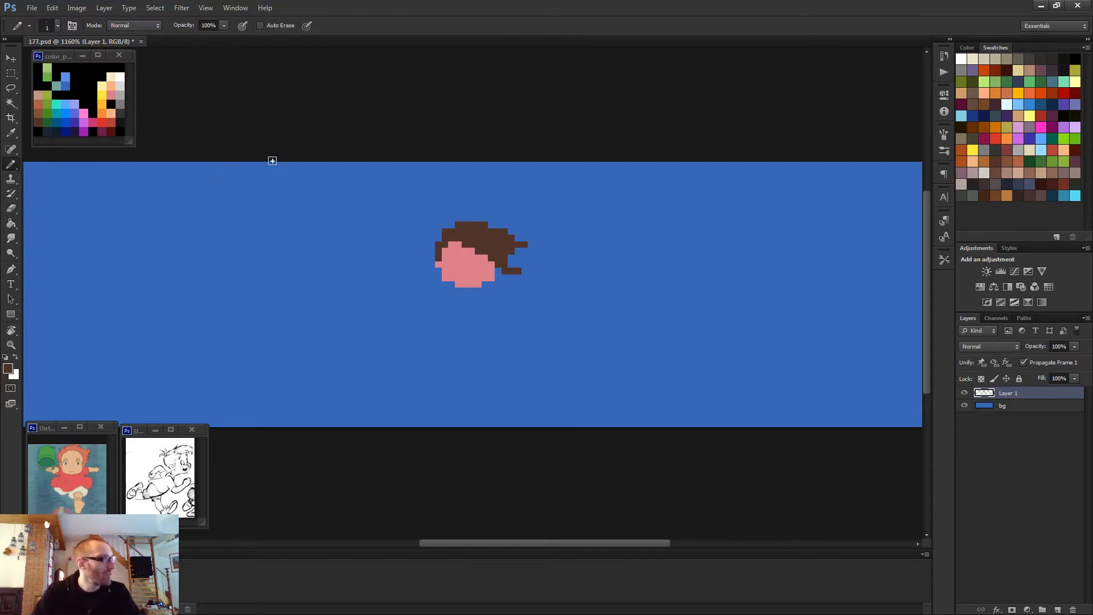
pyautogui.moveTo(519, 258)
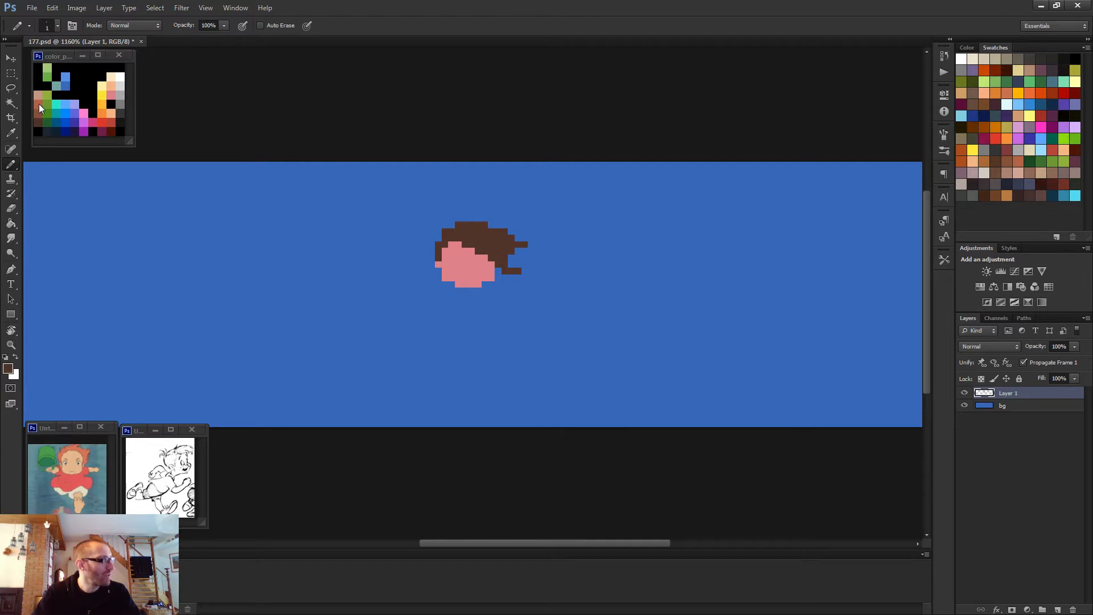
pyautogui.moveTo(36, 128)
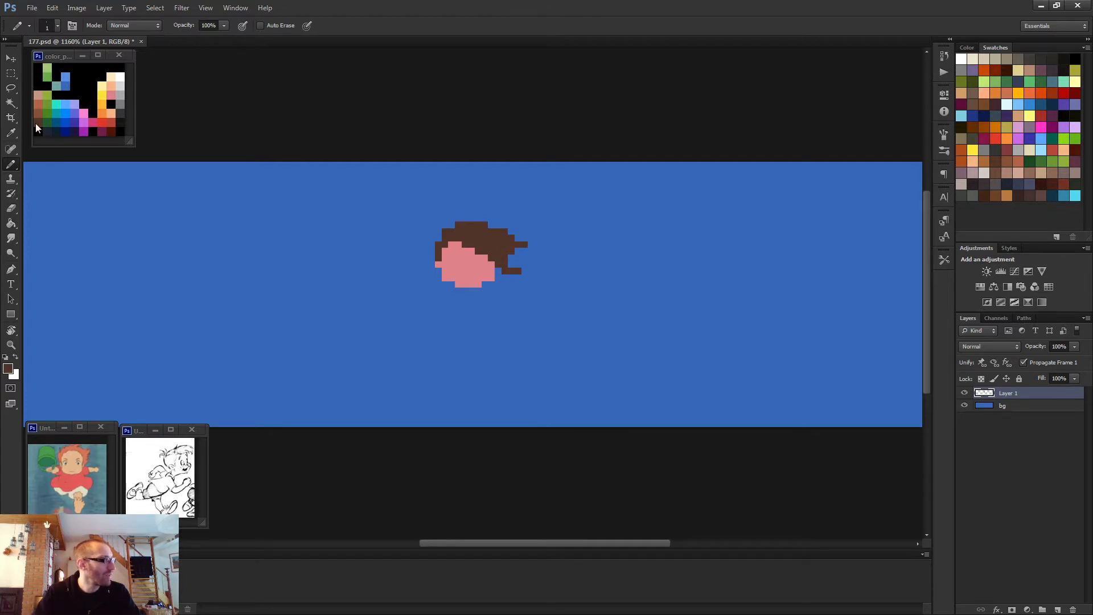
pyautogui.moveTo(40, 105)
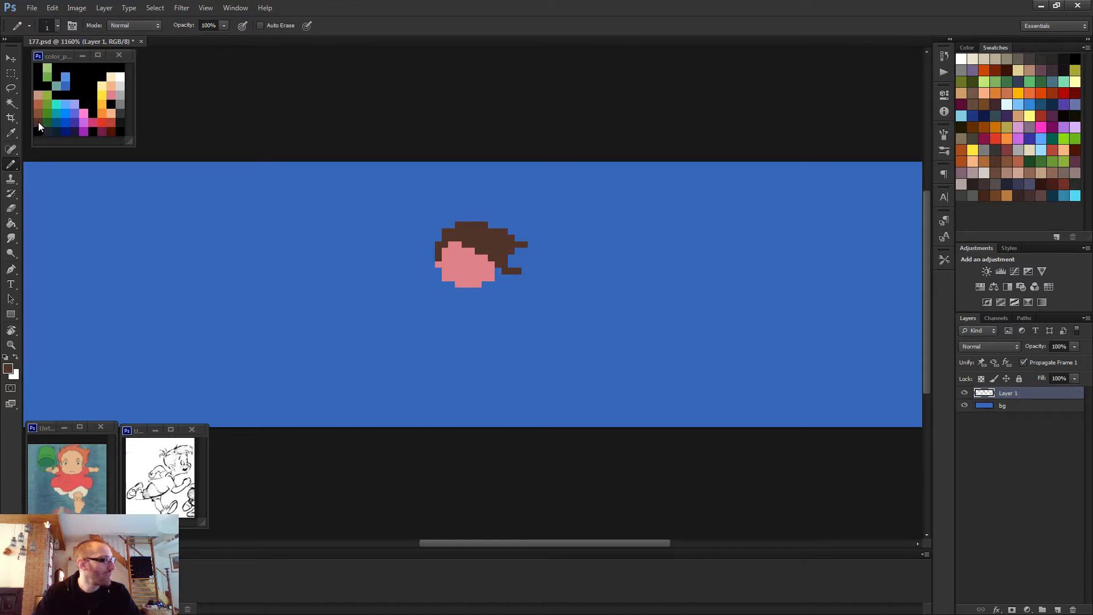
pyautogui.moveTo(420, 114)
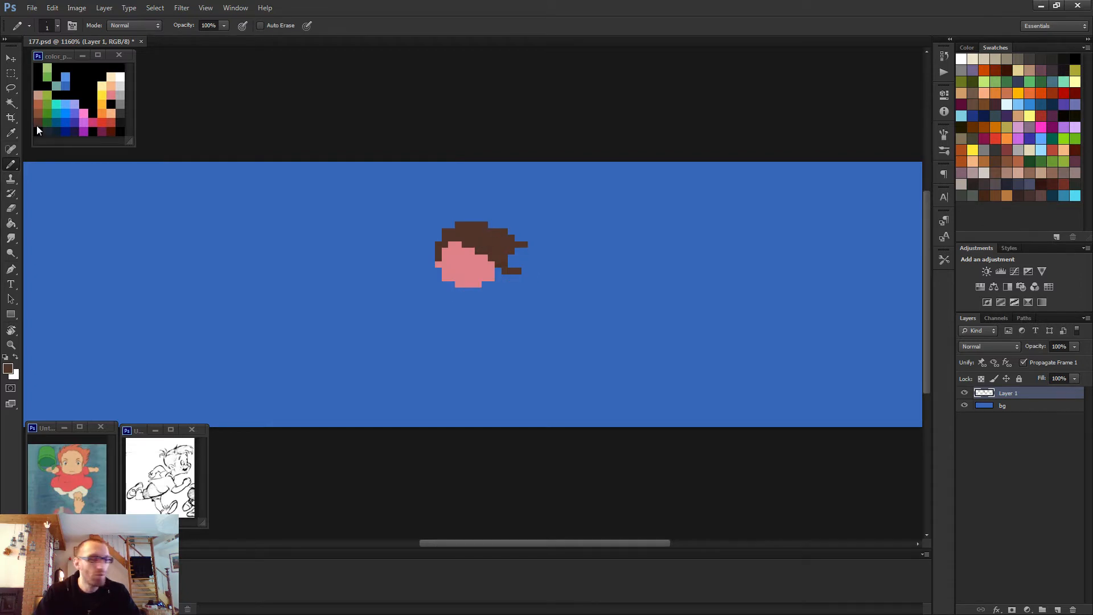
pyautogui.moveTo(157, 163)
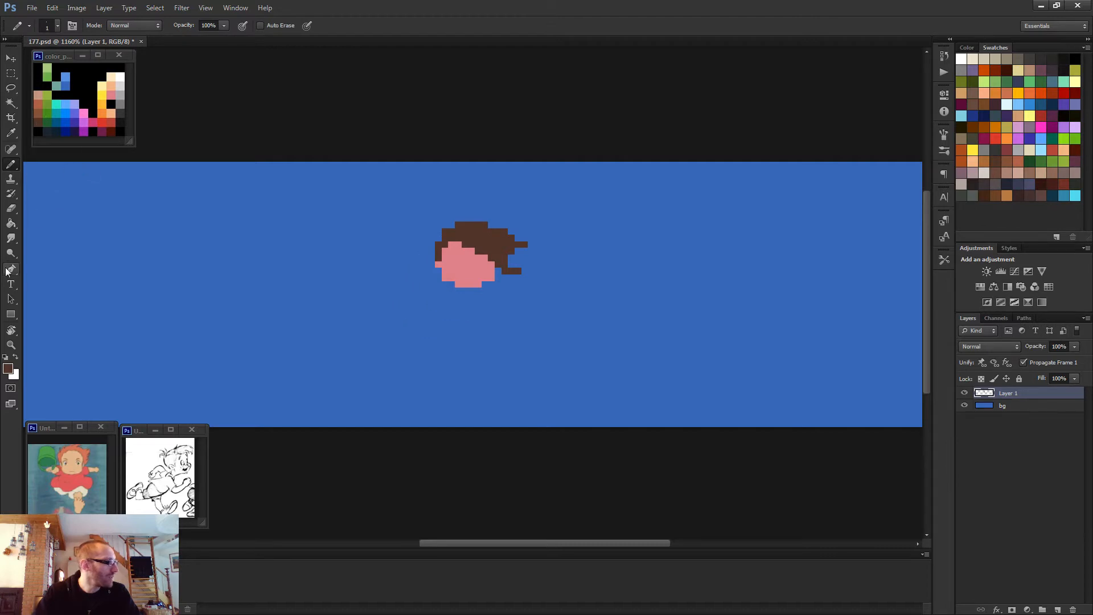
pyautogui.click(8, 368)
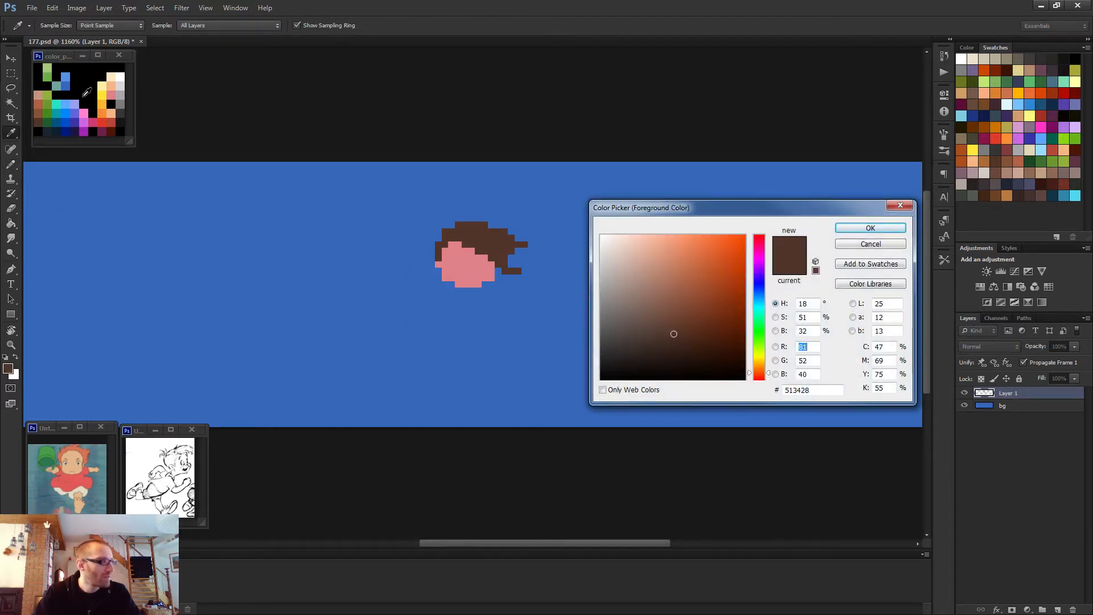
pyautogui.moveTo(274, 216)
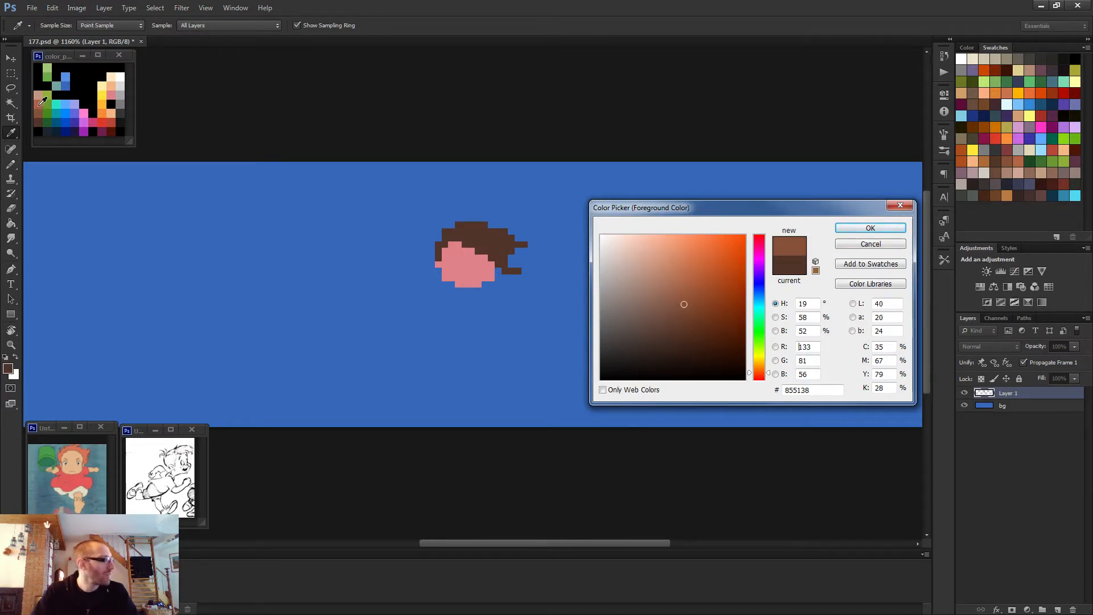
pyautogui.click(690, 278)
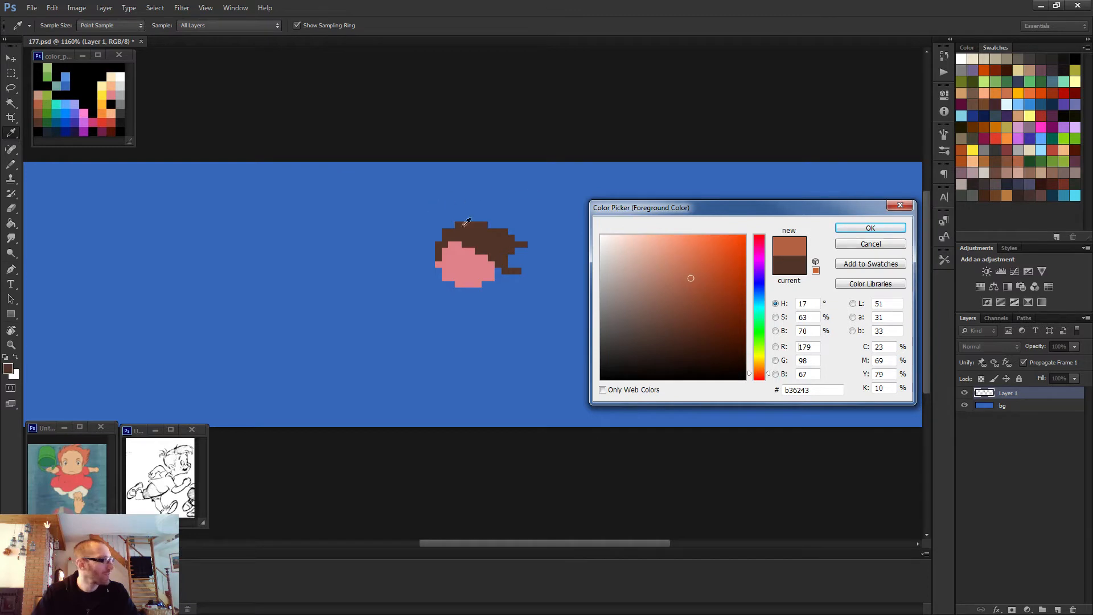
pyautogui.click(734, 248)
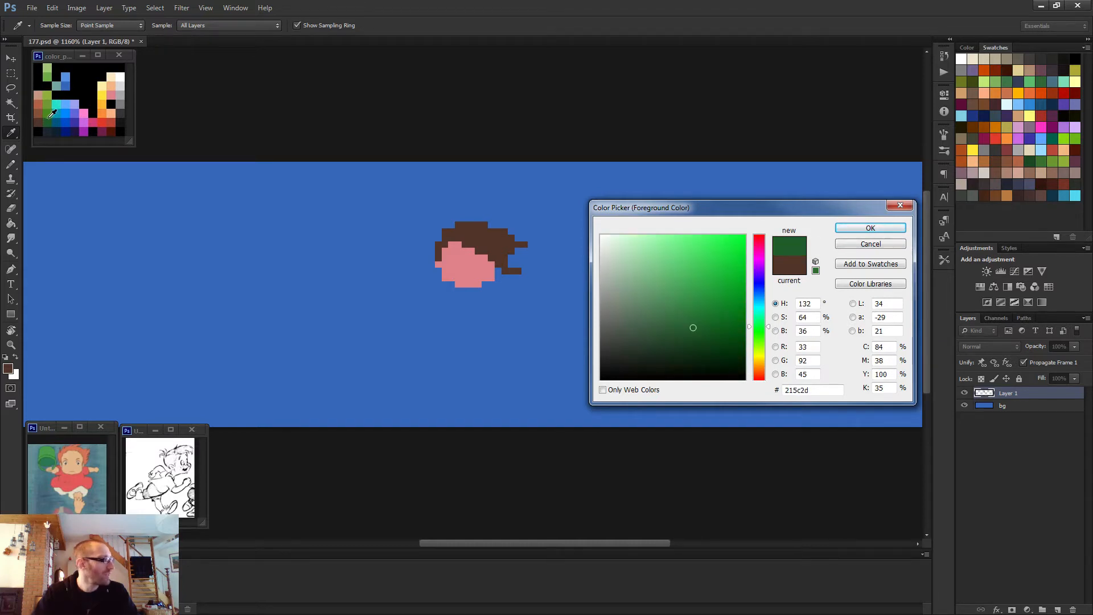
pyautogui.click(718, 301)
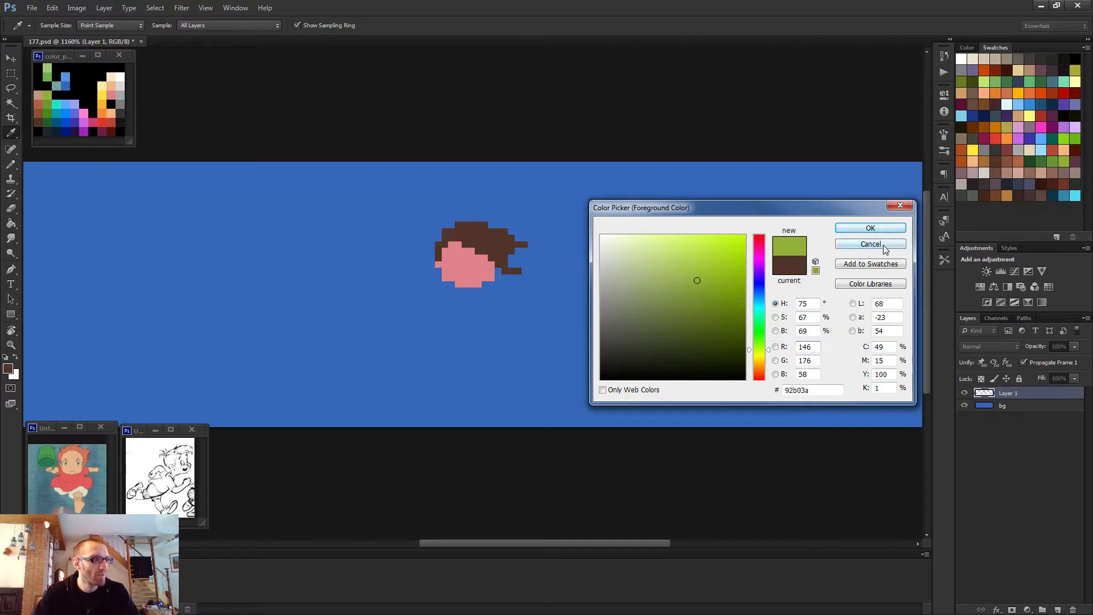
pyautogui.click(870, 244)
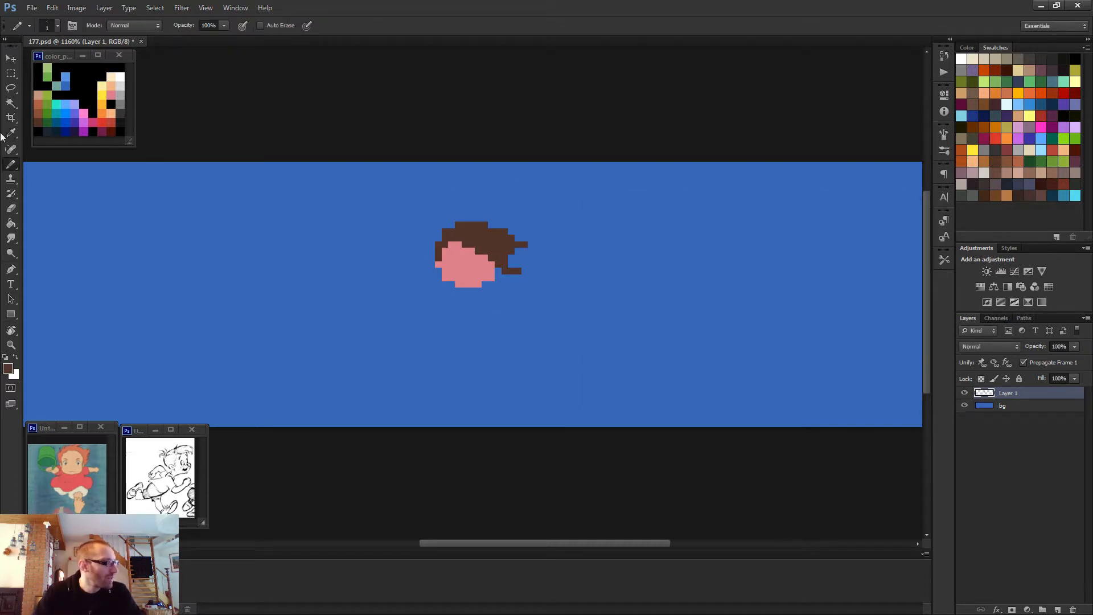
pyautogui.moveTo(56, 138)
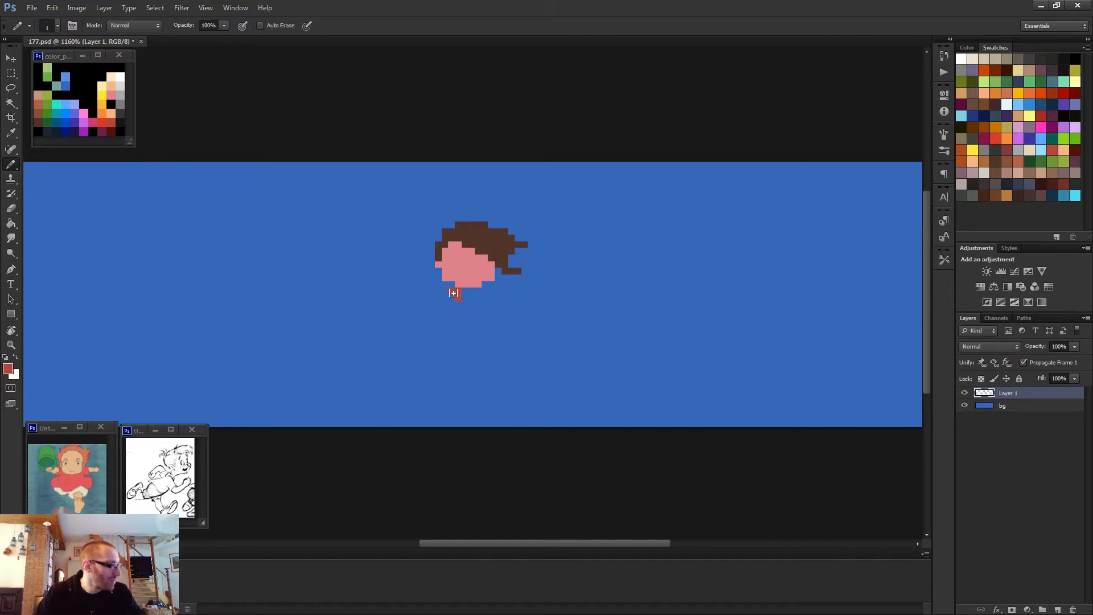
# Paint a red body area just below the head before discarding the sketch layer.
pyautogui.click(452, 292)
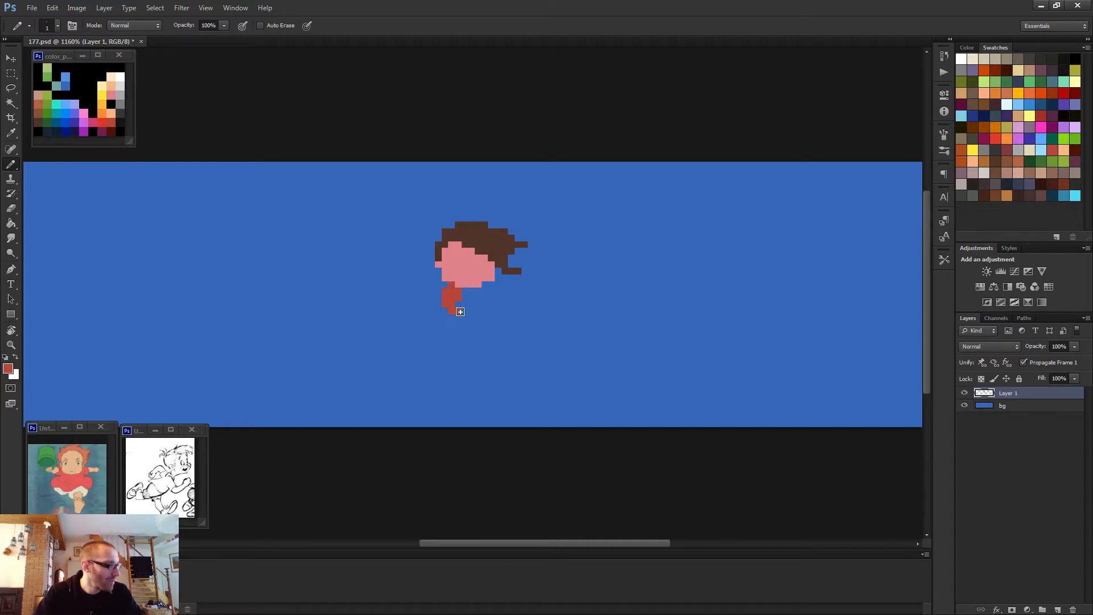
pyautogui.moveTo(459, 300); pyautogui.dragTo(479, 312)
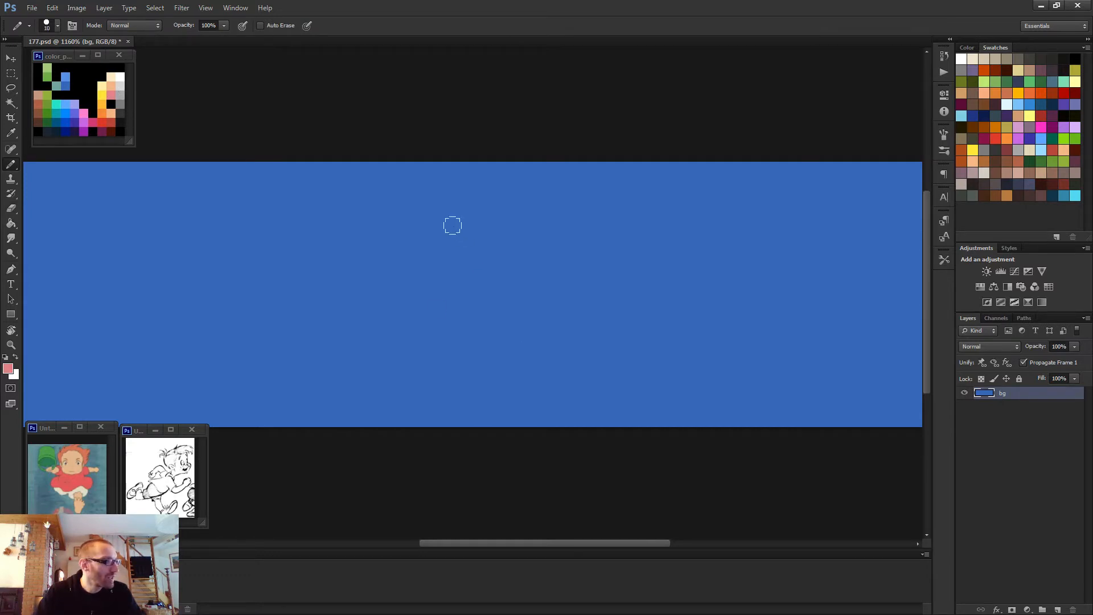
# Paint the round pink head and extend the slanted red body beneath it on the new layer.
pyautogui.click(495, 254)
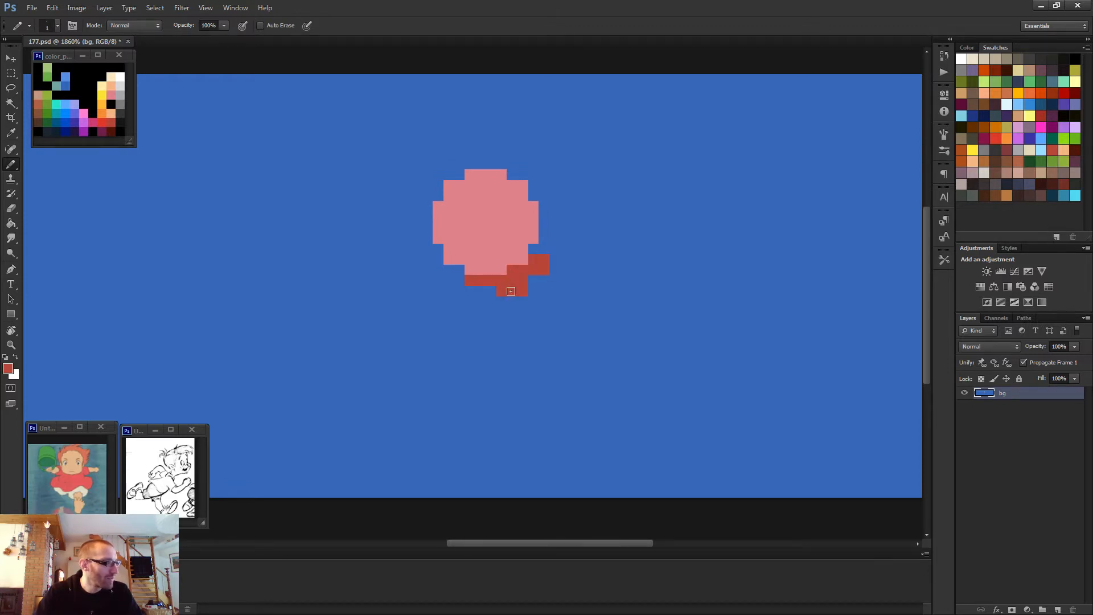
pyautogui.click(480, 288)
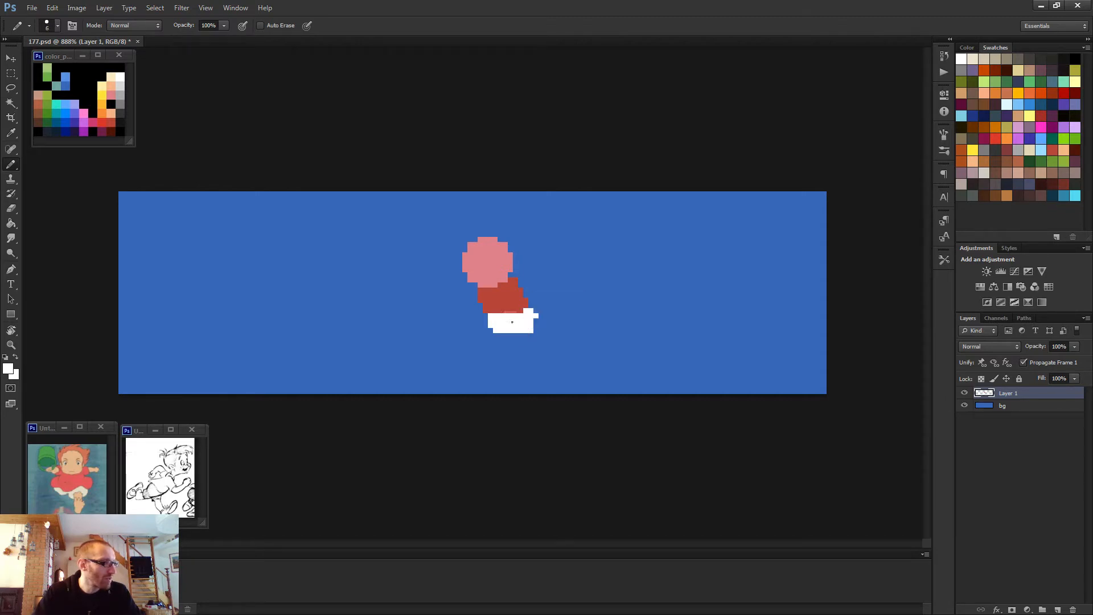
# Widen the white shorts and add a light blue leg beside them.
pyautogui.click(509, 331)
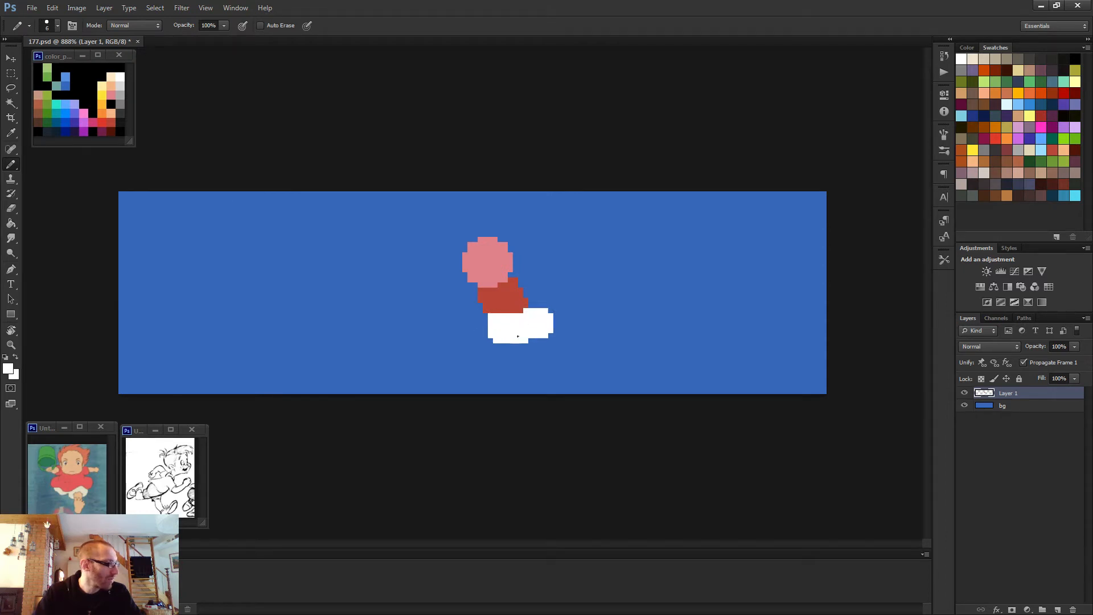
pyautogui.moveTo(561, 332)
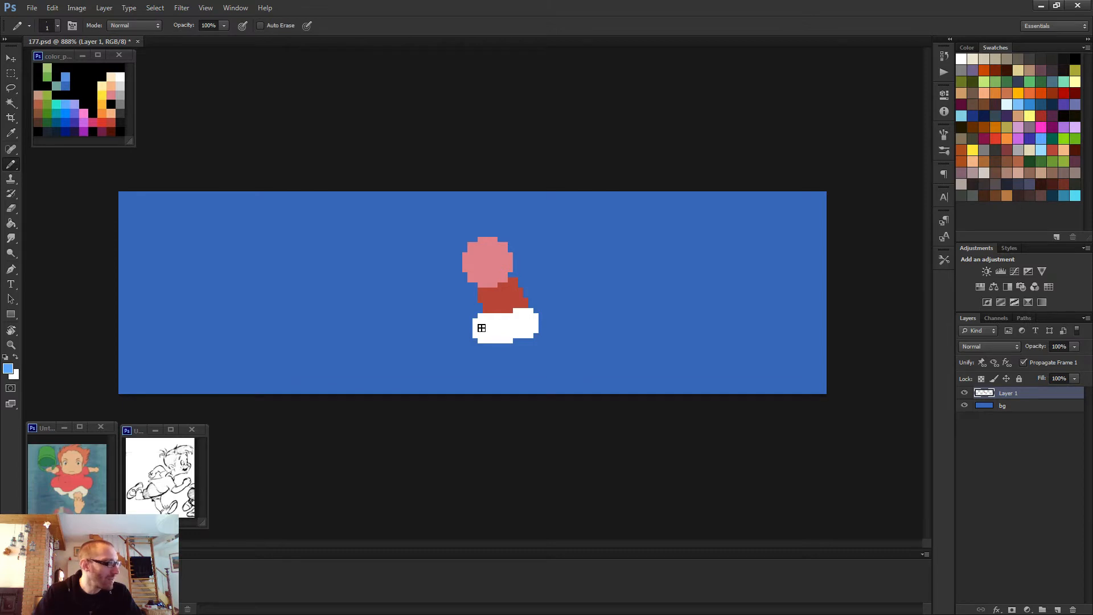
pyautogui.click(483, 325)
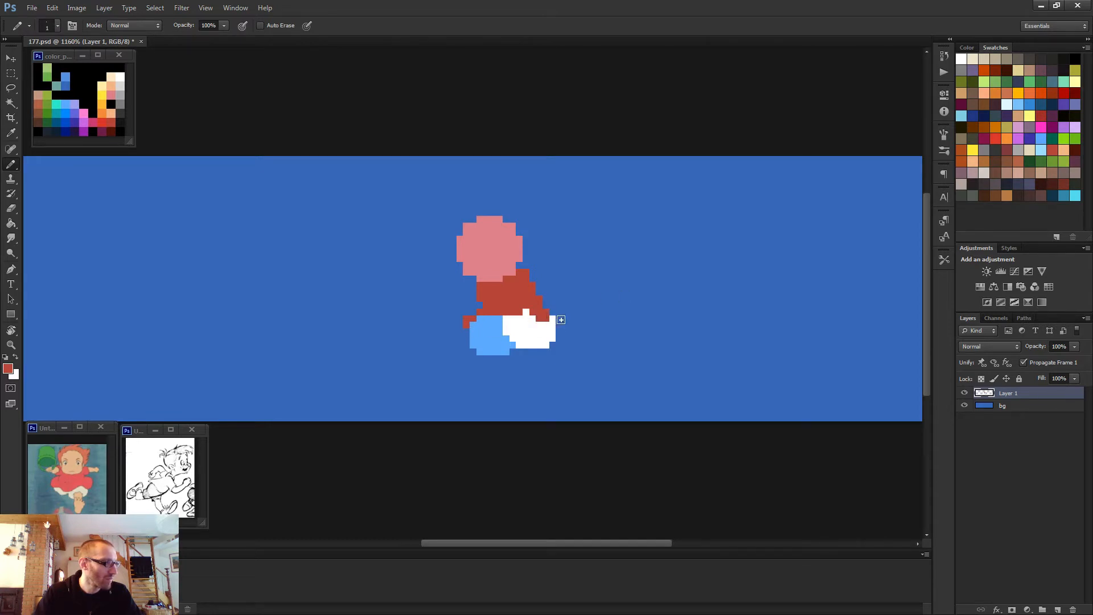
pyautogui.moveTo(552, 310)
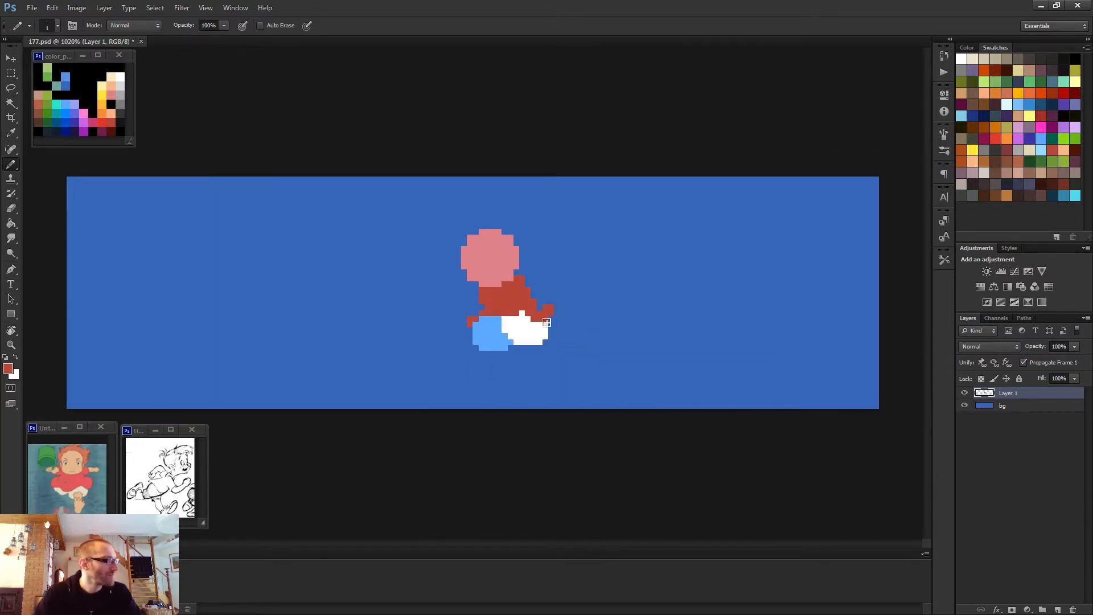
pyautogui.moveTo(395, 304)
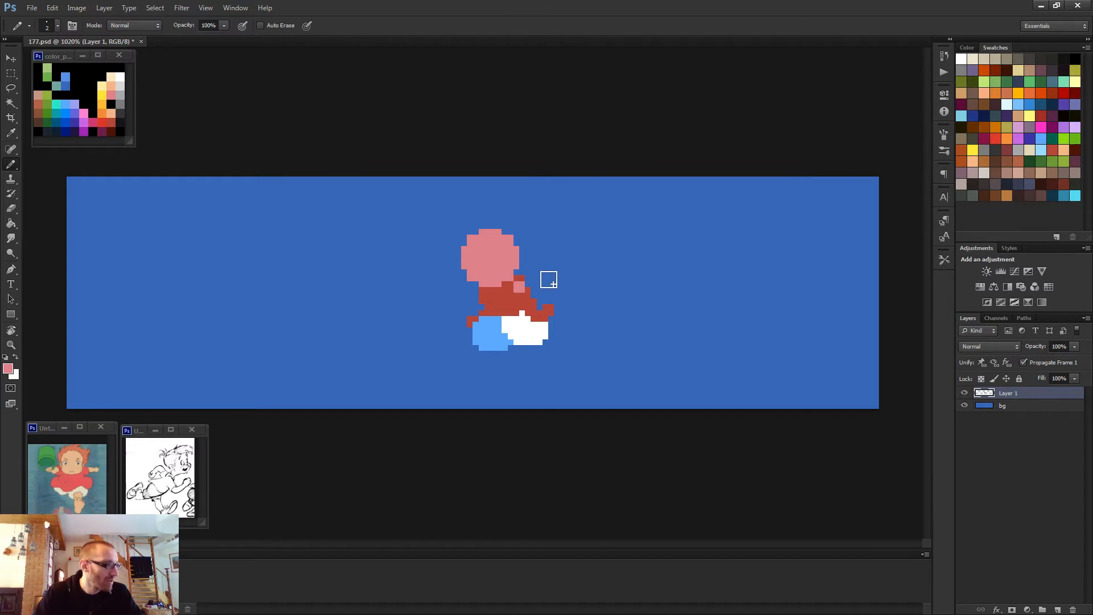
# Paint a pink outstretched arm from the red body.
pyautogui.moveTo(548, 279); pyautogui.dragTo(580, 305)
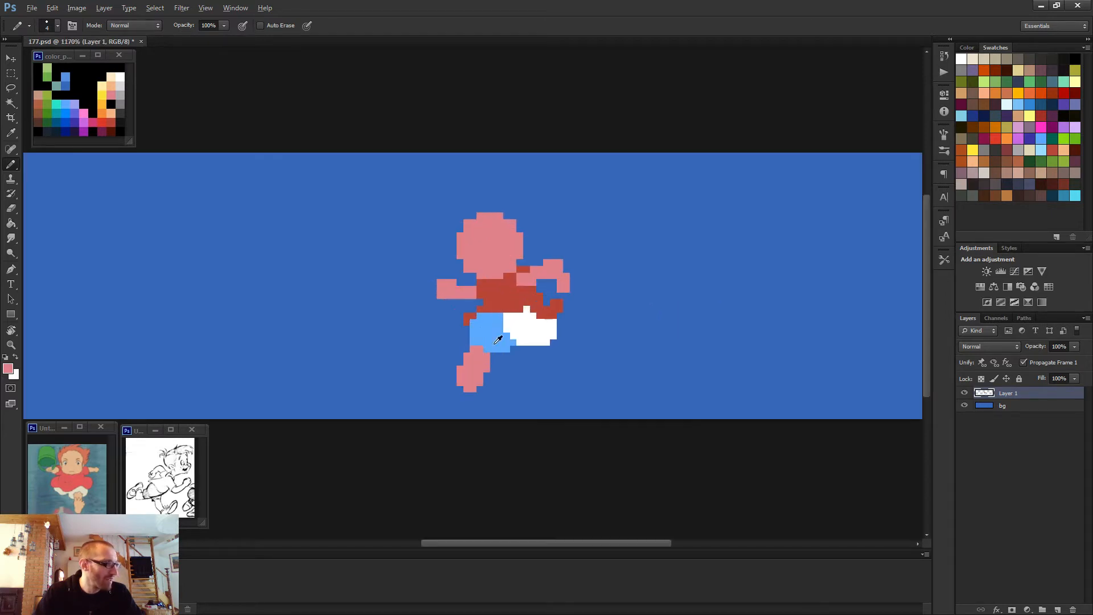
# Reshape the shorts and add a small pink back leg at their right edge, then swap colours.
pyautogui.click(495, 339)
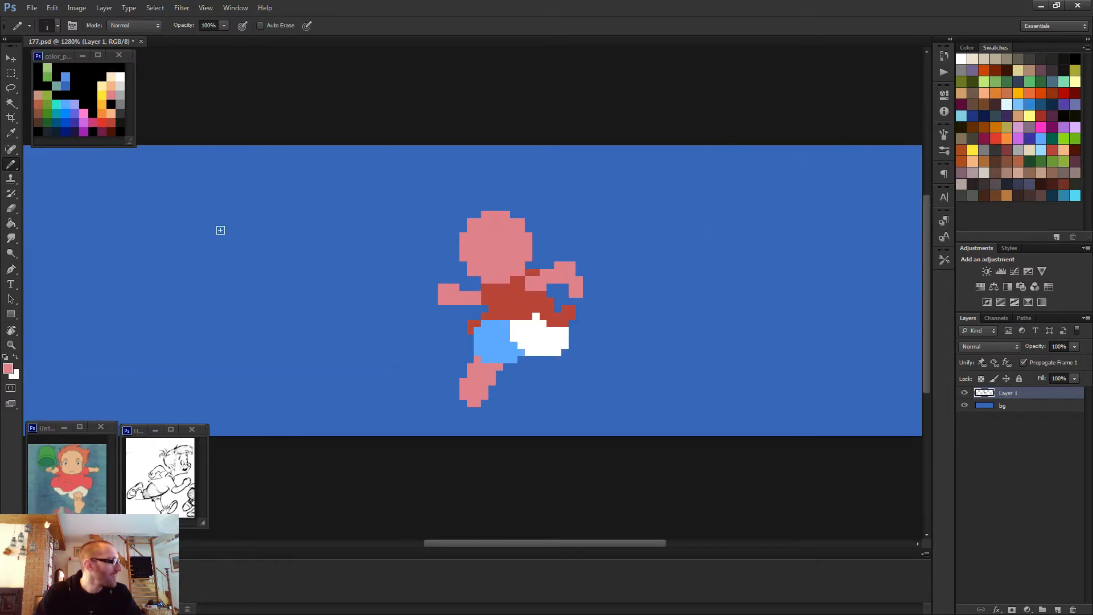
pyautogui.moveTo(478, 228)
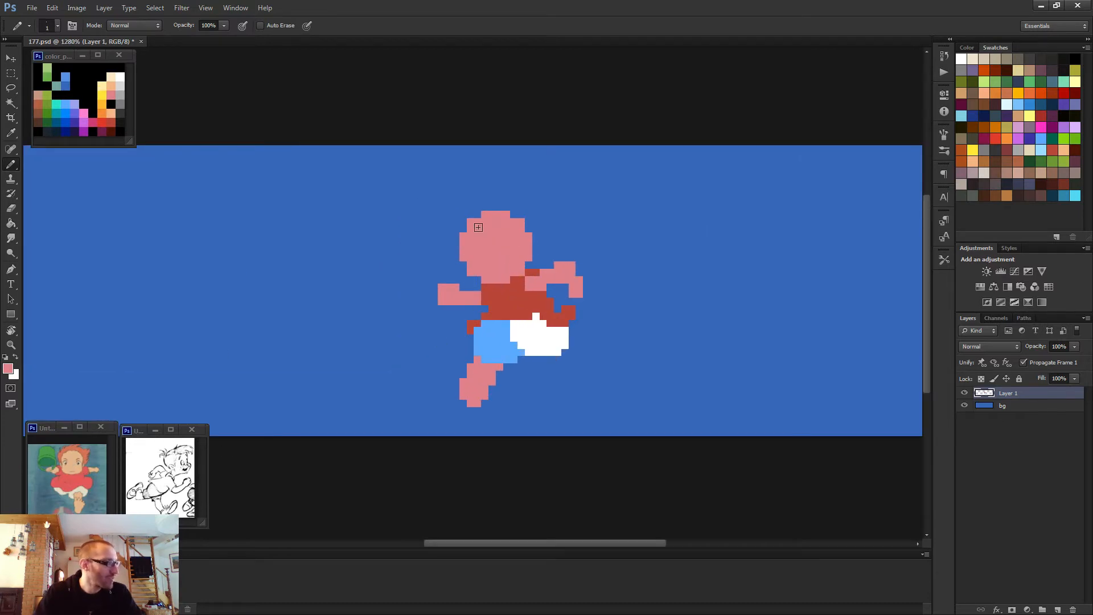
pyautogui.moveTo(122, 129)
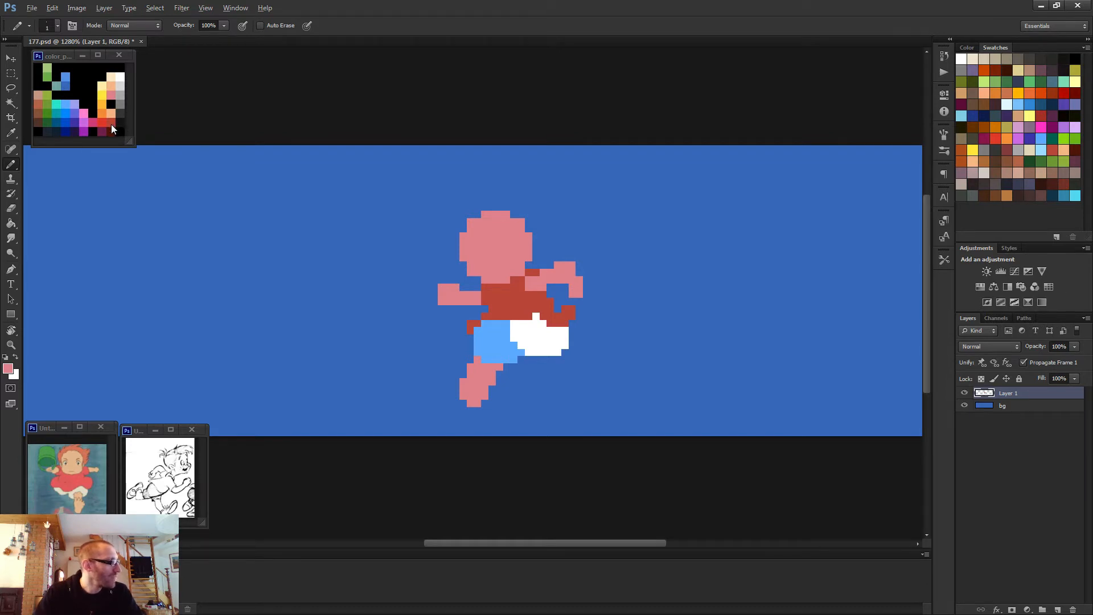
pyautogui.moveTo(346, 213)
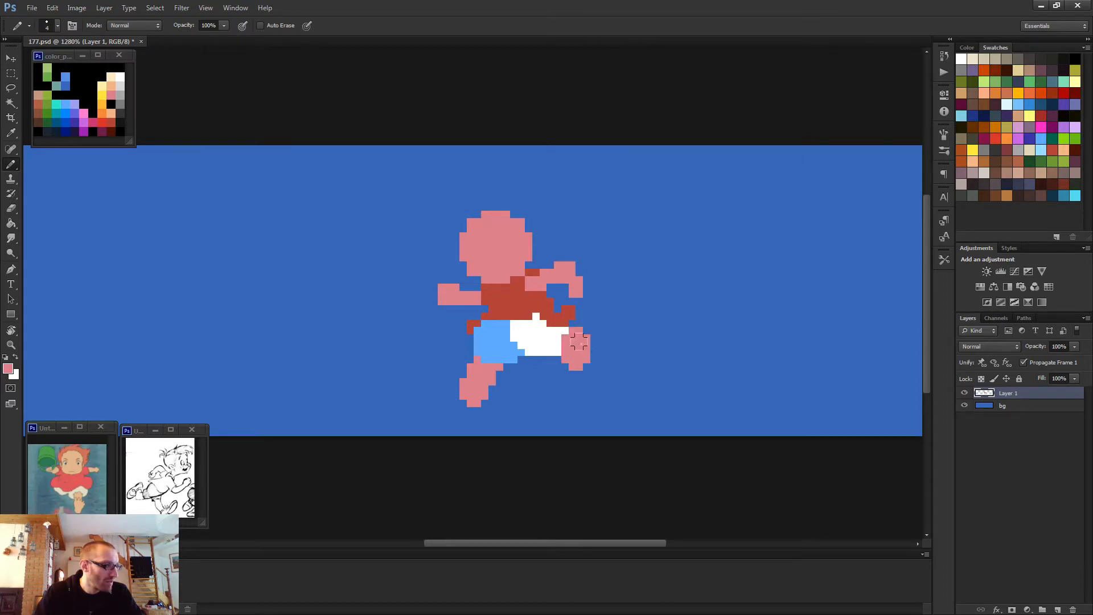
pyautogui.click(575, 345)
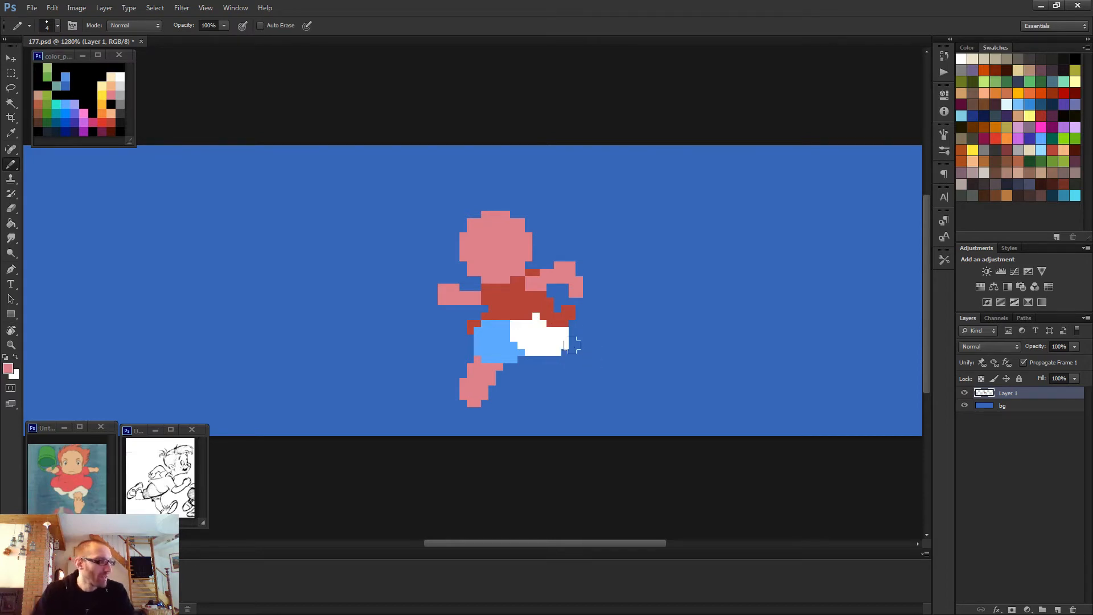
pyautogui.click(557, 348)
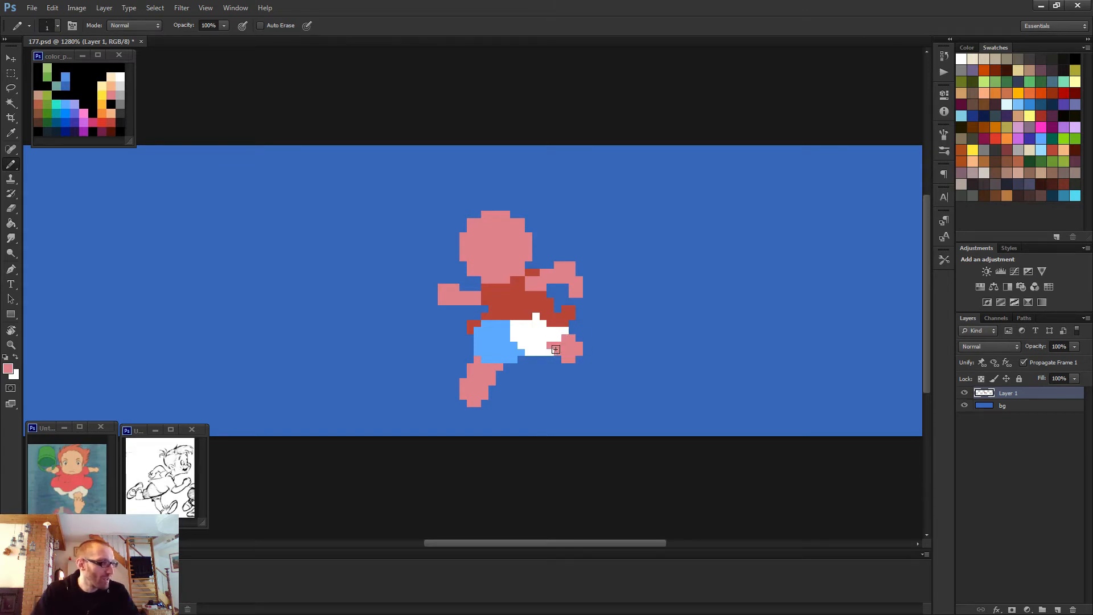
pyautogui.click(569, 353)
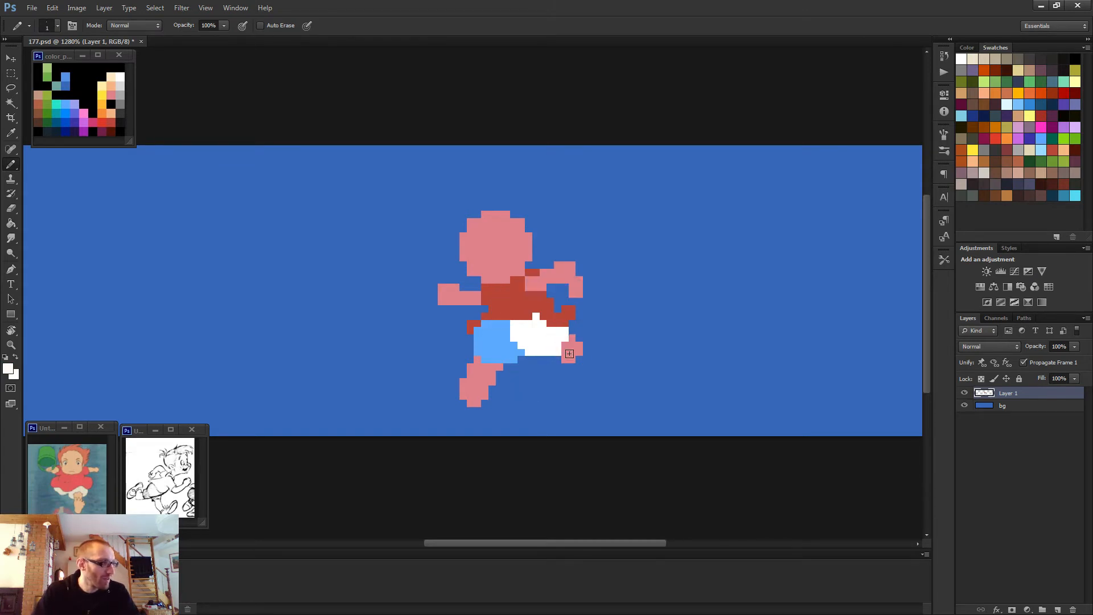
pyautogui.press('ctrl+-')
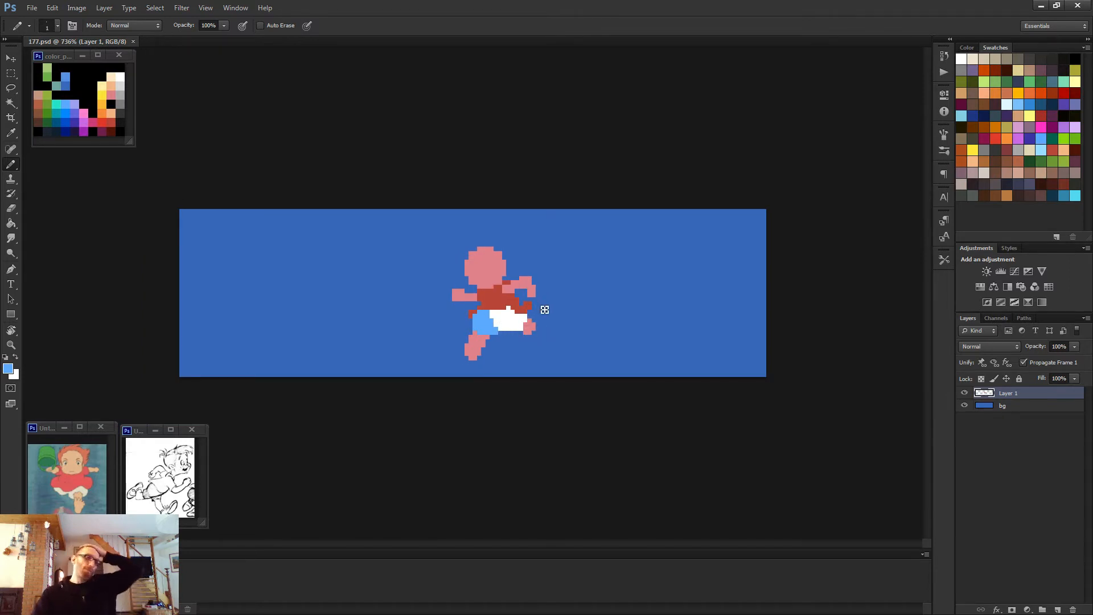
pyautogui.moveTo(559, 303)
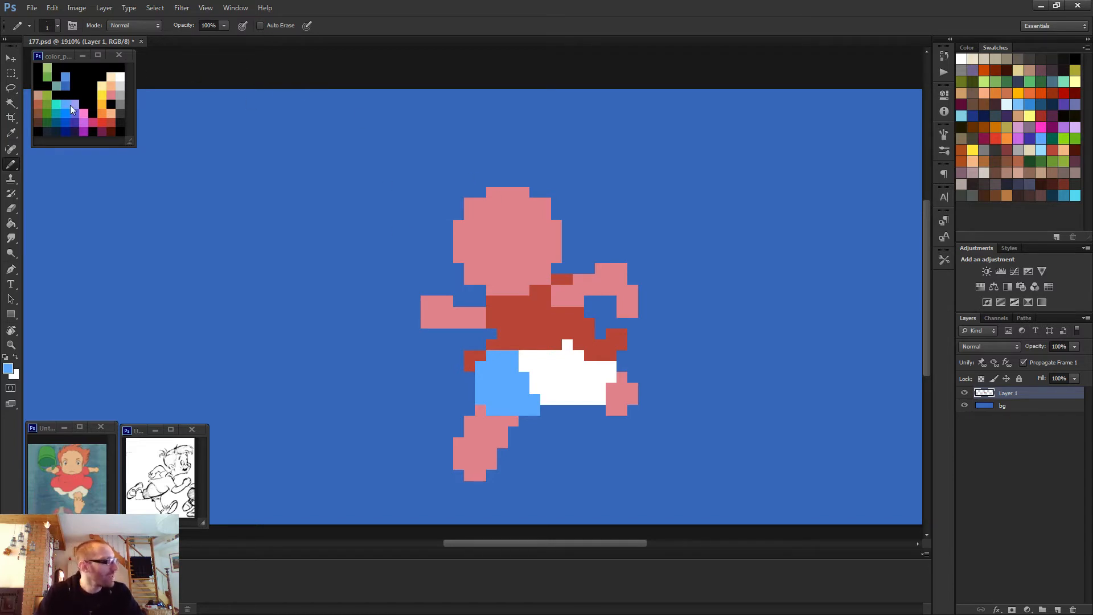
pyautogui.moveTo(490, 225)
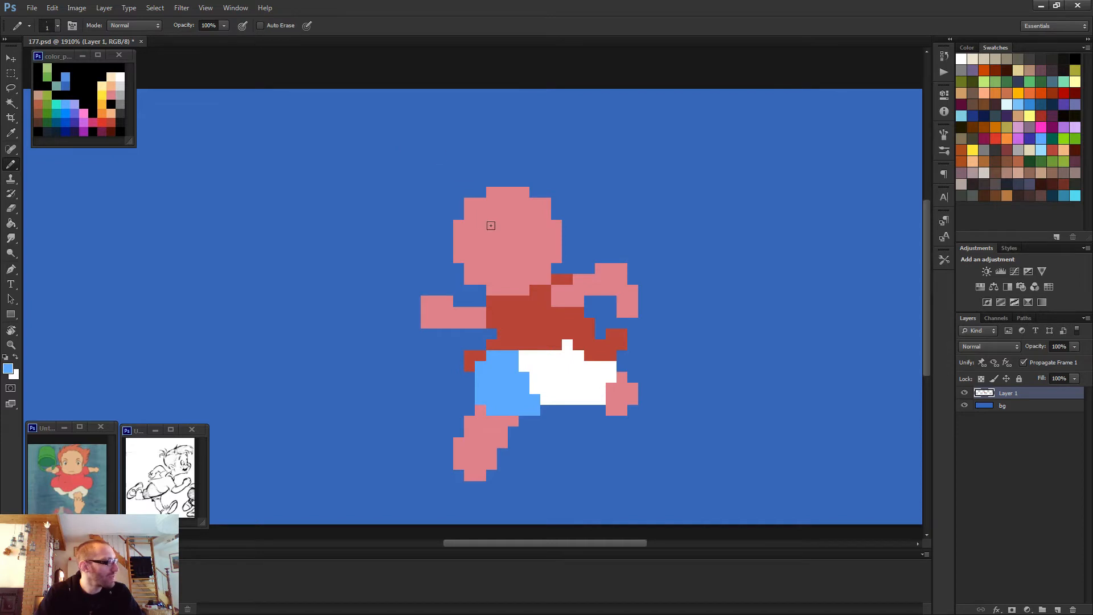
pyautogui.moveTo(514, 203)
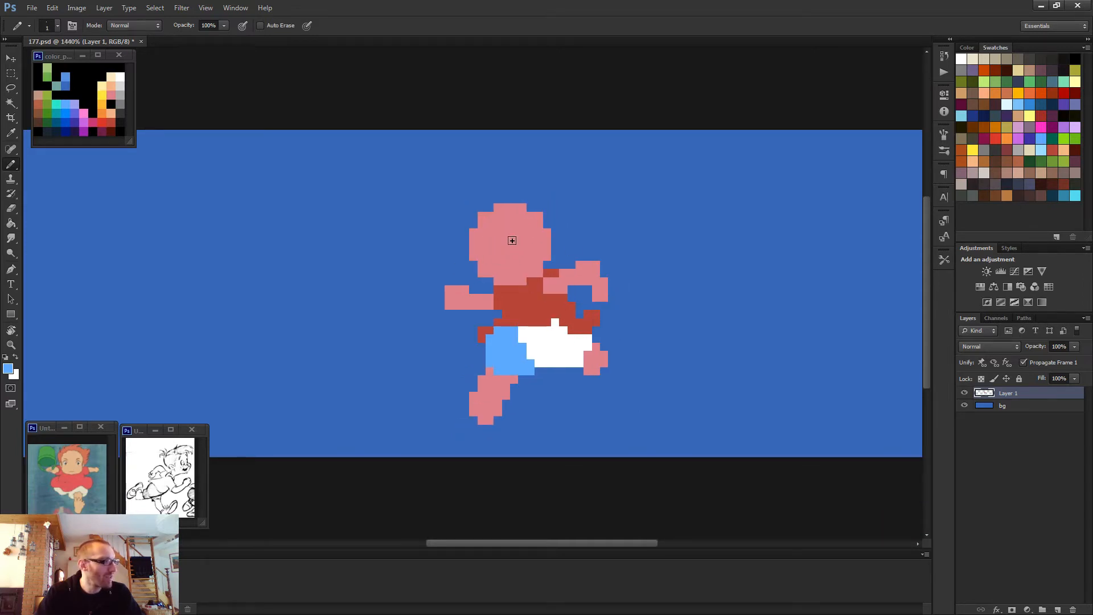
pyautogui.moveTo(585, 279)
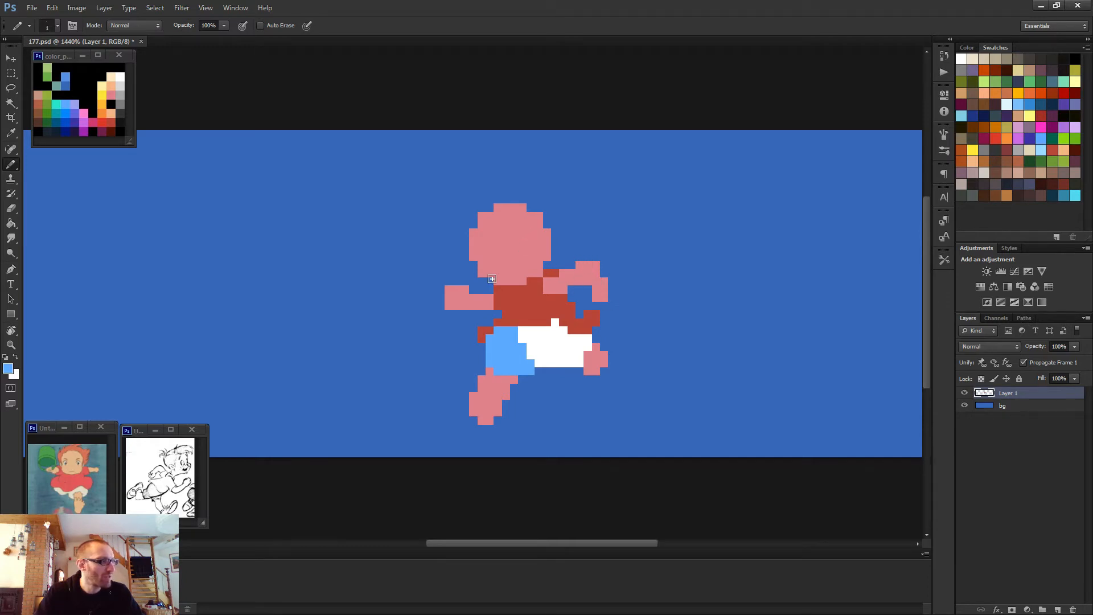
pyautogui.moveTo(504, 272)
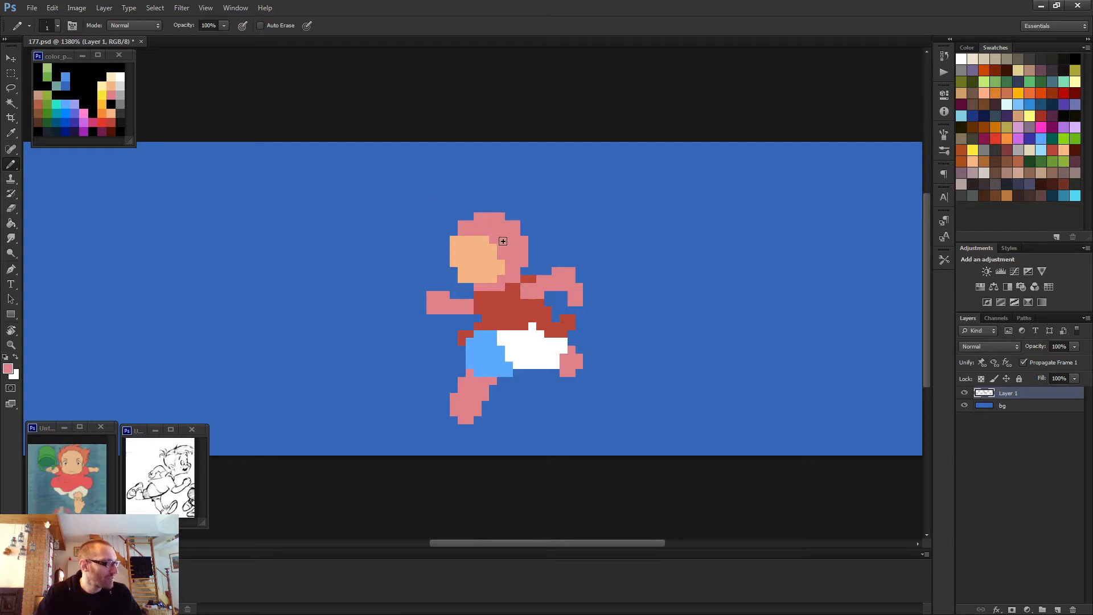
pyautogui.moveTo(162, 96)
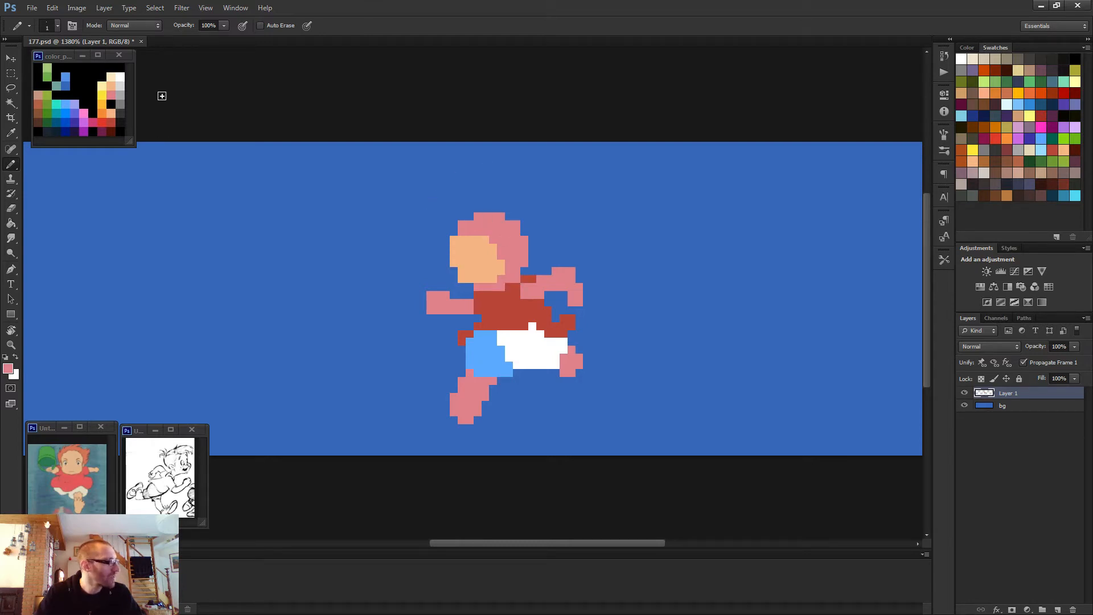
pyautogui.moveTo(471, 230)
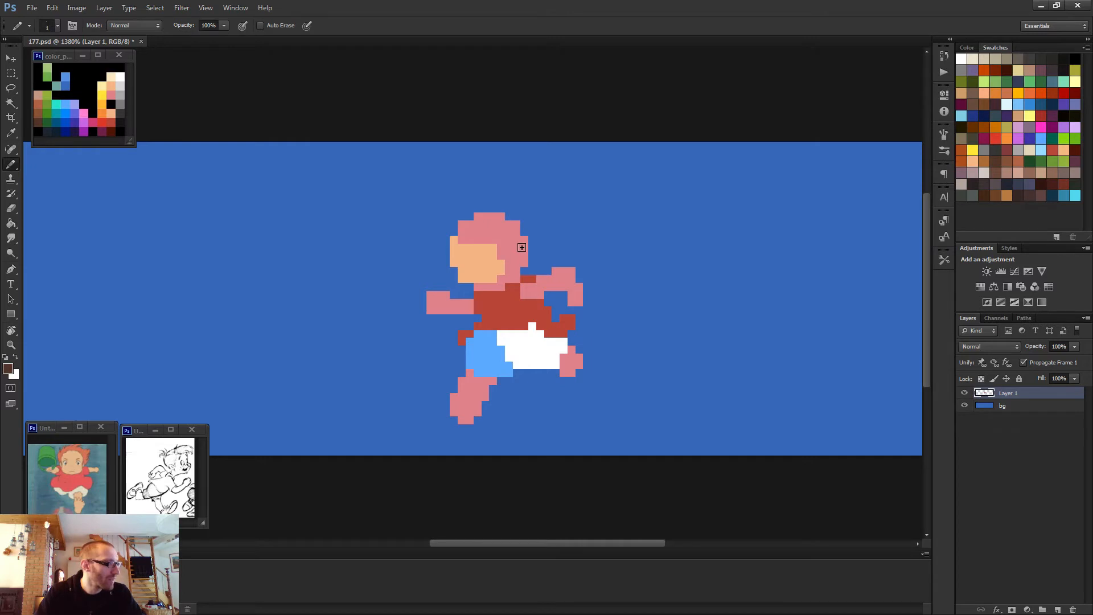
# Paint spiky brown hair above the pink headband and a skin-tone ear beside the face.
pyautogui.click(513, 225)
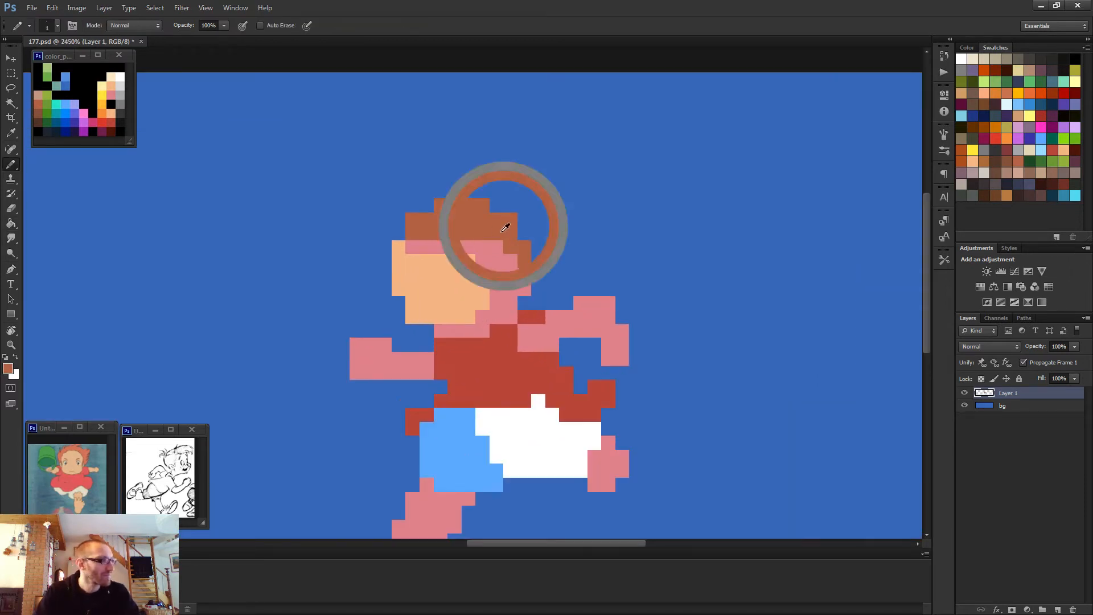
pyautogui.press('ctrl+-')
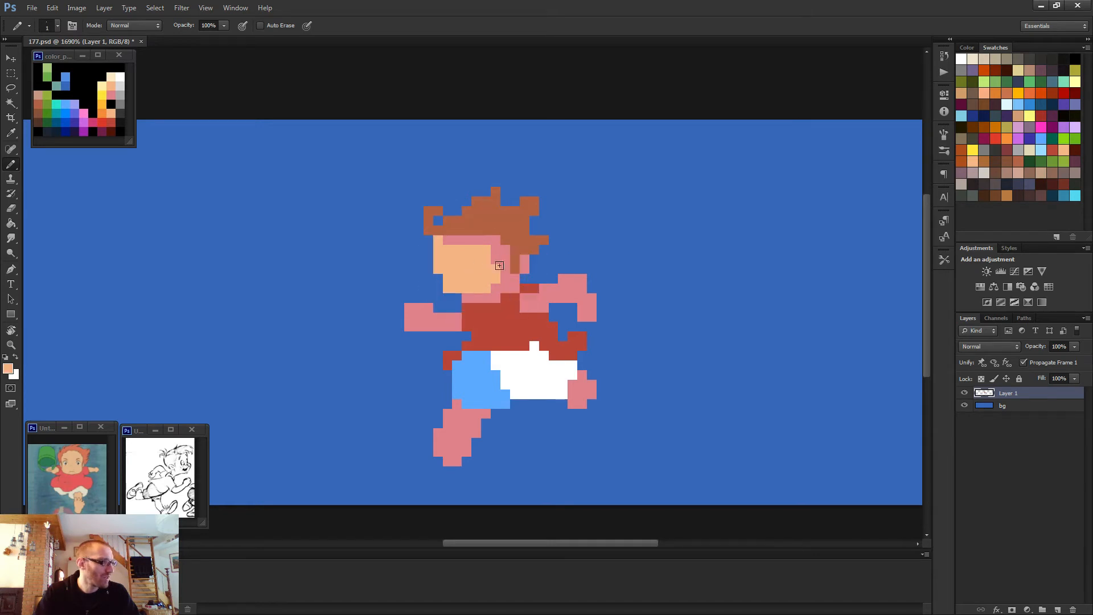
pyautogui.click(503, 249)
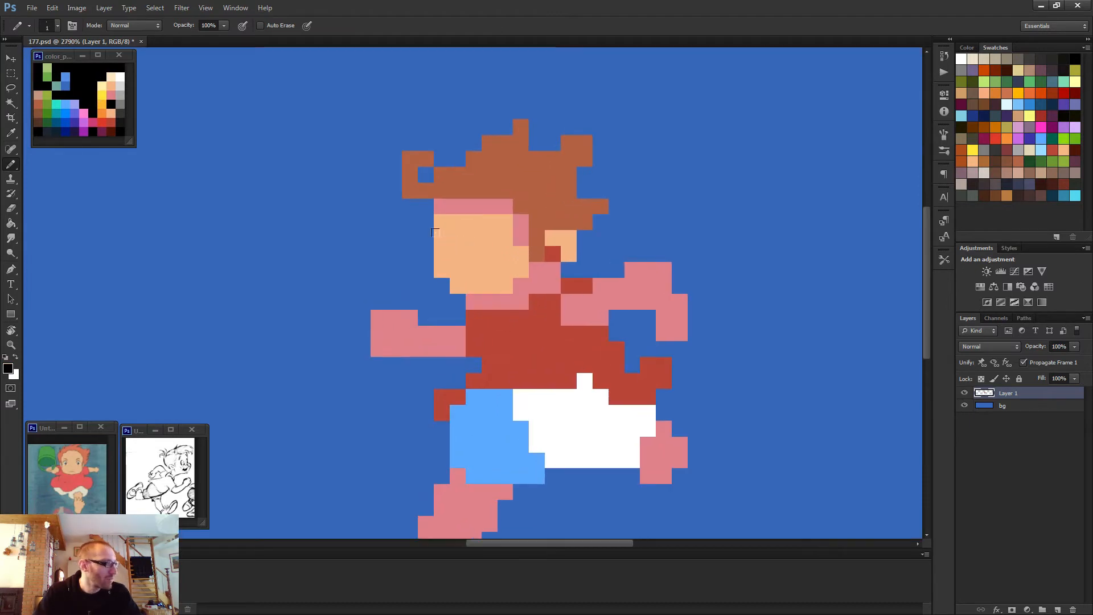
# Place black eye pixels on Ponyo's peach face.
pyautogui.click(441, 254)
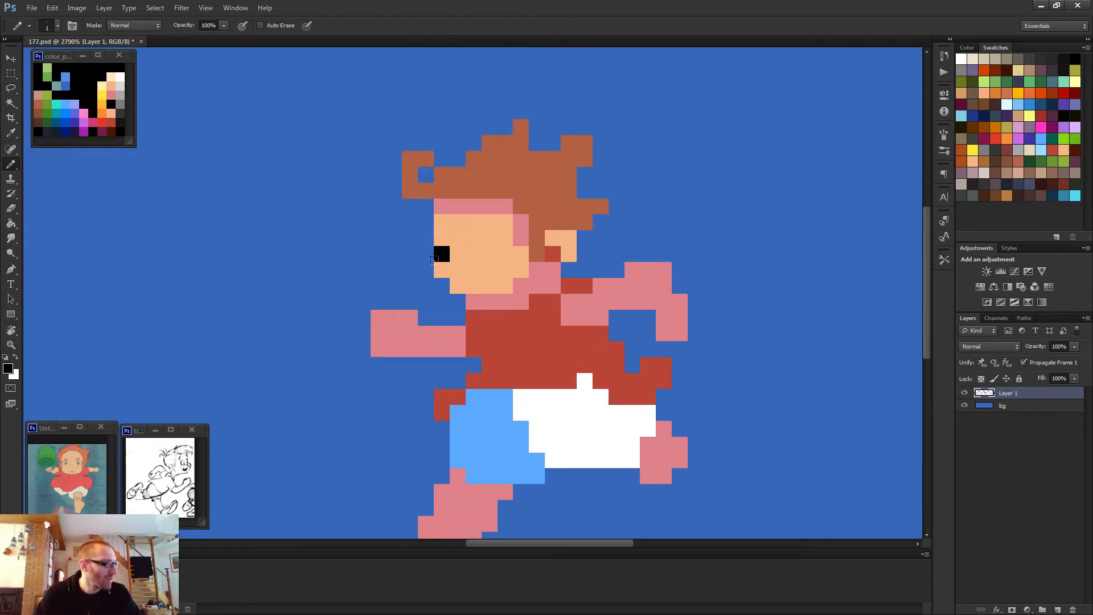
pyautogui.click(481, 265)
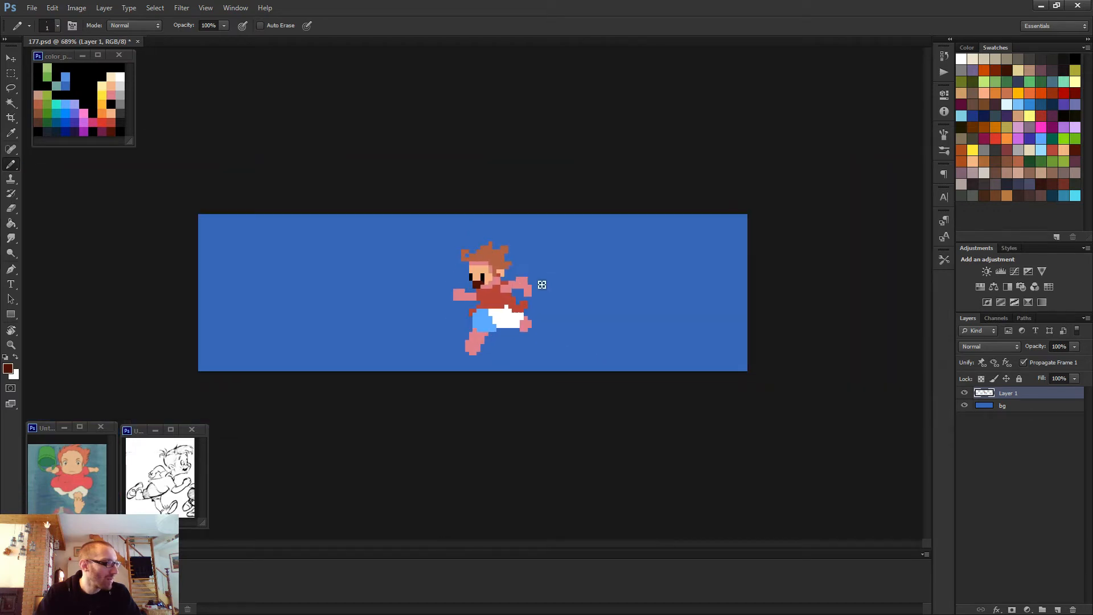
# Zoom in on the character to rework the face pixels.
pyautogui.press('ctrl++')
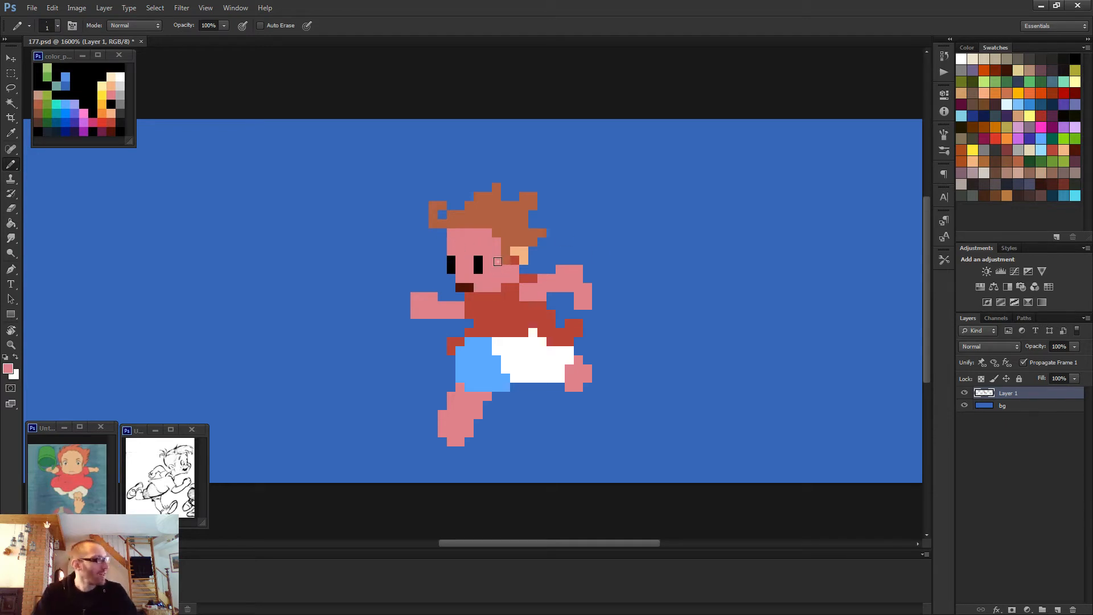
pyautogui.moveTo(489, 245)
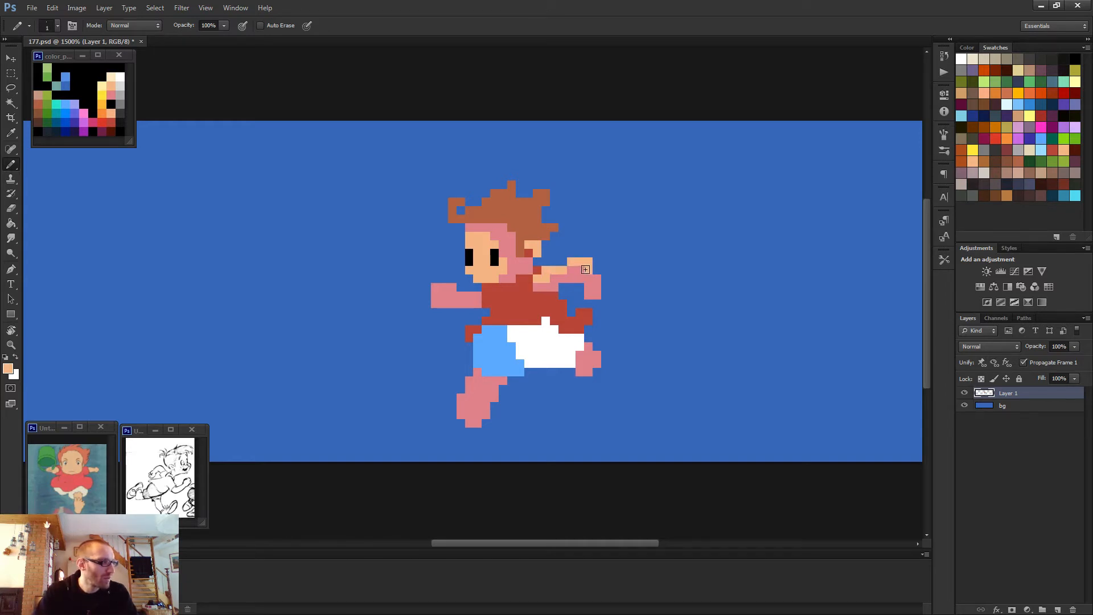
# Fill the peach skin-tone hand at the tip of the forward arm and check it zoomed out.
pyautogui.click(543, 286)
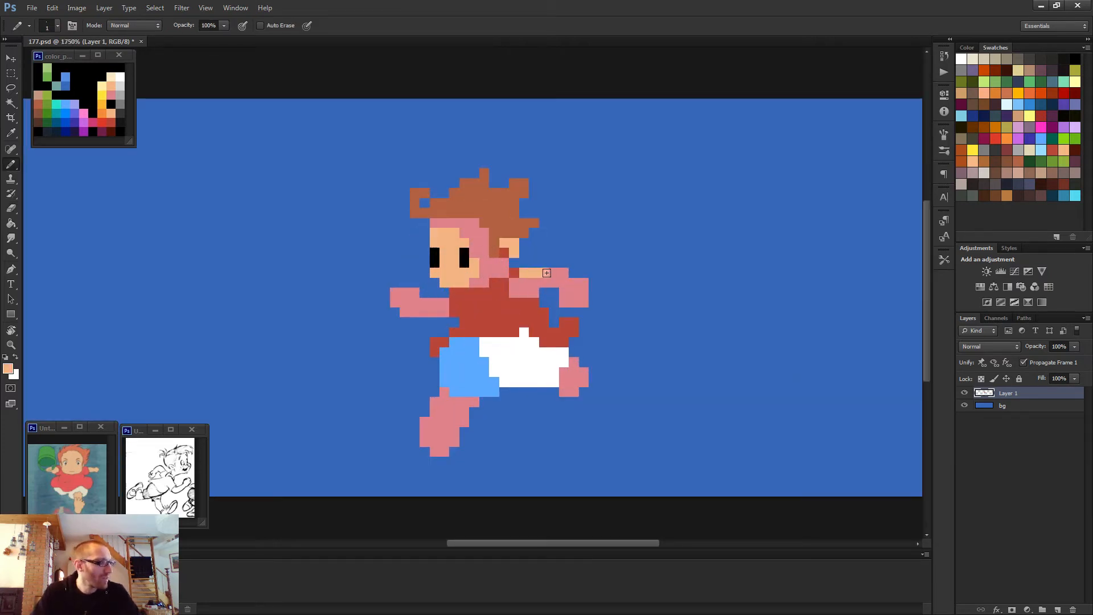
pyautogui.click(574, 293)
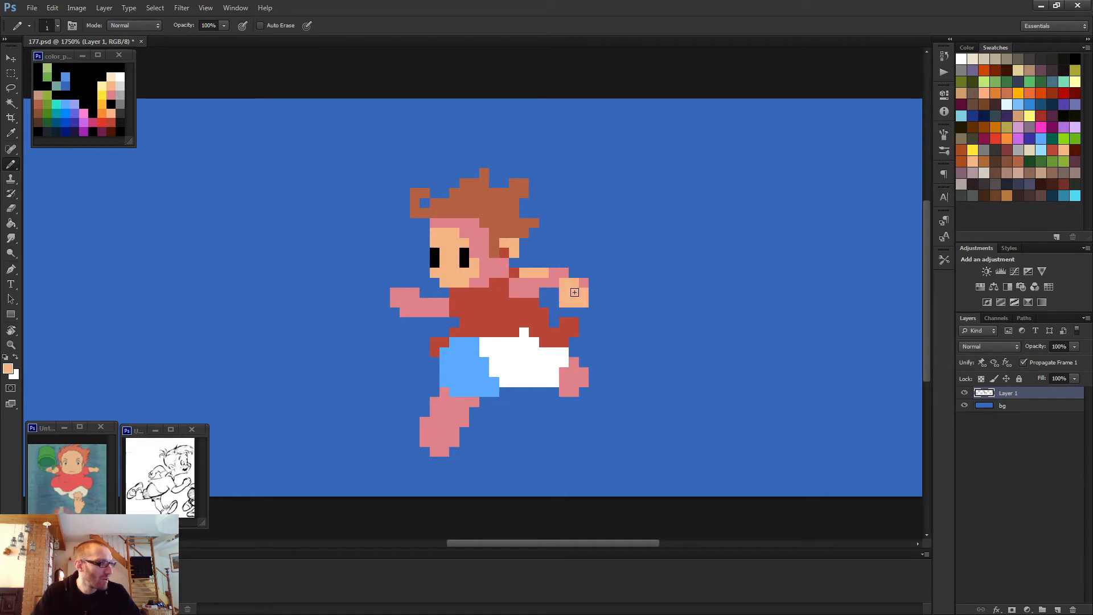
pyautogui.press('ctrl+-')
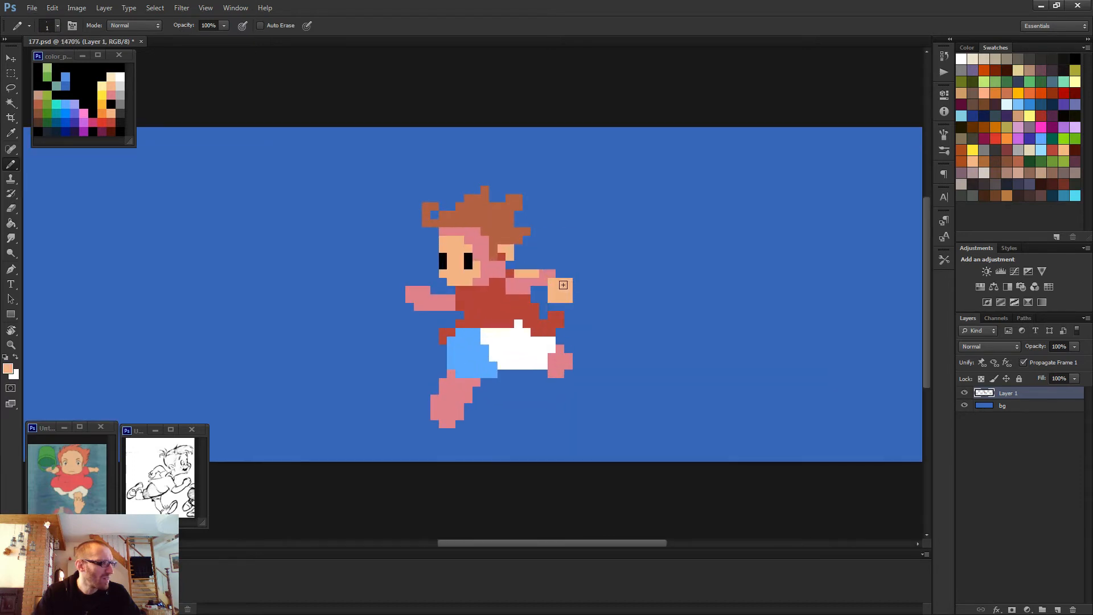
pyautogui.click(558, 289)
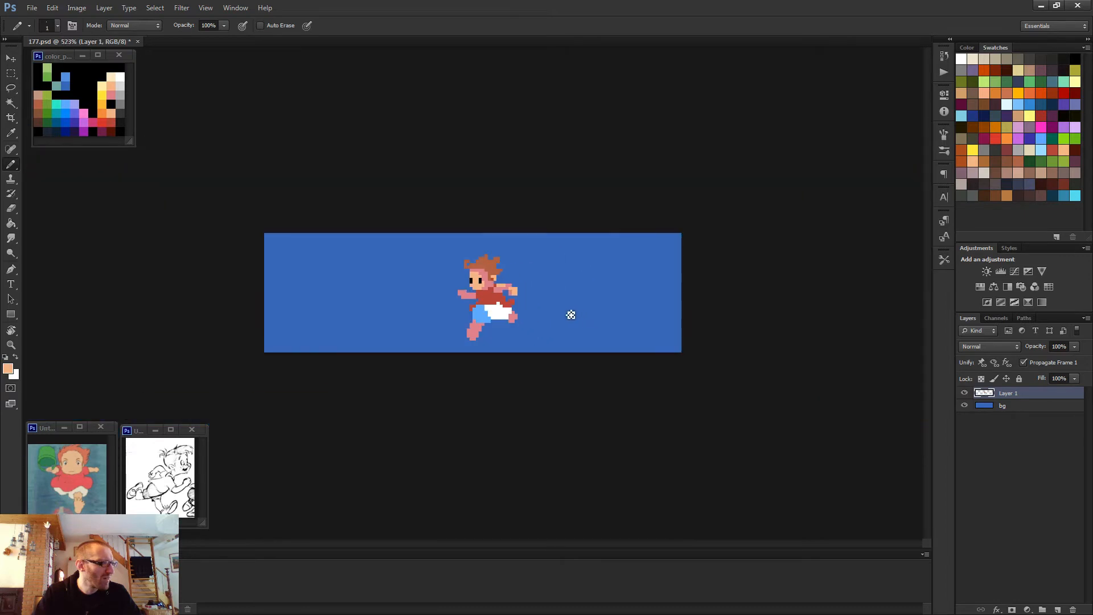
pyautogui.moveTo(551, 317)
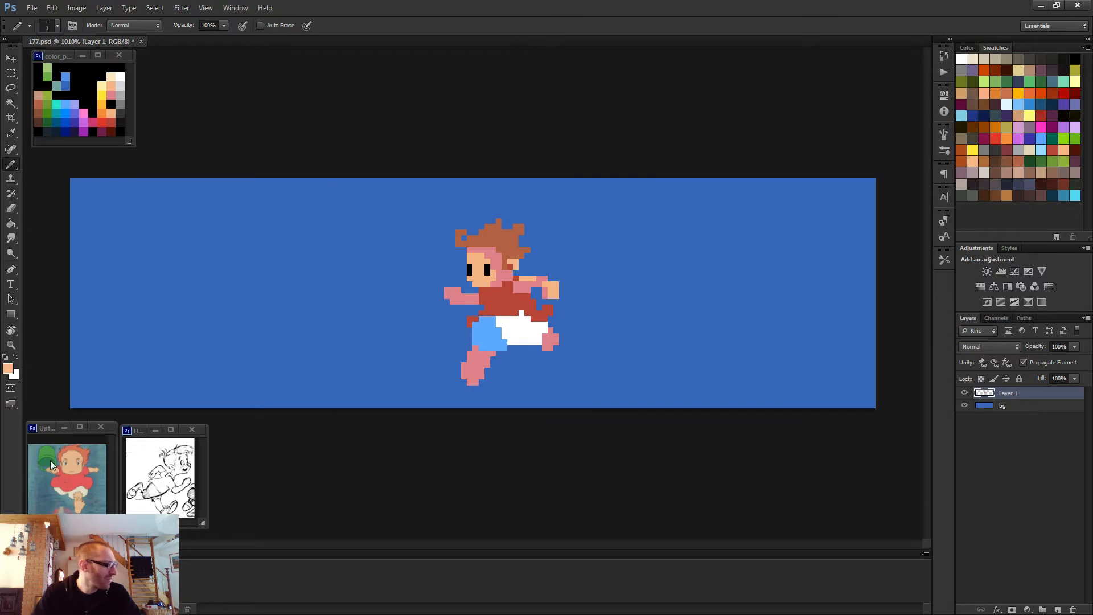
pyautogui.moveTo(529, 282)
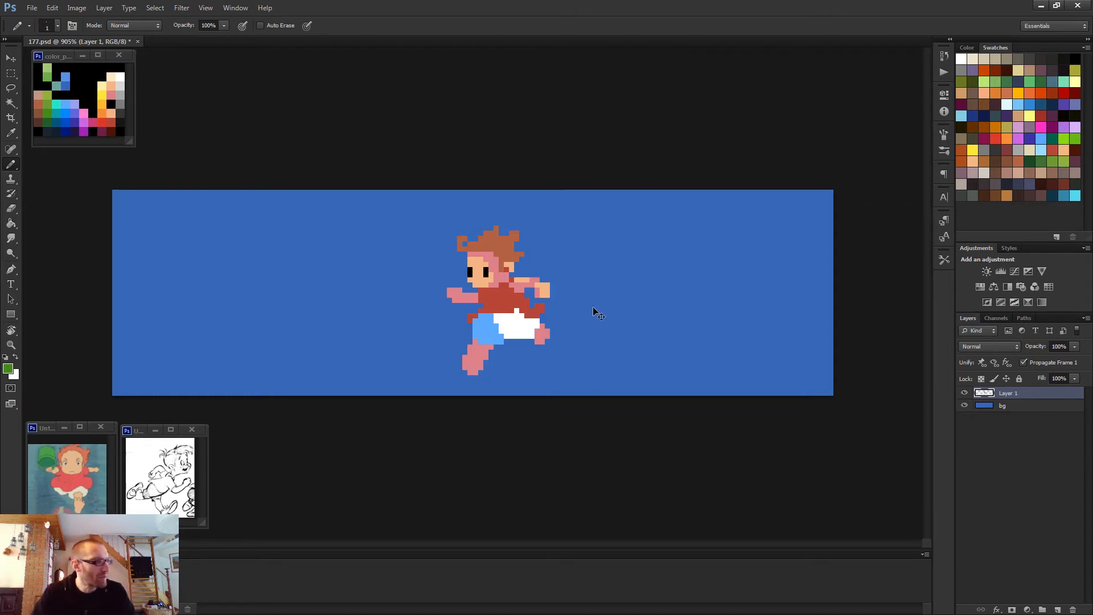
pyautogui.moveTo(570, 284); pyautogui.dragTo(585, 314)
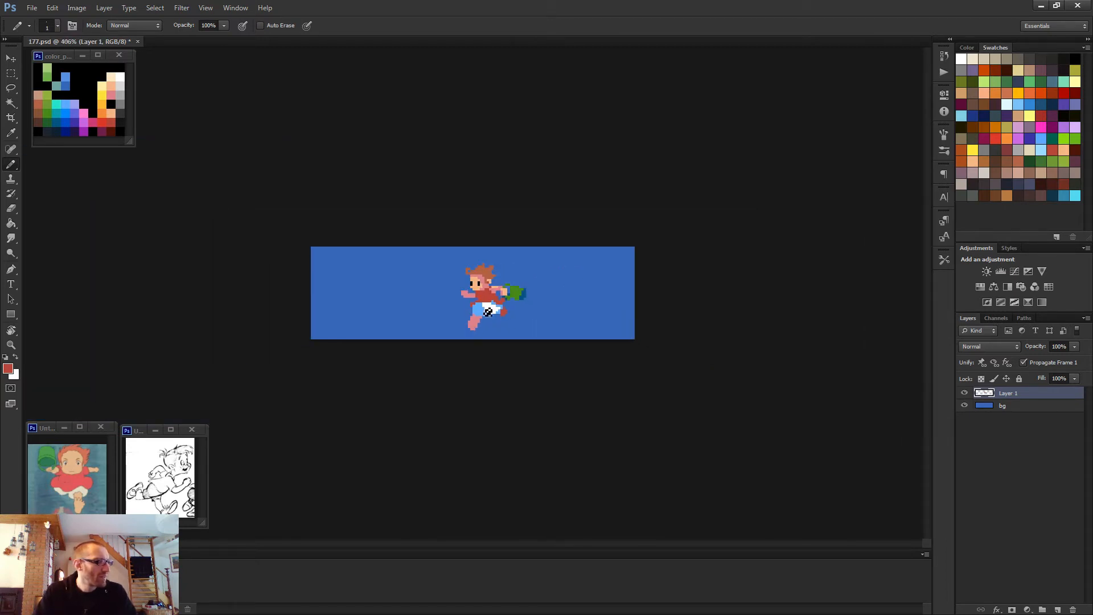
# Place a dark red shading pixel on Ponyo's shirt near the bucket arm.
pyautogui.click(485, 307)
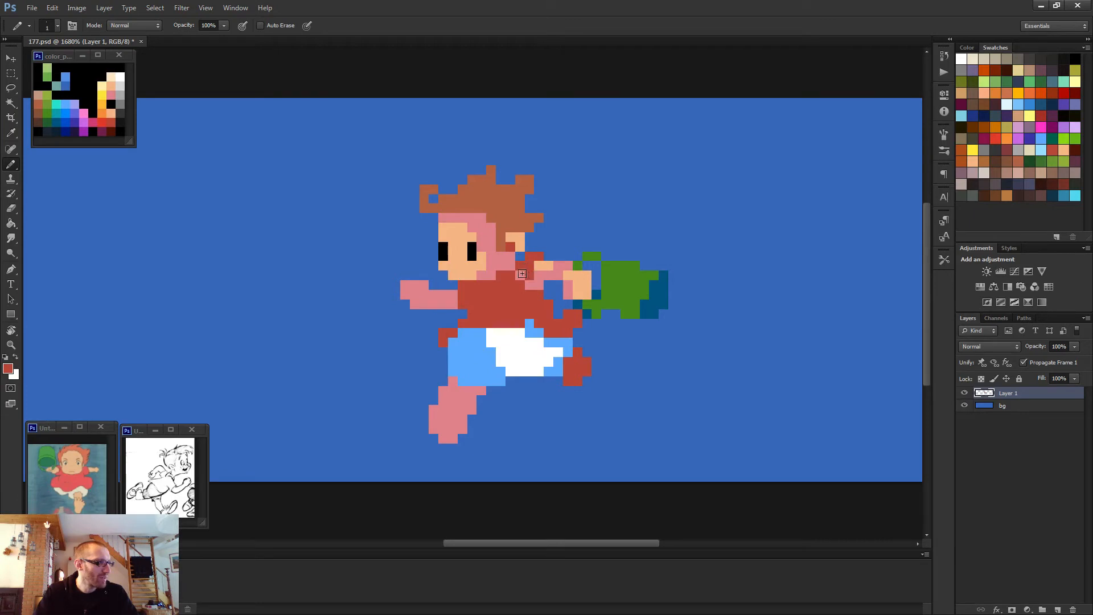
pyautogui.moveTo(64, 141)
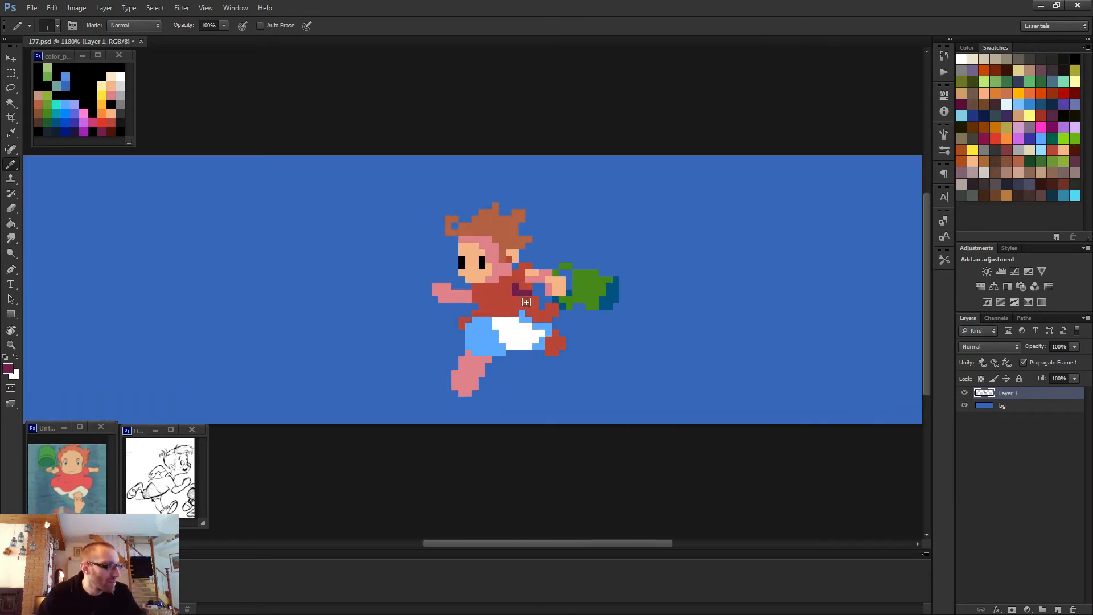
pyautogui.moveTo(551, 322)
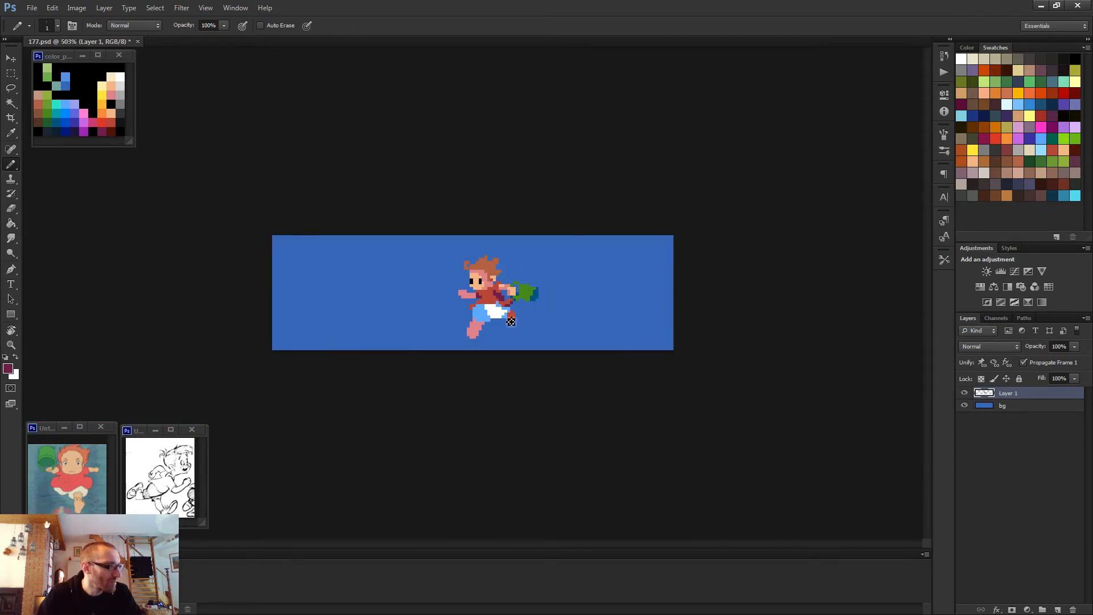
# Zoom back in closely on Ponyo before shading the shirt folds.
pyautogui.press('ctrl++')
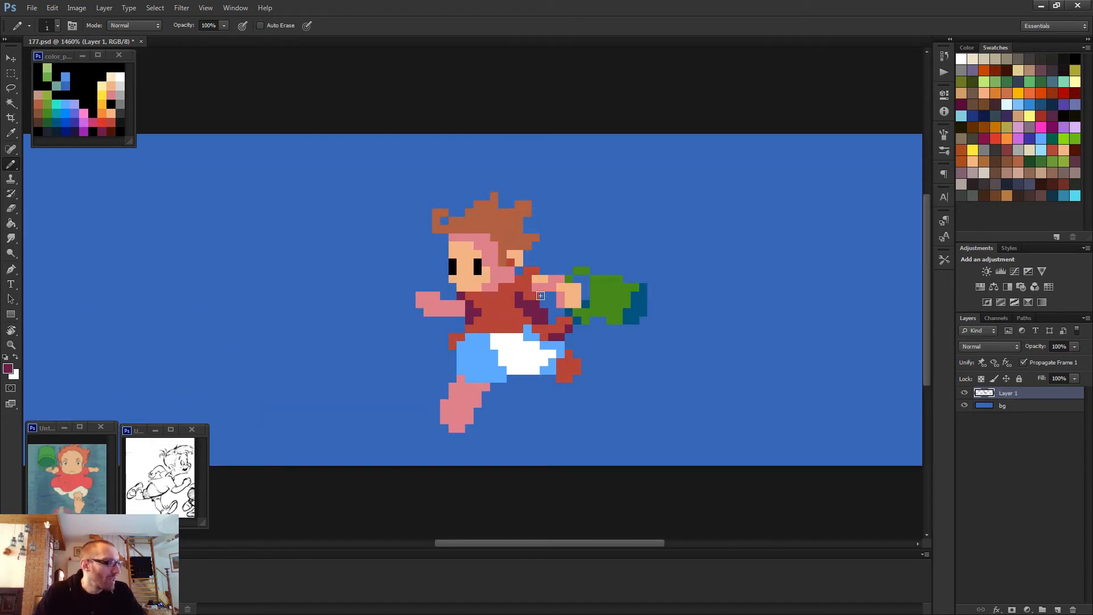
pyautogui.moveTo(528, 272)
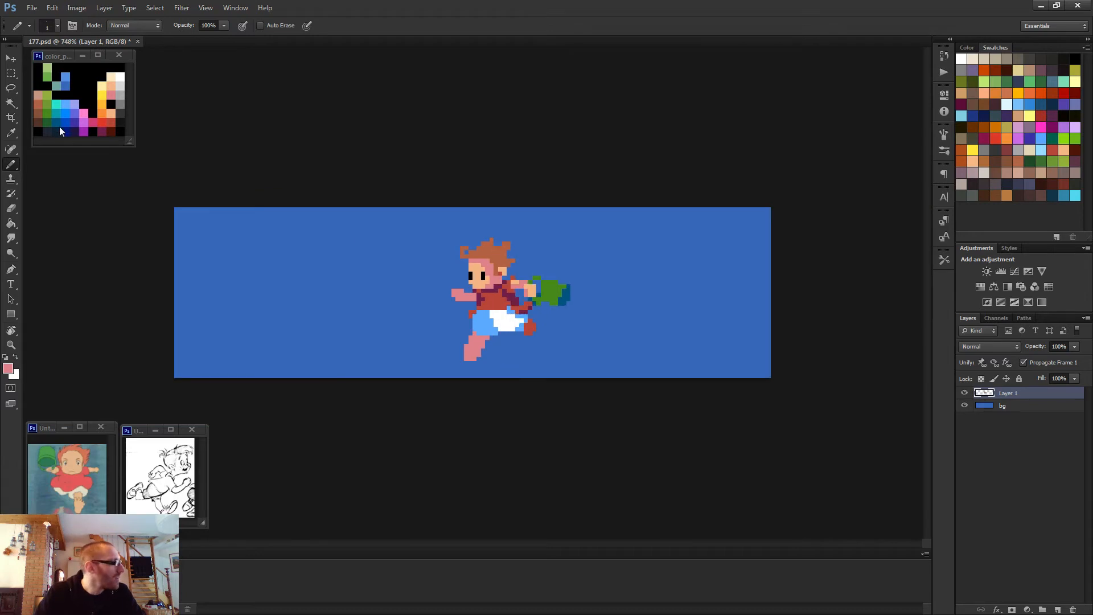
pyautogui.moveTo(82, 137)
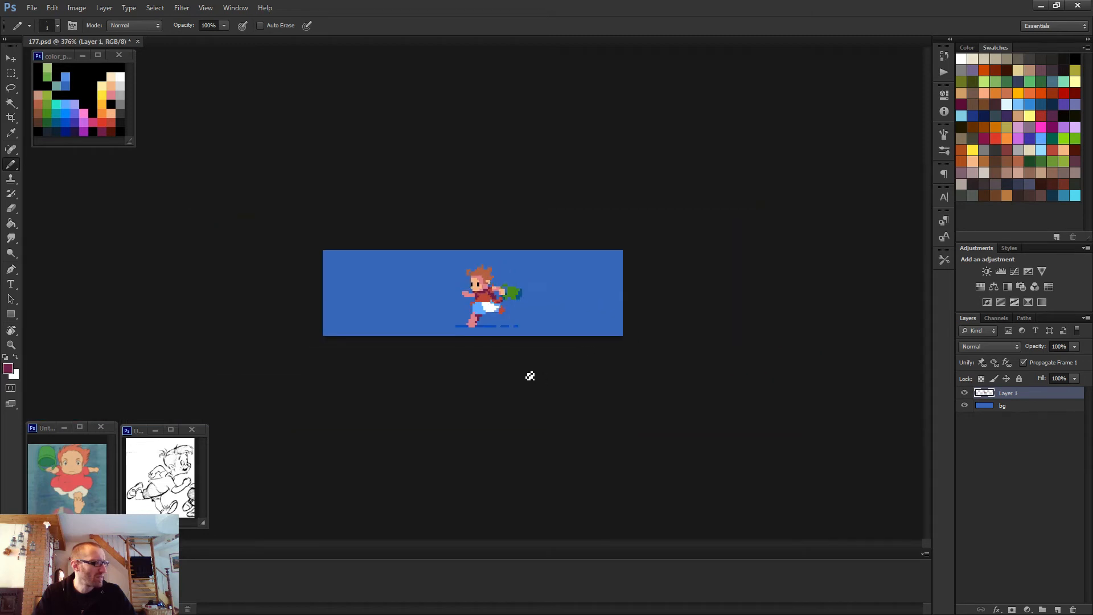
pyautogui.moveTo(532, 363)
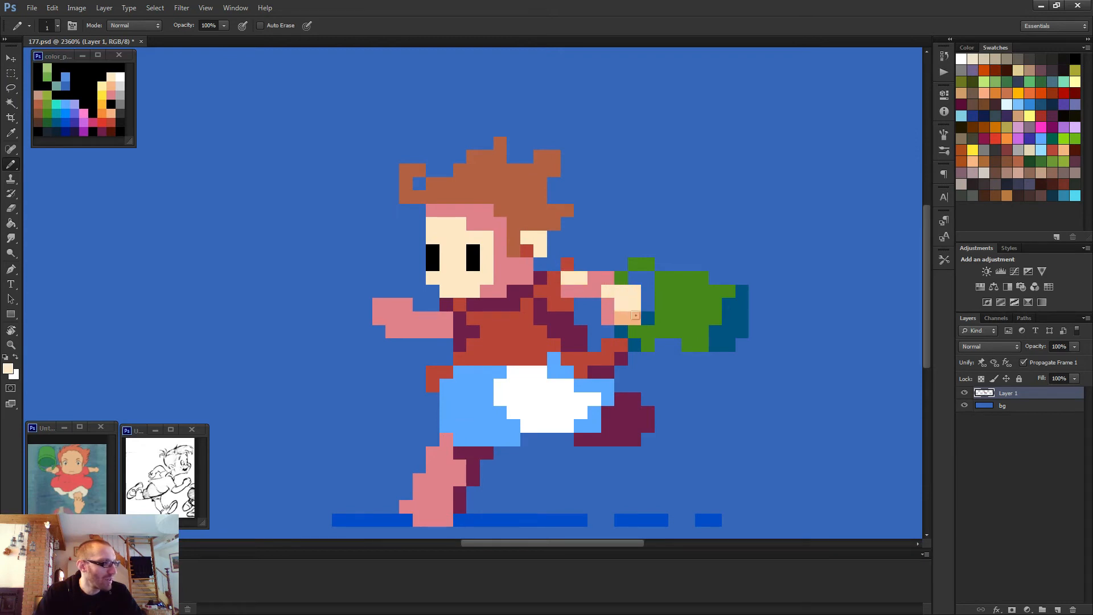
# Zoom out to check the whole canvas, then back in on the figure.
pyautogui.press('ctrl+-')
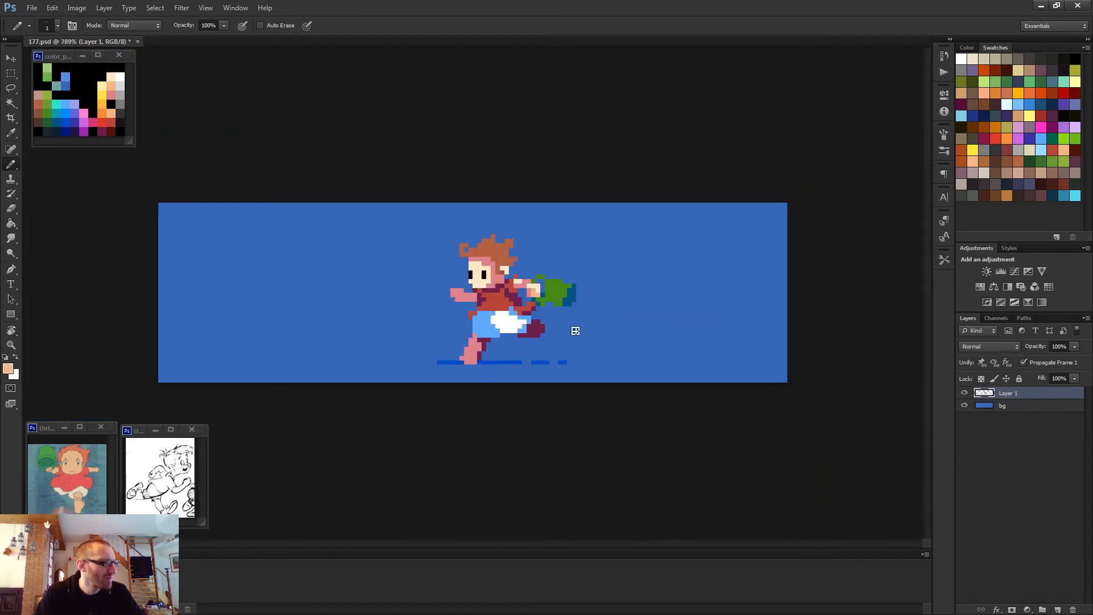
pyautogui.press('ctrl+-')
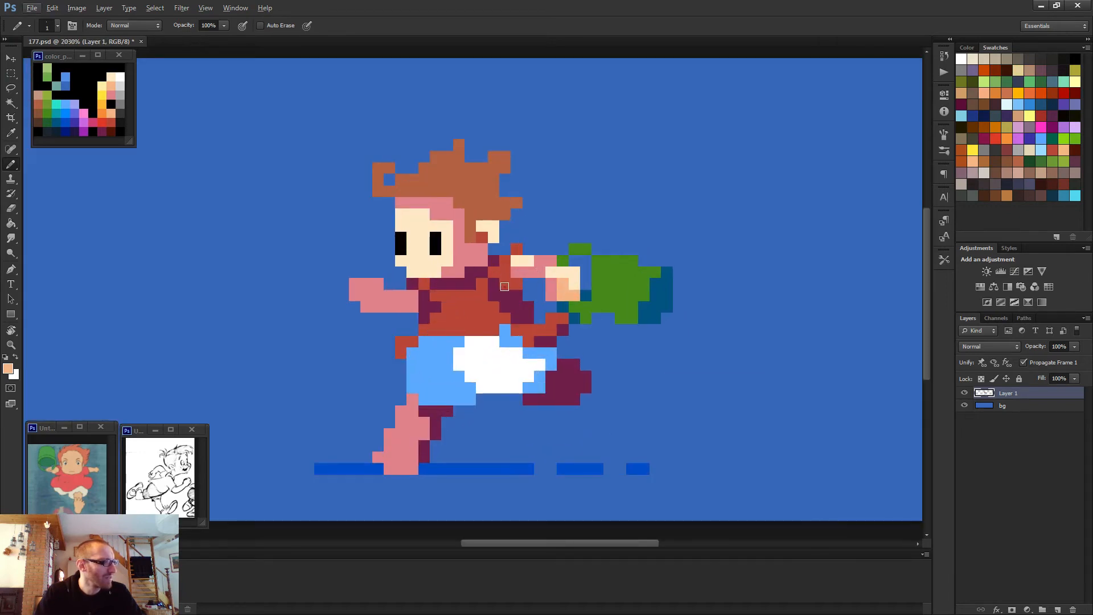
pyautogui.moveTo(516, 299)
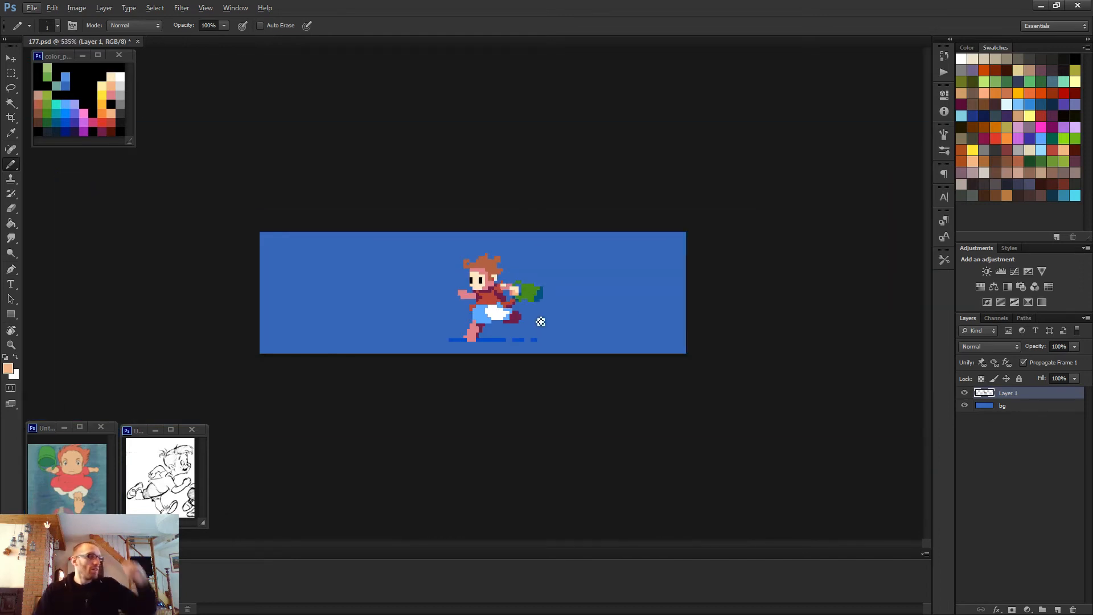
pyautogui.moveTo(545, 319)
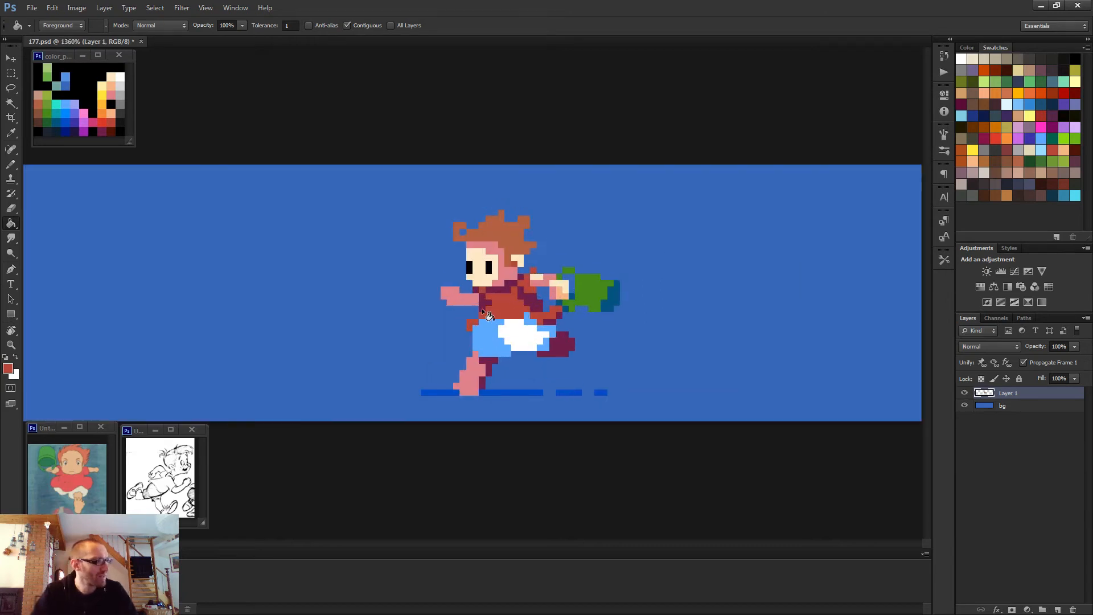
pyautogui.moveTo(410, 278); pyautogui.dragTo(466, 305)
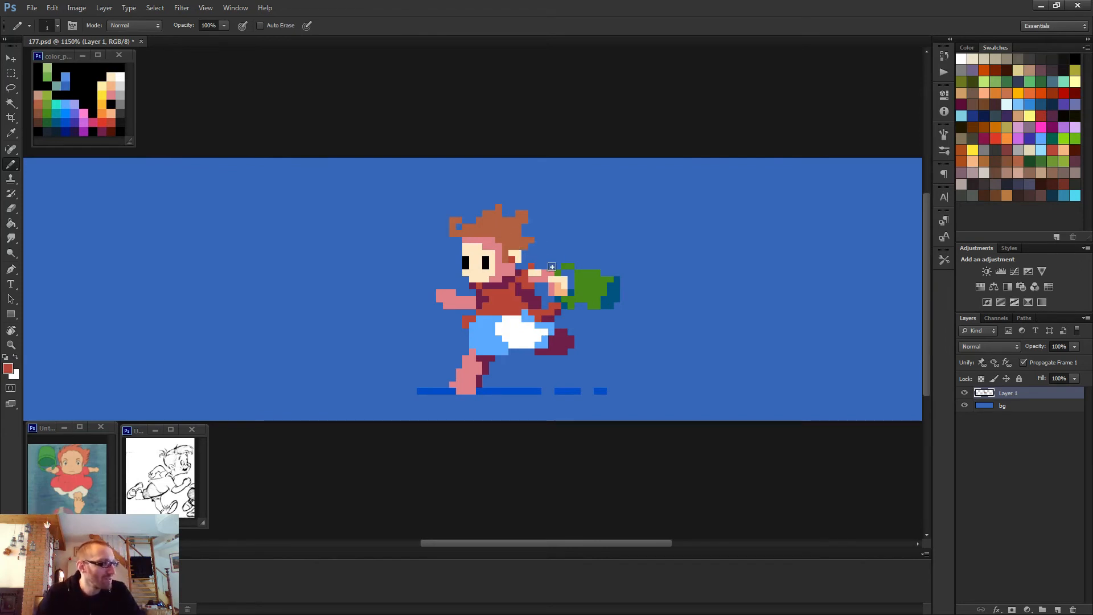
pyautogui.moveTo(503, 225)
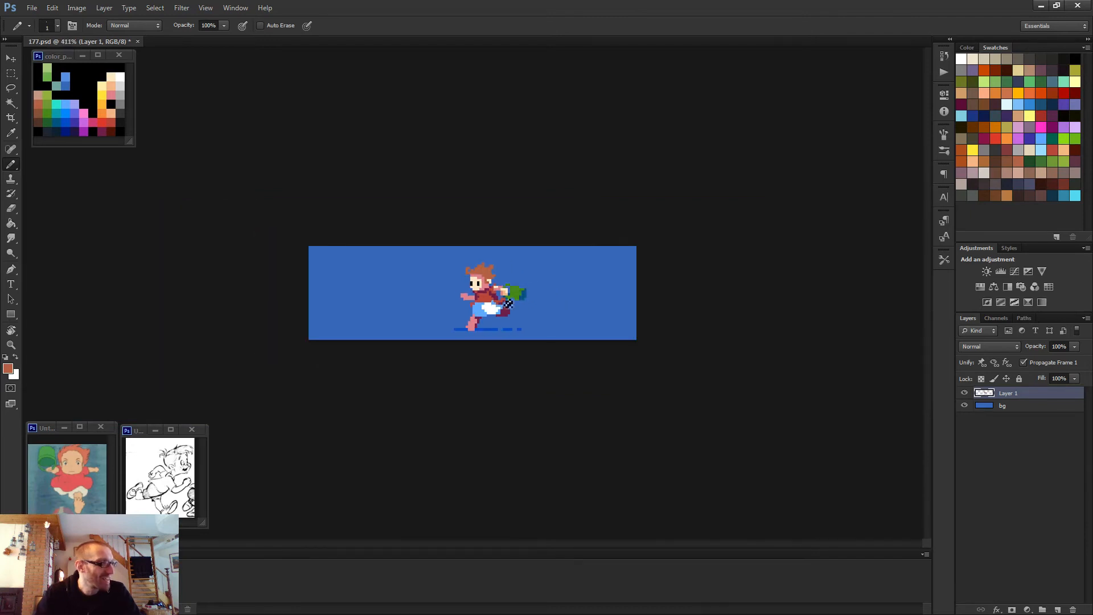
pyautogui.press('ctrl++')
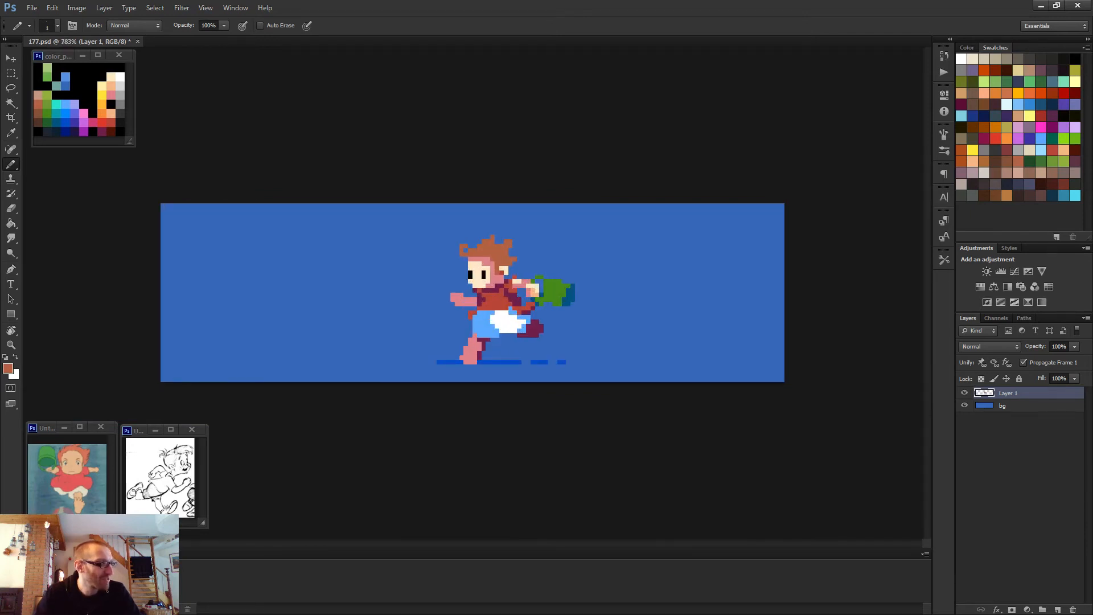
# Add bright orange highlight pixels through Ponyo's brown hair.
pyautogui.scroll(3)
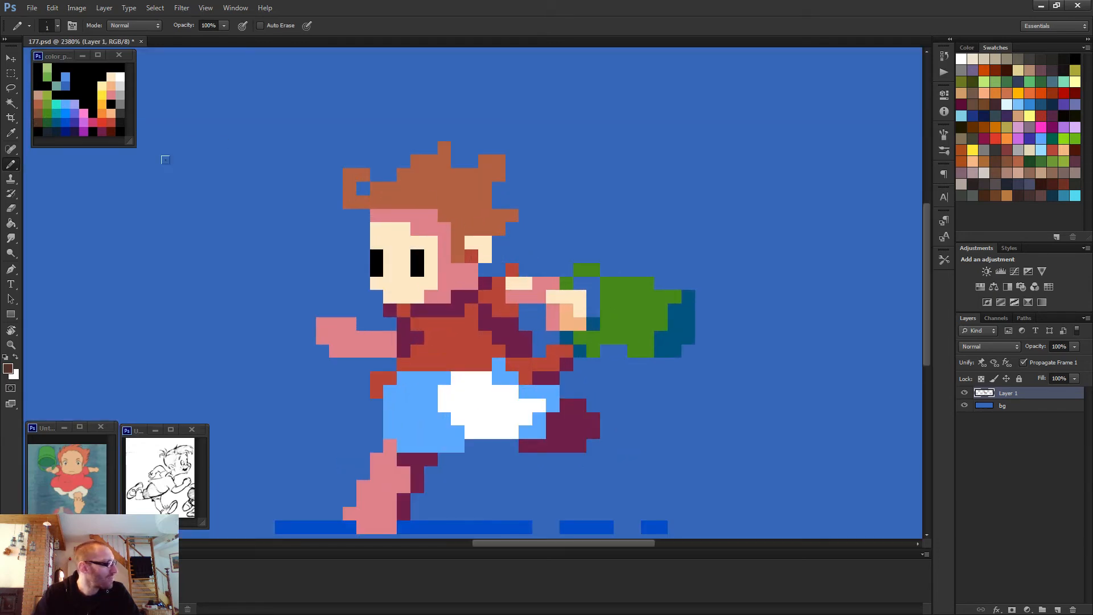
pyautogui.click(499, 240)
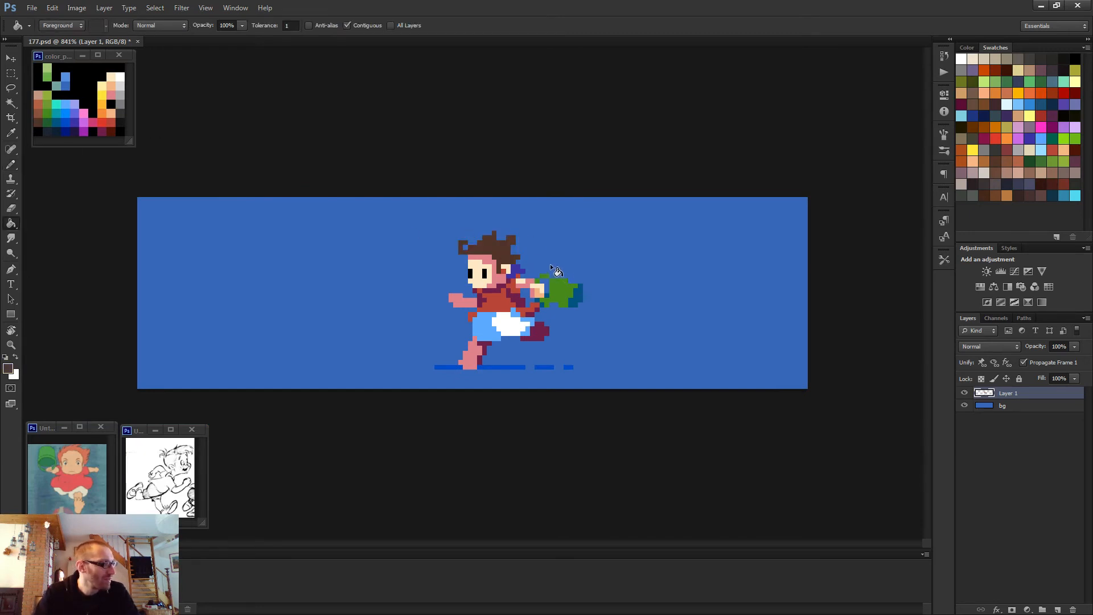
pyautogui.moveTo(550, 260)
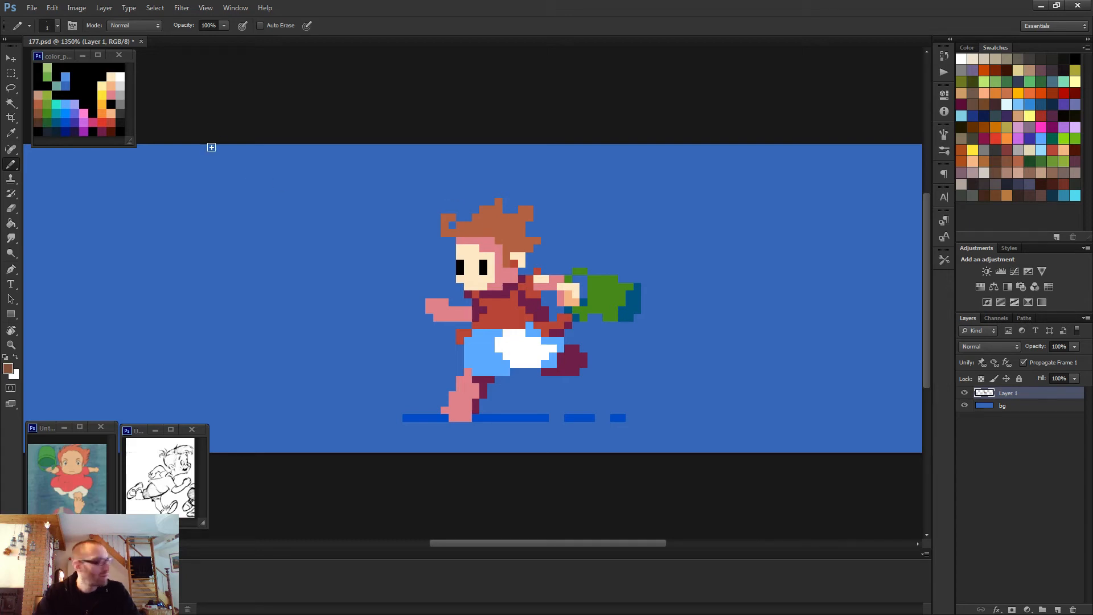
pyautogui.moveTo(515, 238)
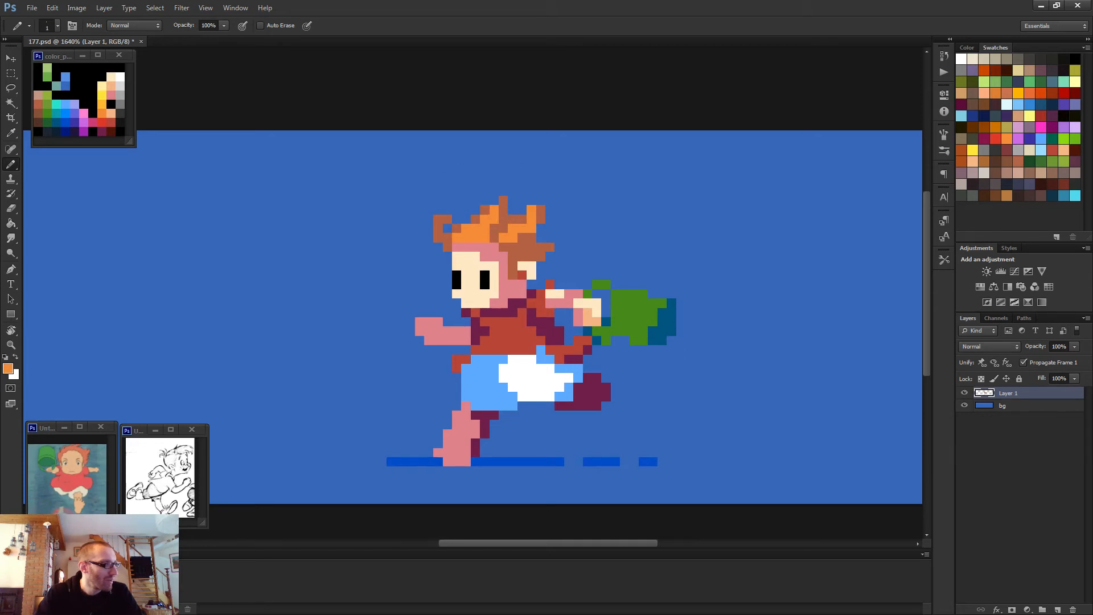
pyautogui.click(536, 219)
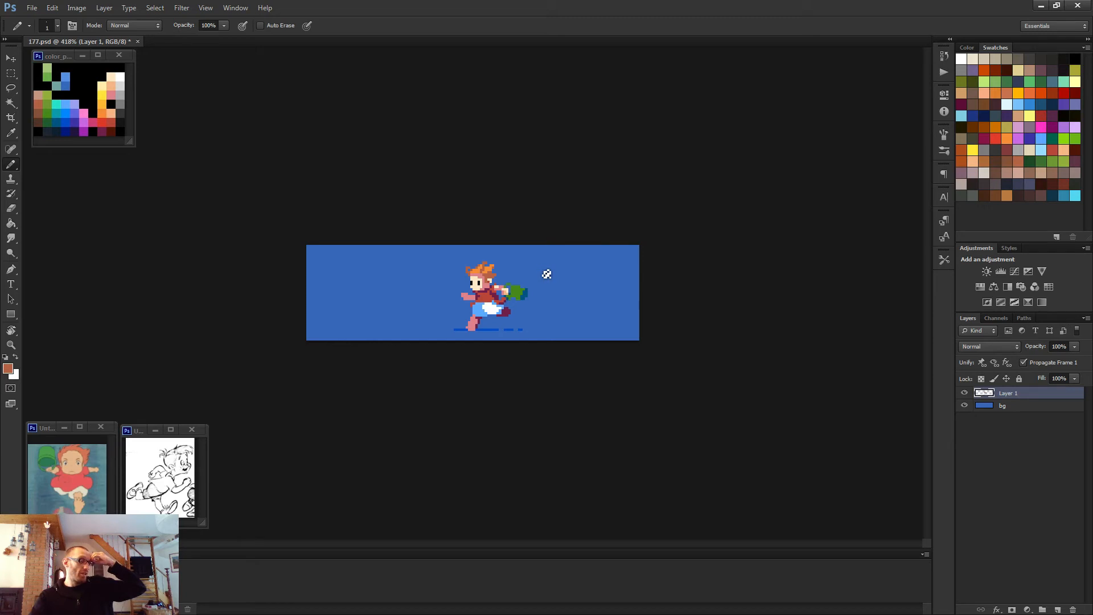
pyautogui.moveTo(522, 284)
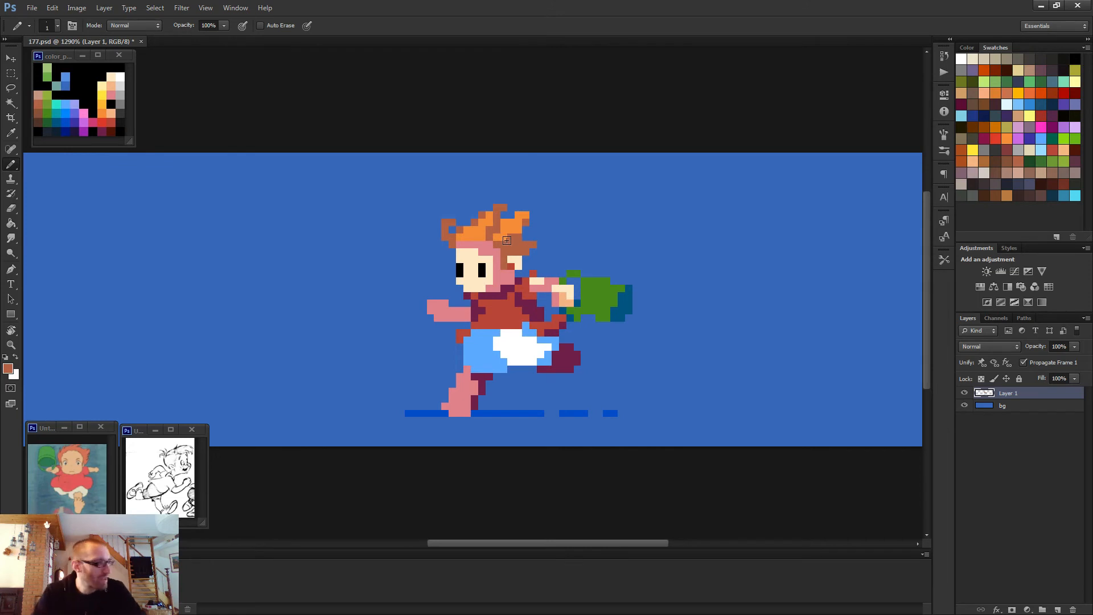
pyautogui.moveTo(529, 254)
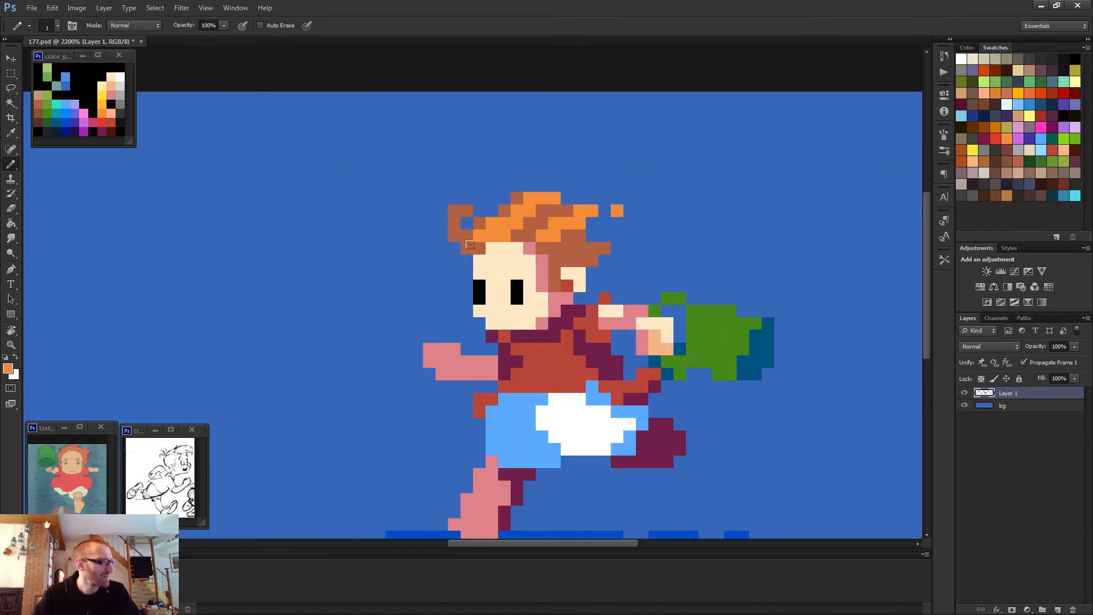
# Zoom out to review Ponyo's hair and the bucket shading.
pyautogui.press('ctrl+-')
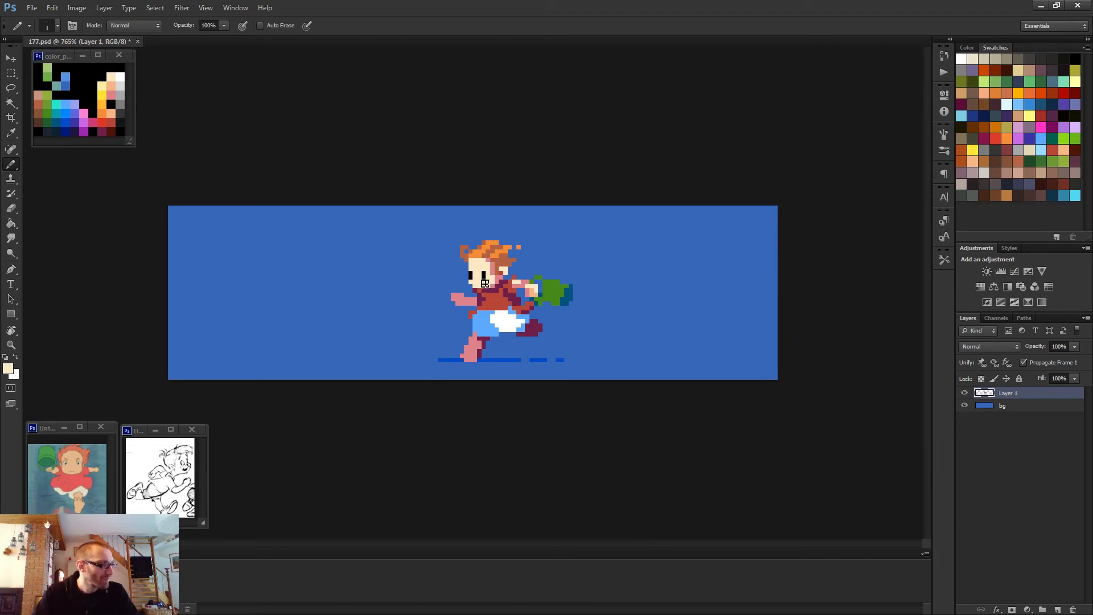
pyautogui.moveTo(125, 76)
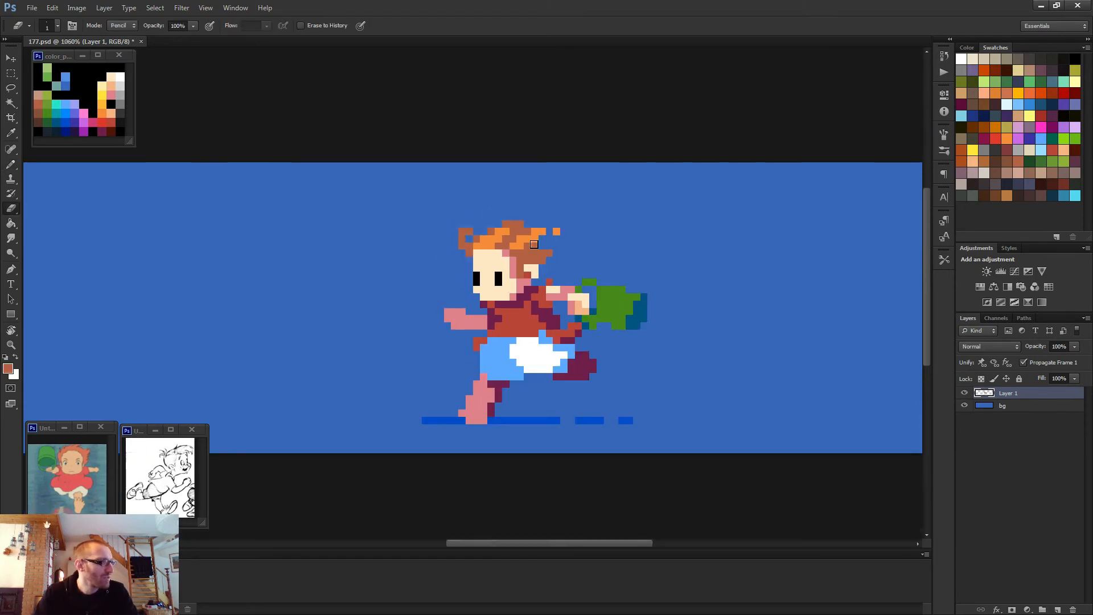
# Zoom out twice to review the cleaned-up running figure.
pyautogui.press('ctrl+-')
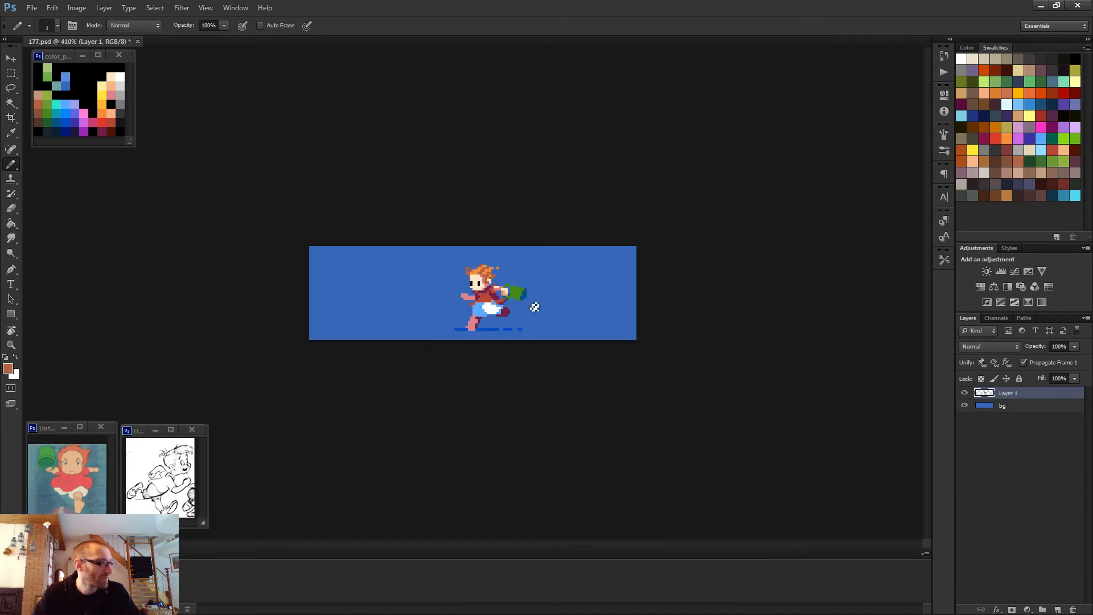
pyautogui.press('ctrl+-')
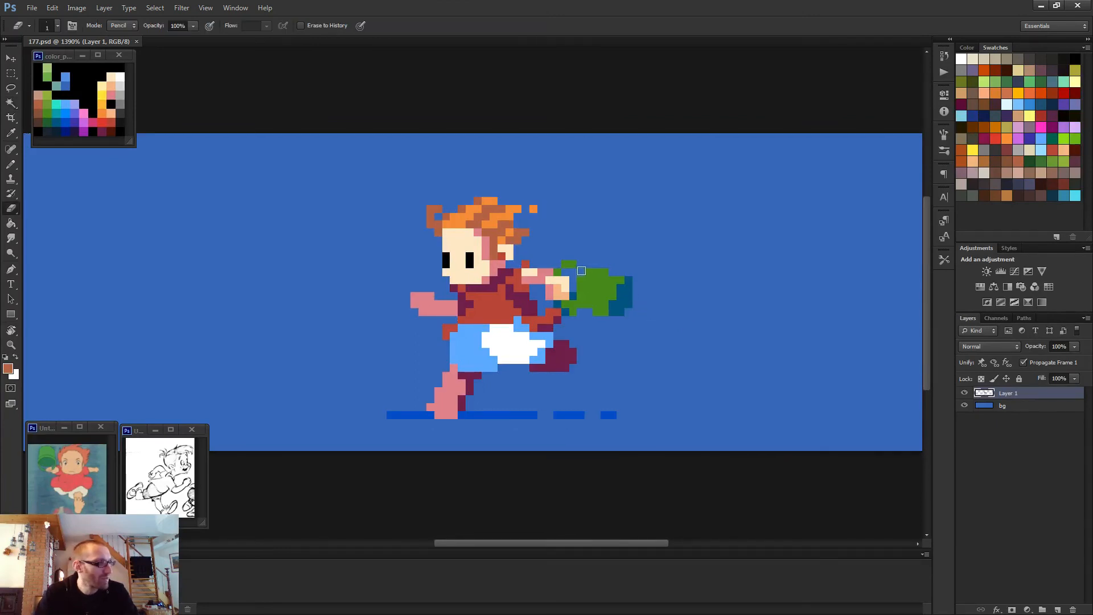
# Erase the old green bucket and zoom in beside Ponyo's forward hand.
pyautogui.click(558, 306)
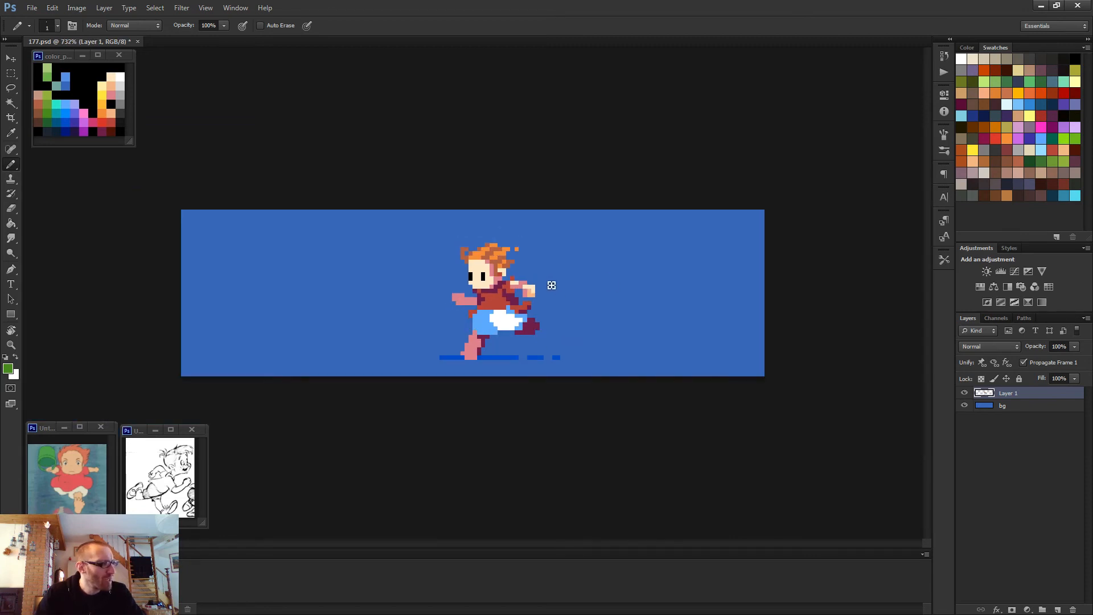
pyautogui.moveTo(554, 286)
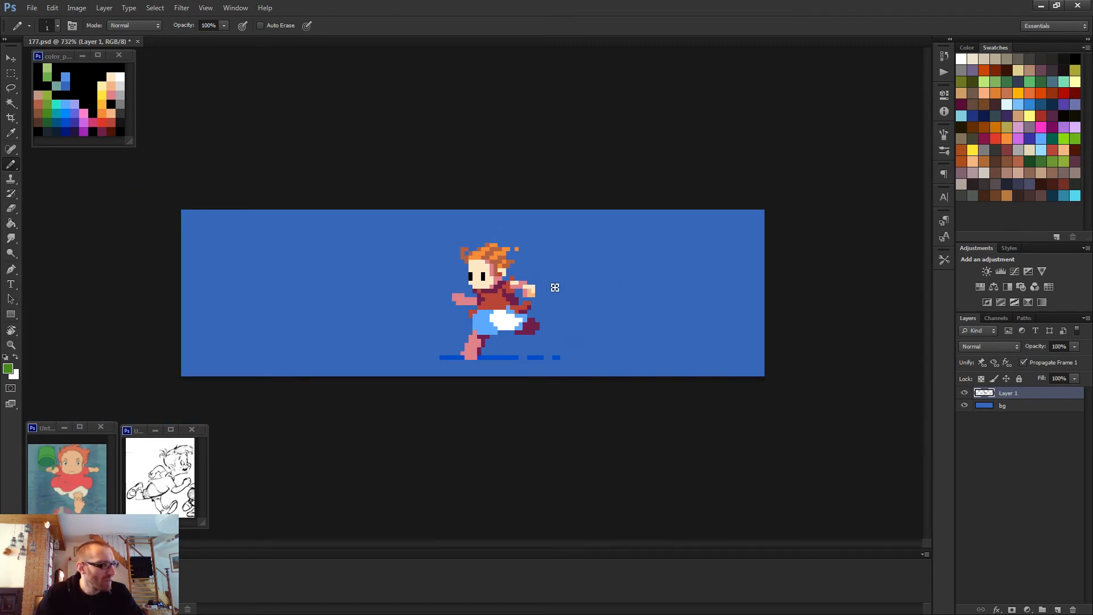
pyautogui.moveTo(549, 281); pyautogui.dragTo(575, 254)
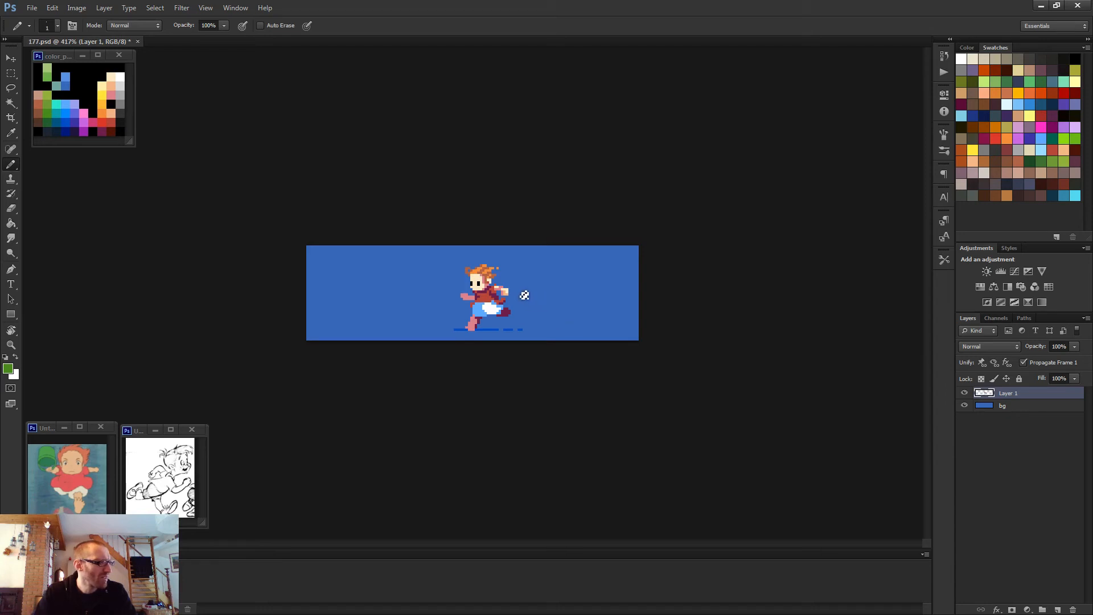
pyautogui.moveTo(525, 295); pyautogui.dragTo(533, 282)
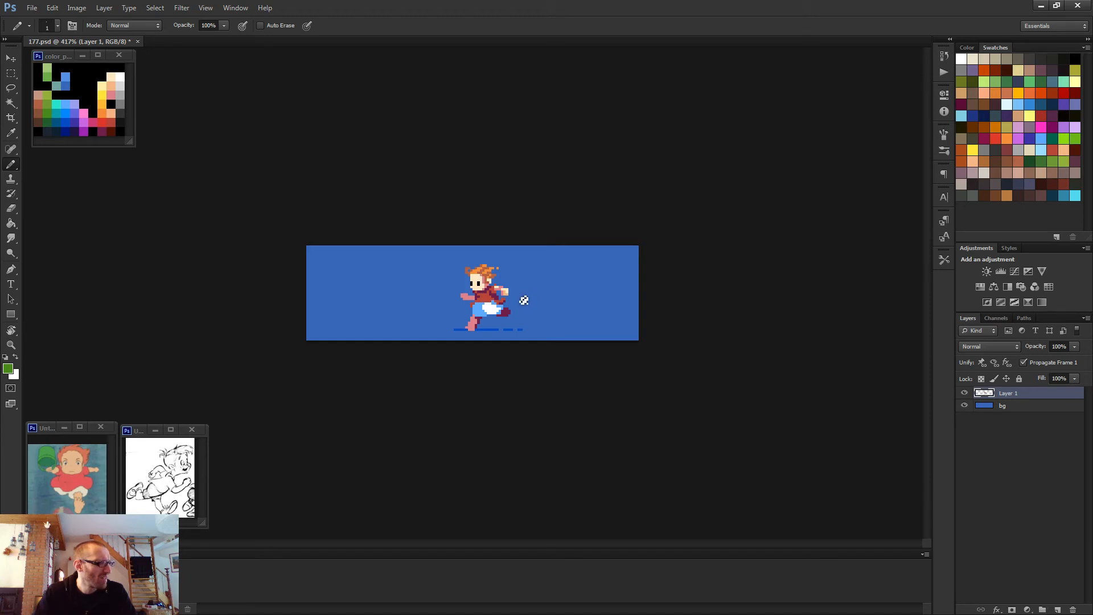
pyautogui.moveTo(508, 291); pyautogui.dragTo(540, 307)
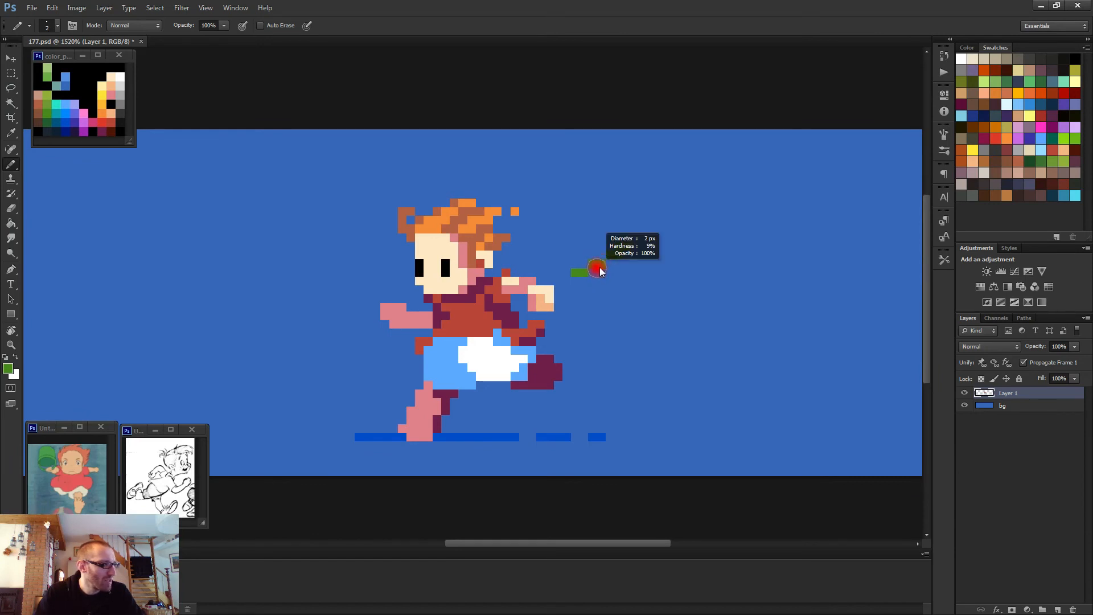
# Draw the green outline of the new bucket beside Ponyo's hand.
pyautogui.click(598, 286)
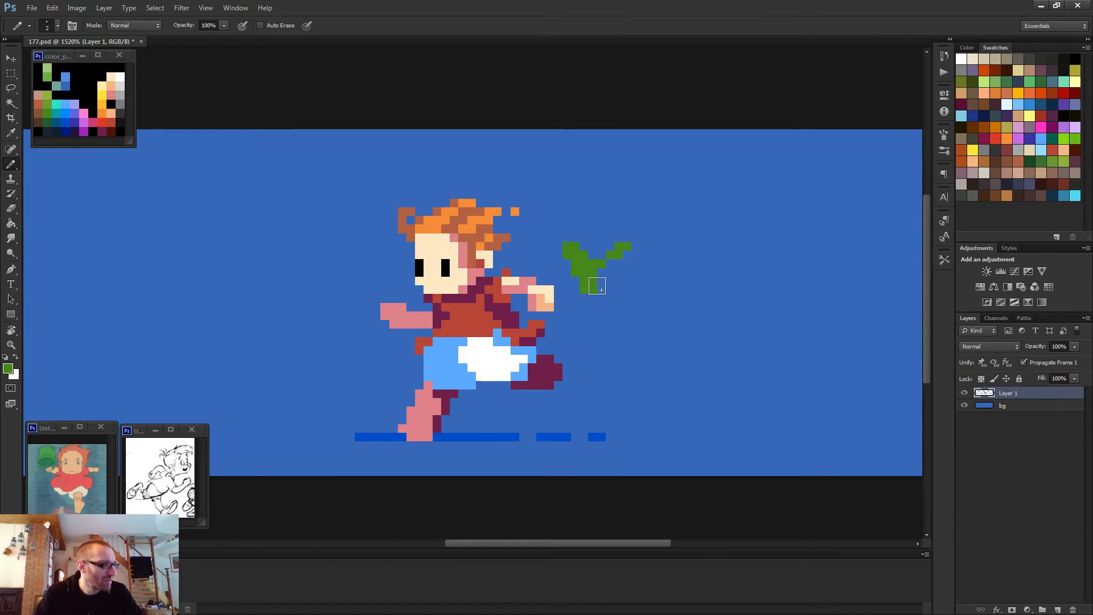
pyautogui.moveTo(596, 286); pyautogui.dragTo(627, 236)
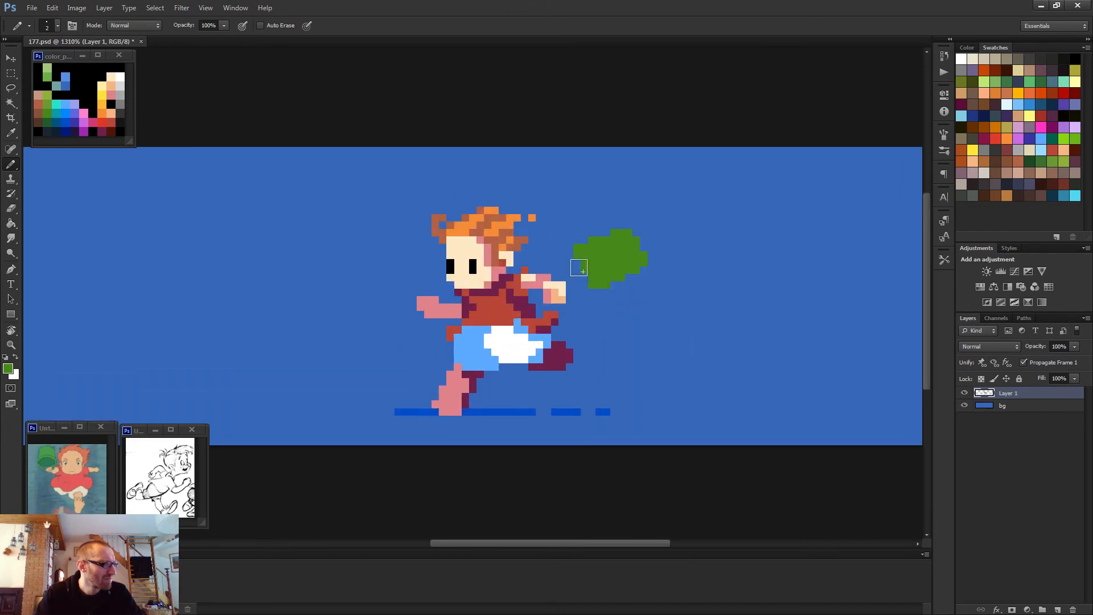
pyautogui.moveTo(628, 213)
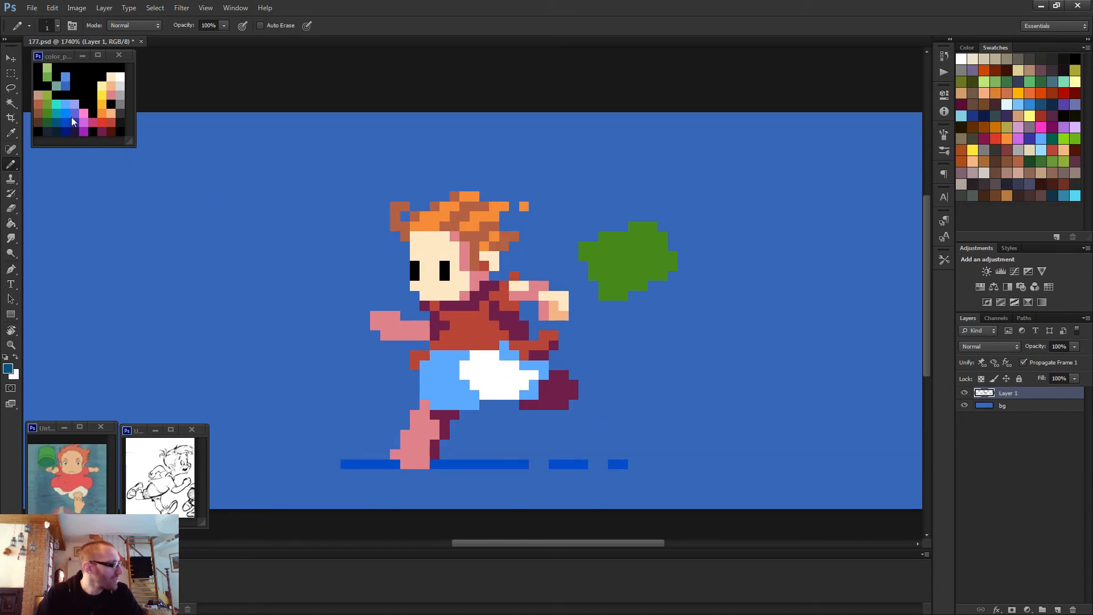
pyautogui.moveTo(57, 114)
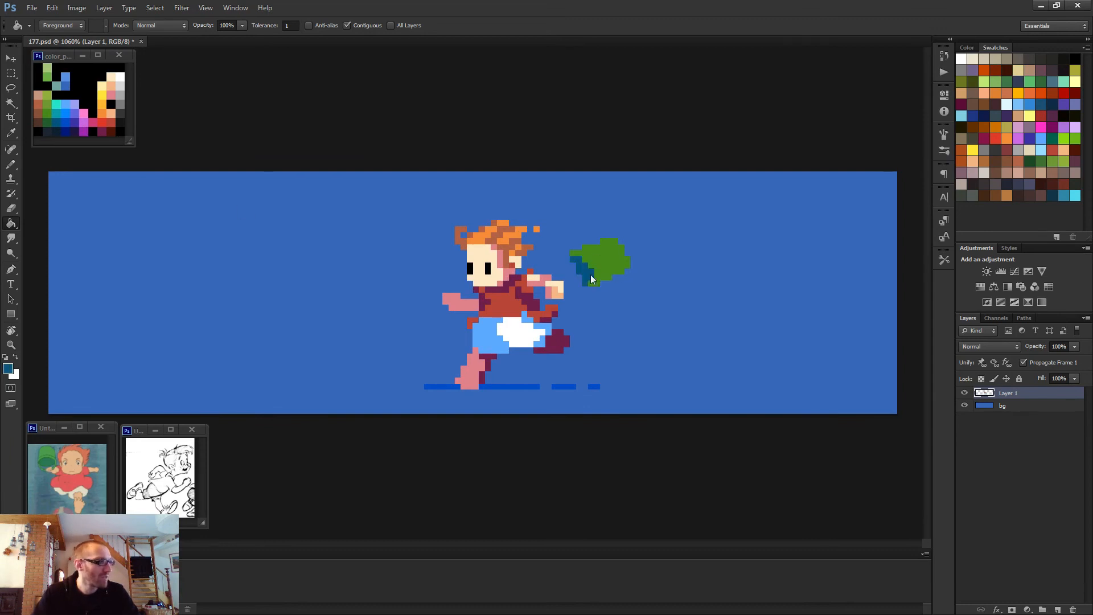
# Zoom out to view the dark blue shading on the bucket's lower left side.
pyautogui.press('ctrl+minus')
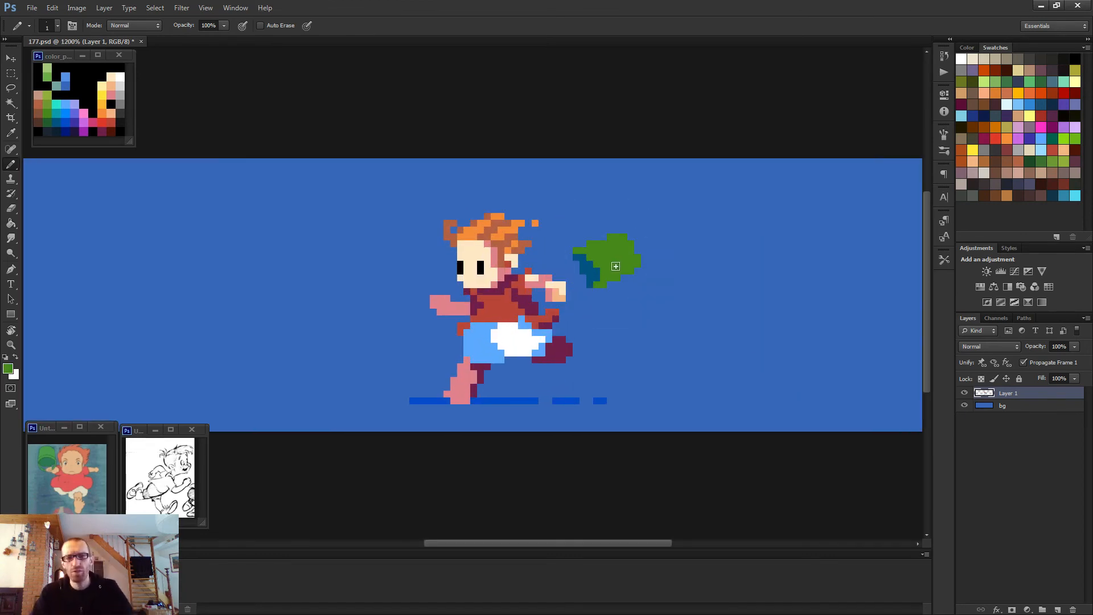
pyautogui.moveTo(533, 330)
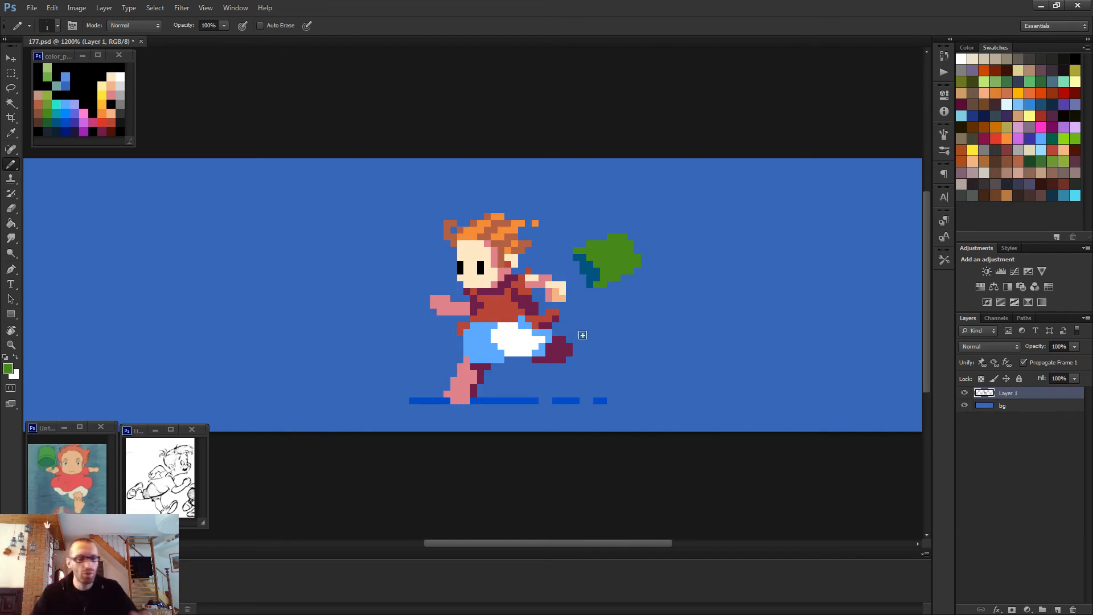
pyautogui.moveTo(598, 307)
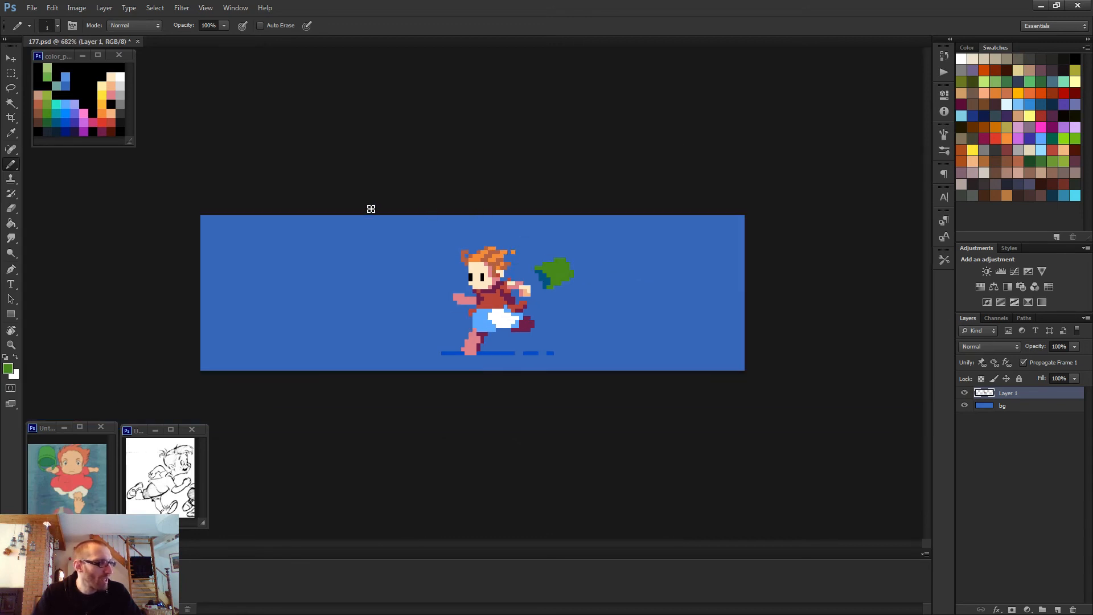
pyautogui.moveTo(355, 215)
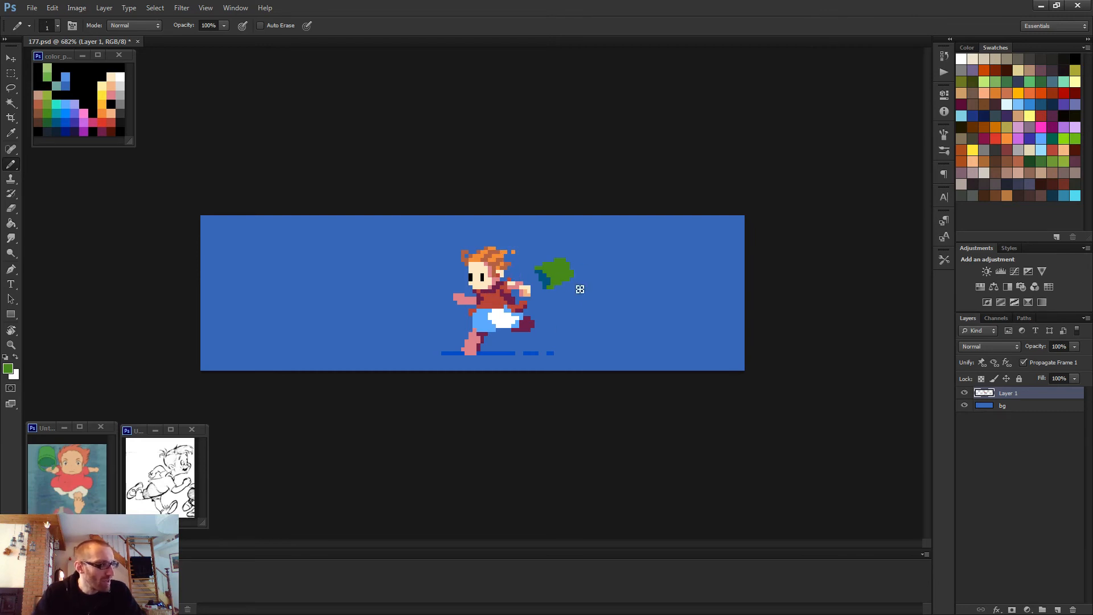
pyautogui.moveTo(592, 265)
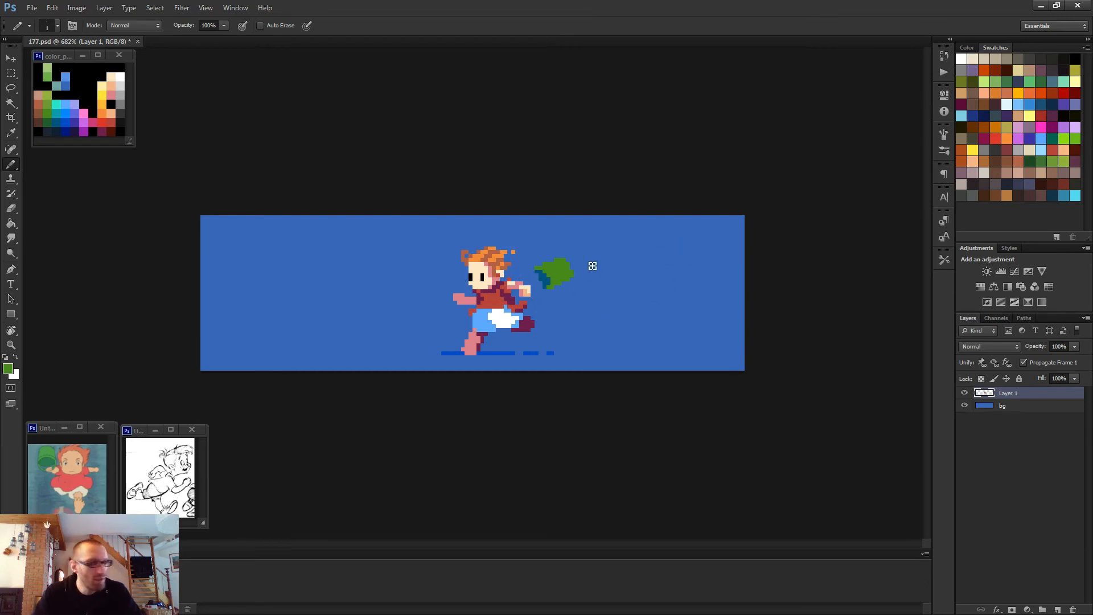
pyautogui.moveTo(423, 349)
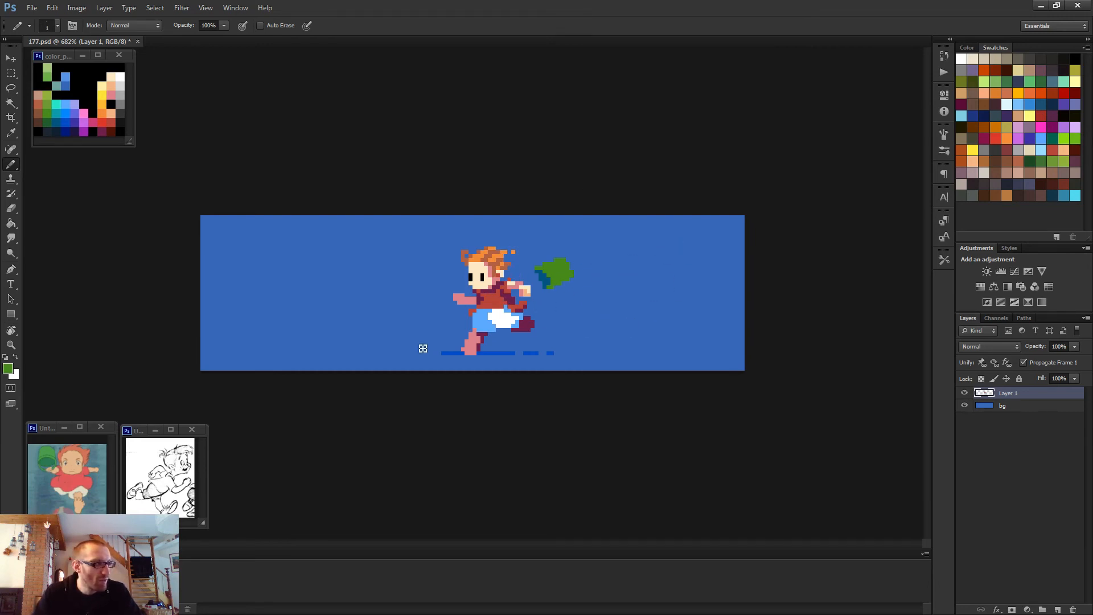
pyautogui.moveTo(571, 148)
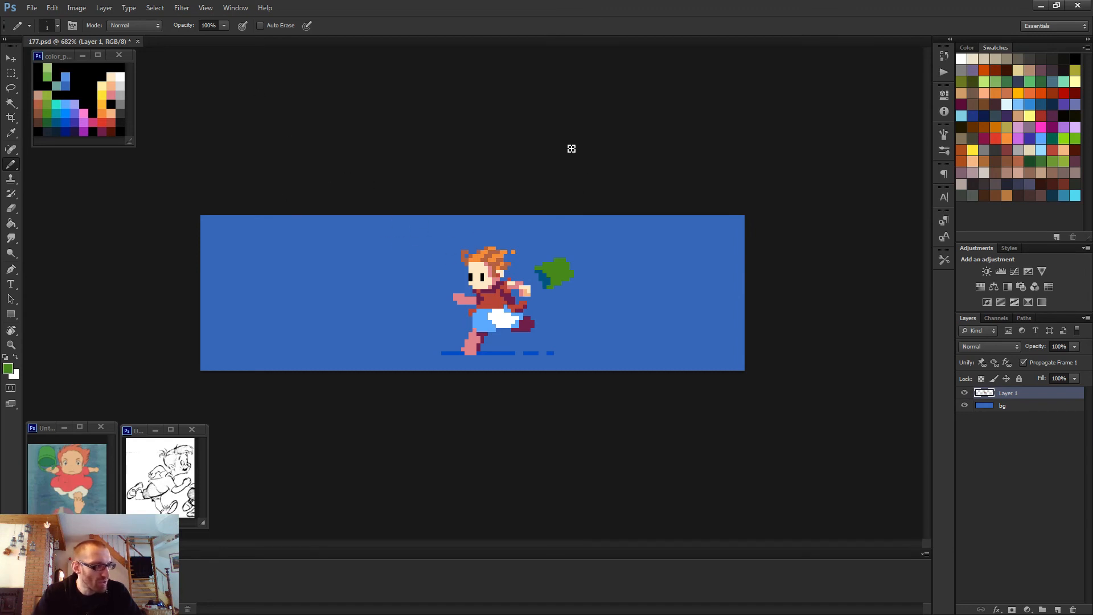
pyautogui.moveTo(537, 132)
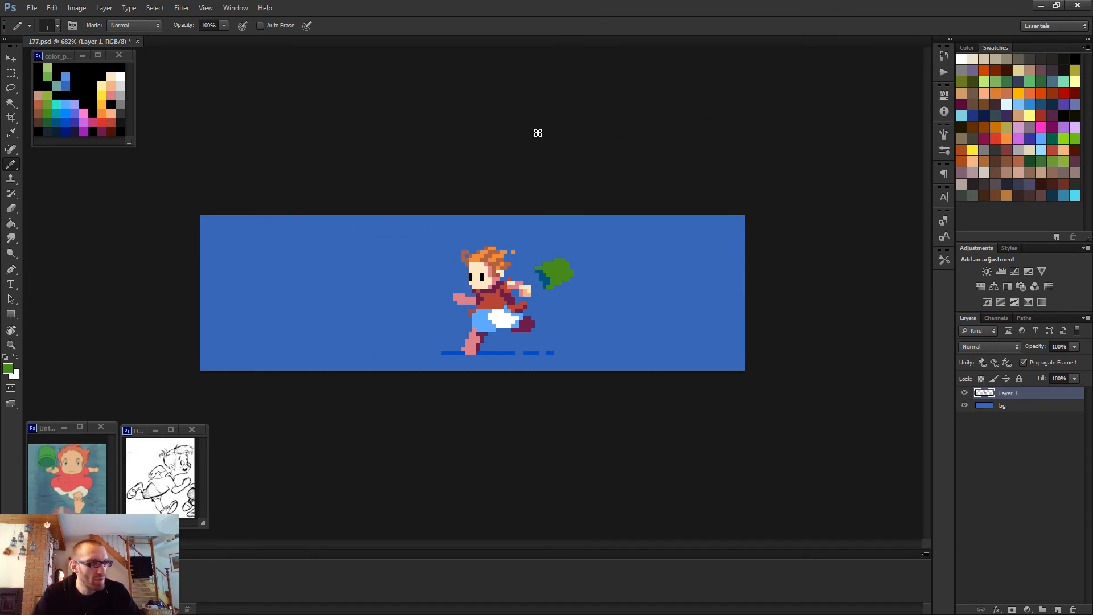
pyautogui.moveTo(607, 127)
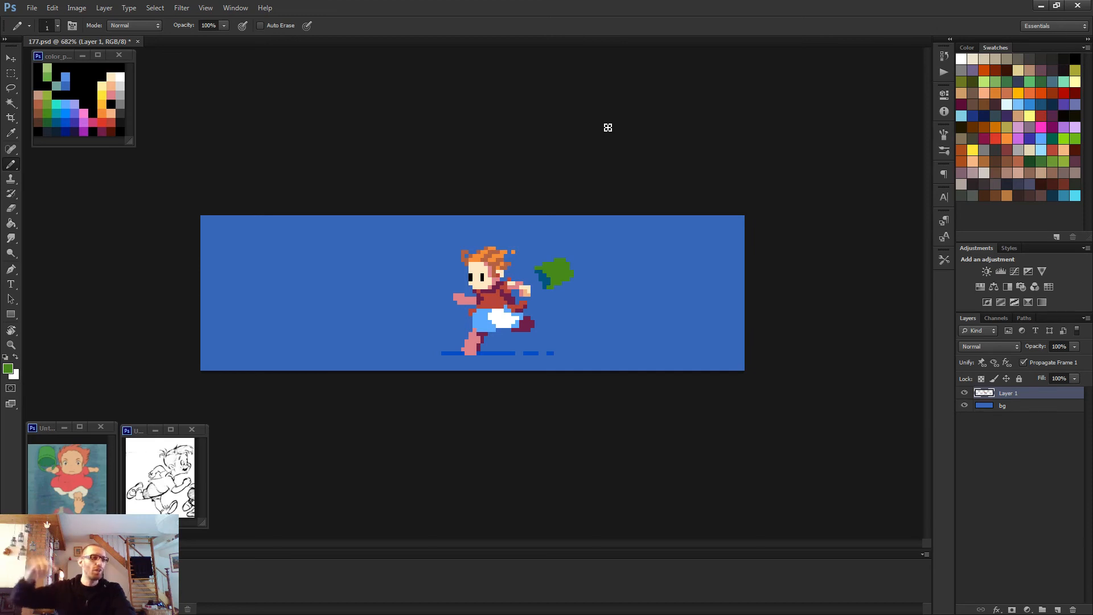
pyautogui.moveTo(611, 126)
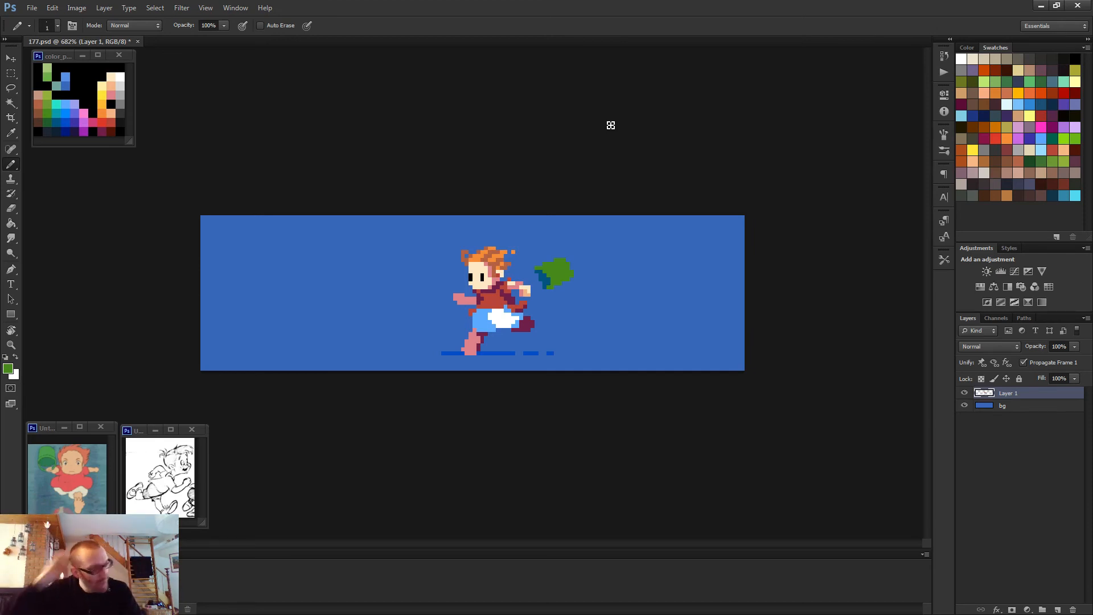
pyautogui.moveTo(501, 271)
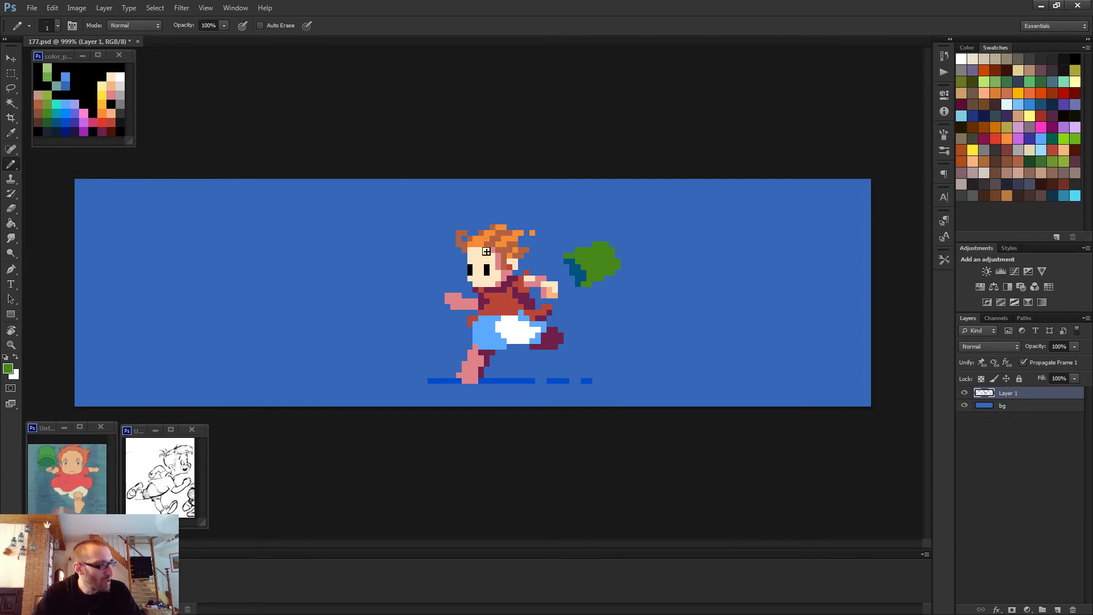
pyautogui.moveTo(510, 281)
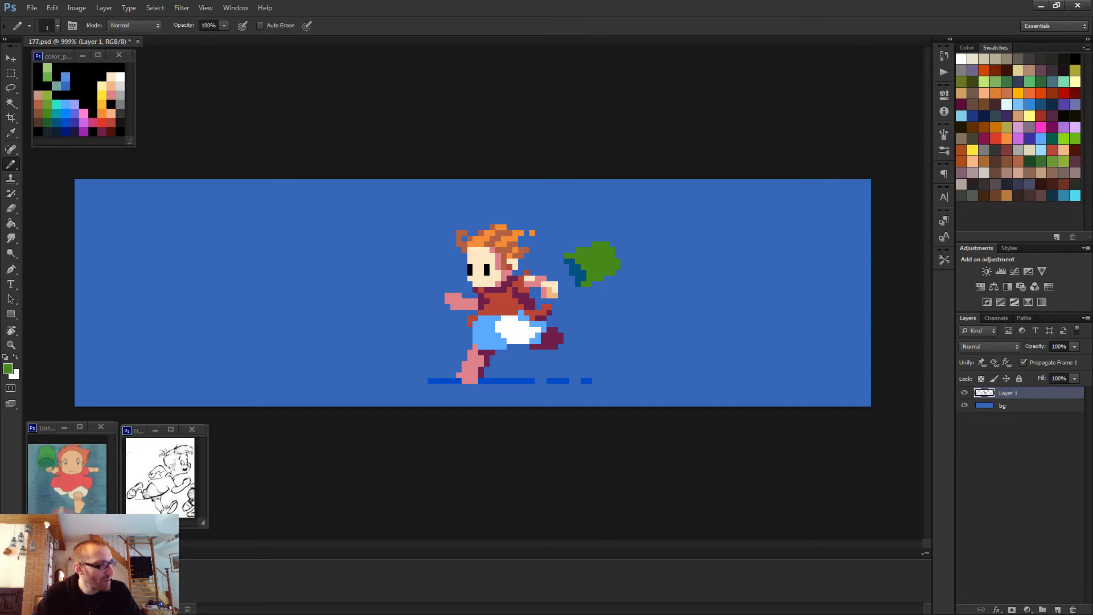
pyautogui.moveTo(675, 309)
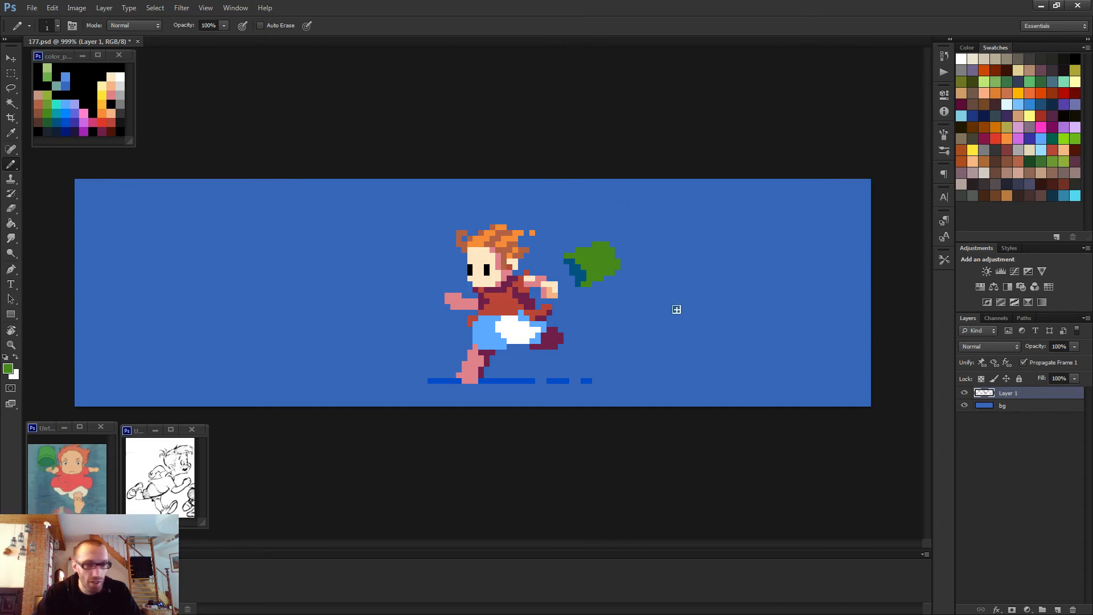
pyautogui.moveTo(511, 281)
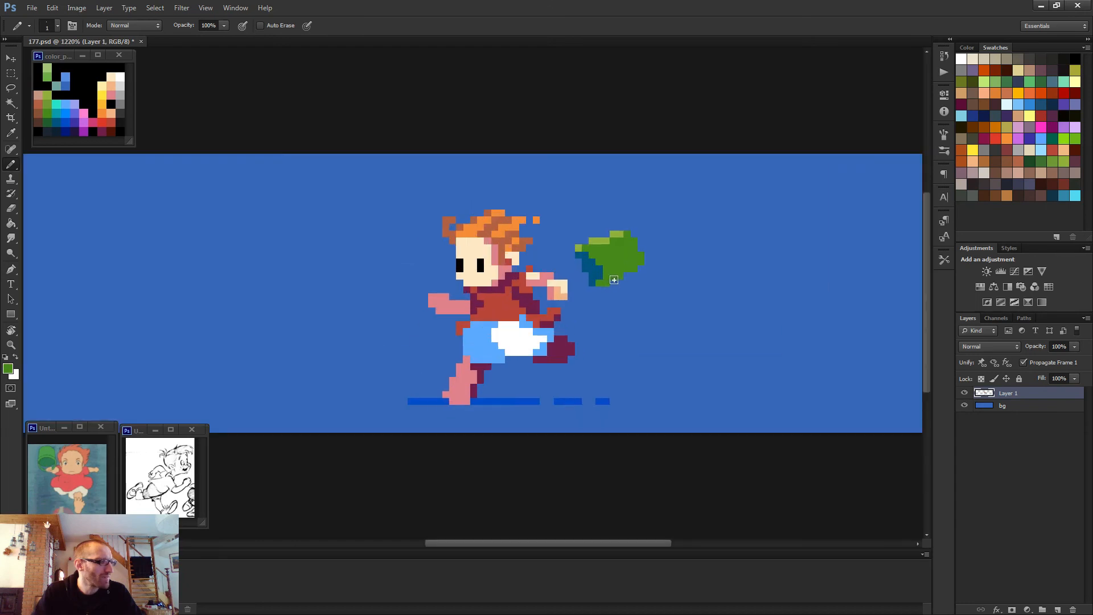
pyautogui.moveTo(620, 269)
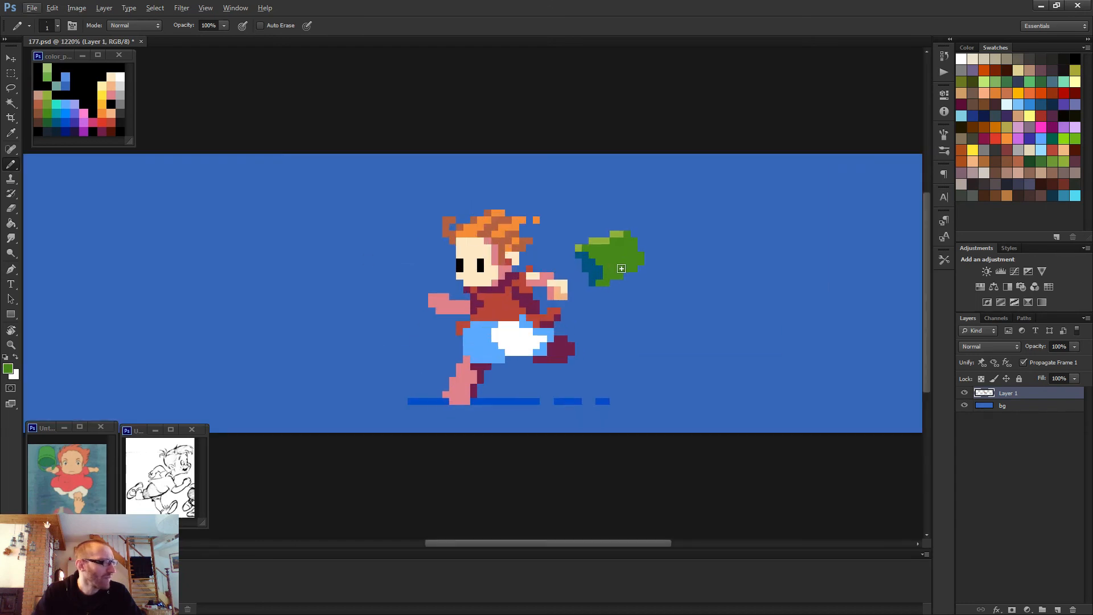
pyautogui.moveTo(562, 253)
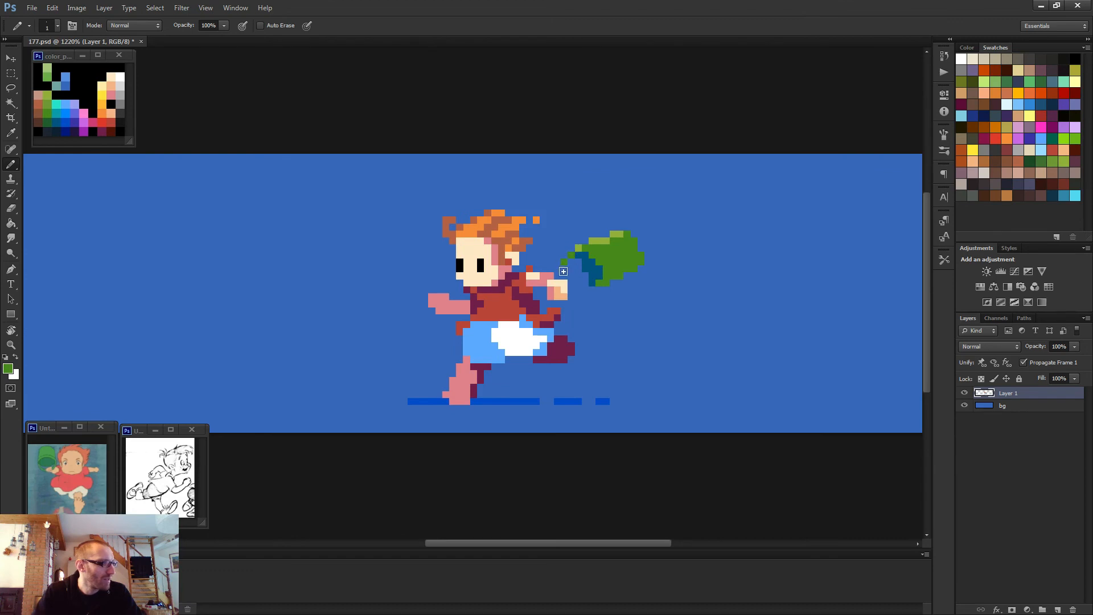
pyautogui.moveTo(569, 304)
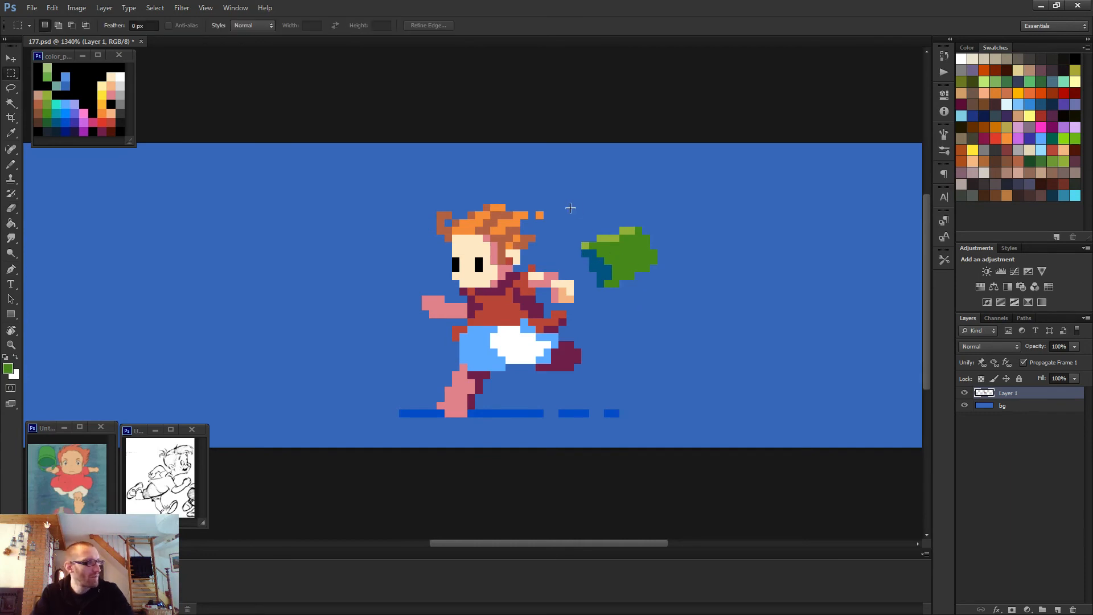
# Marquee-select the bucket so it can be moved against Ponyo's hand.
pyautogui.moveTo(570, 207); pyautogui.dragTo(718, 275)
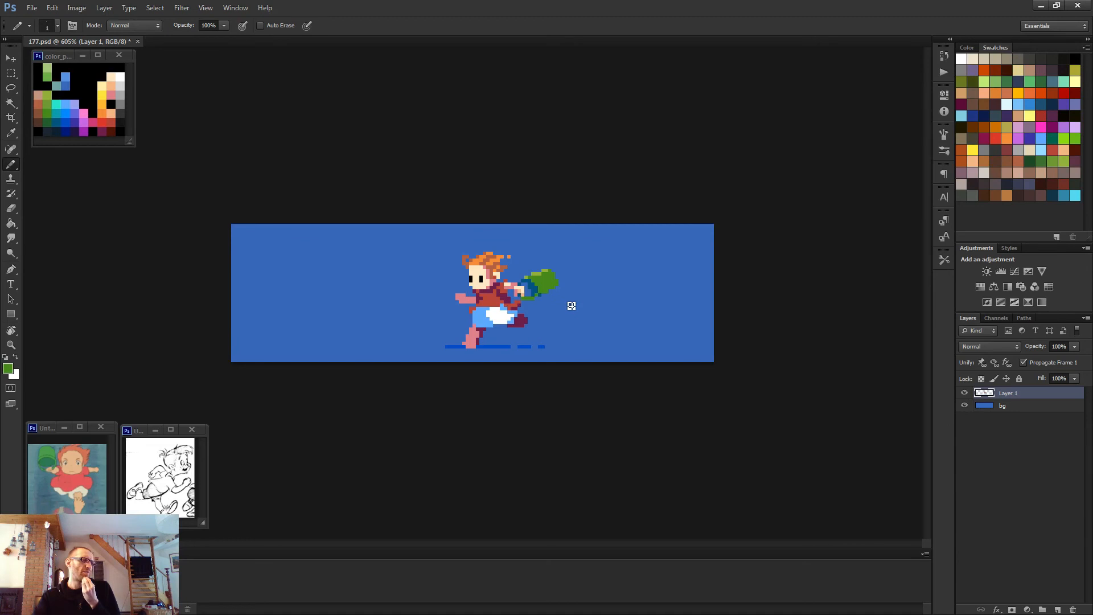
pyautogui.moveTo(563, 298)
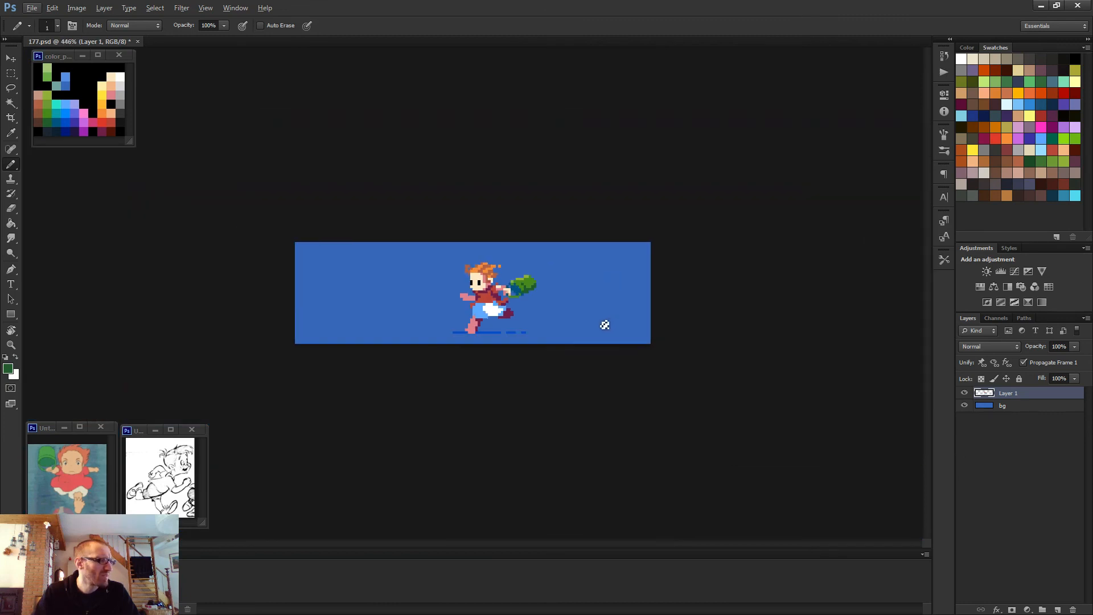
# Adjust the zoom to frame Ponyo and the bucket for repainting.
pyautogui.press('ctrl++')
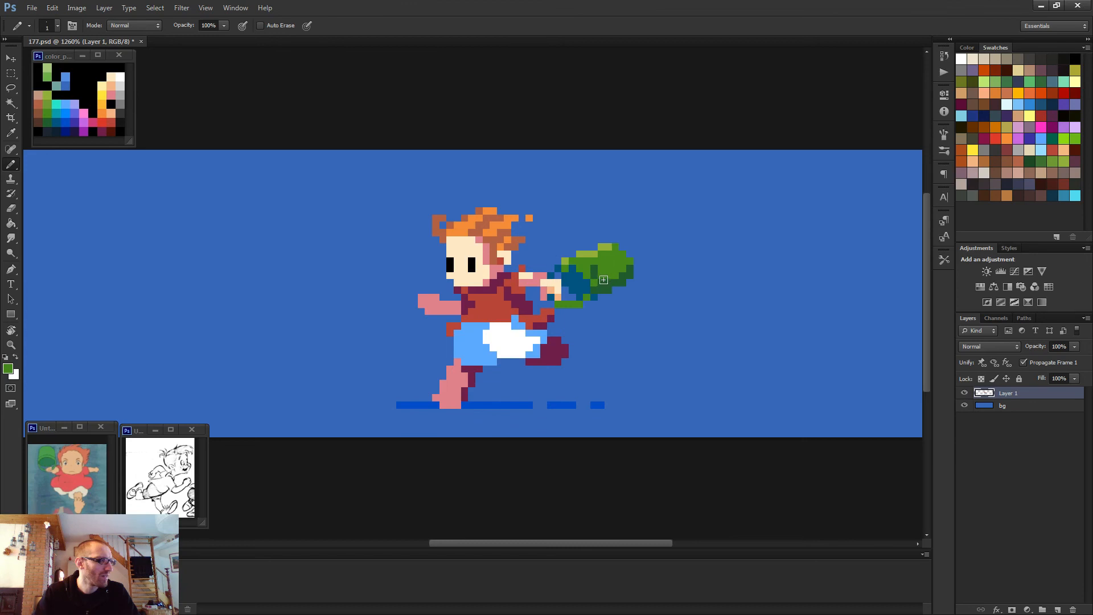
pyautogui.press('ctrl+-')
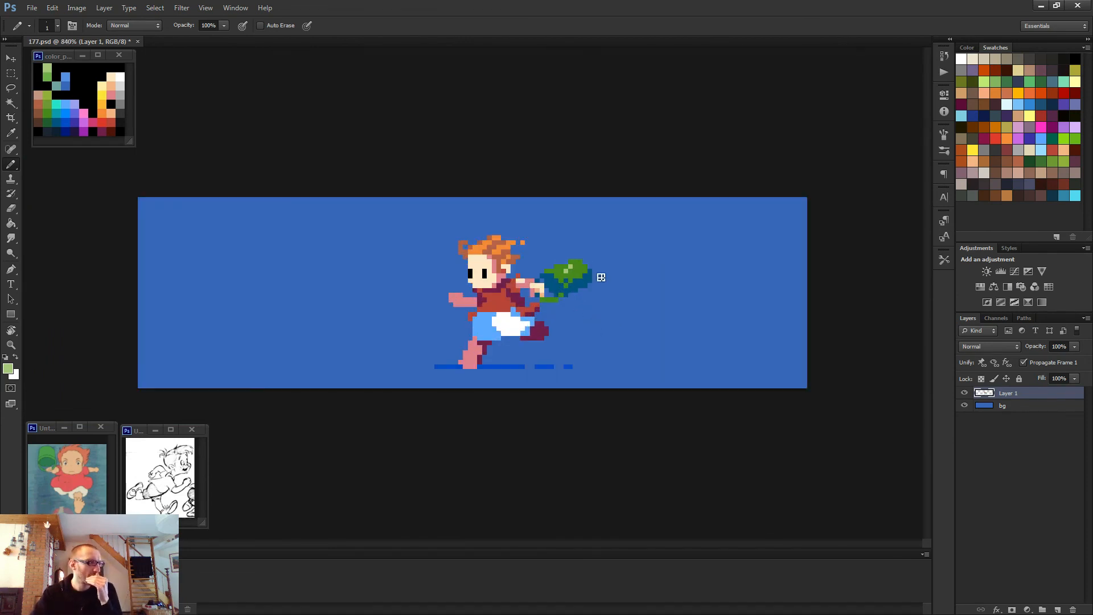
# Add a pale green highlight pixel to the bucket's top edge with the Pencil.
pyautogui.click(577, 269)
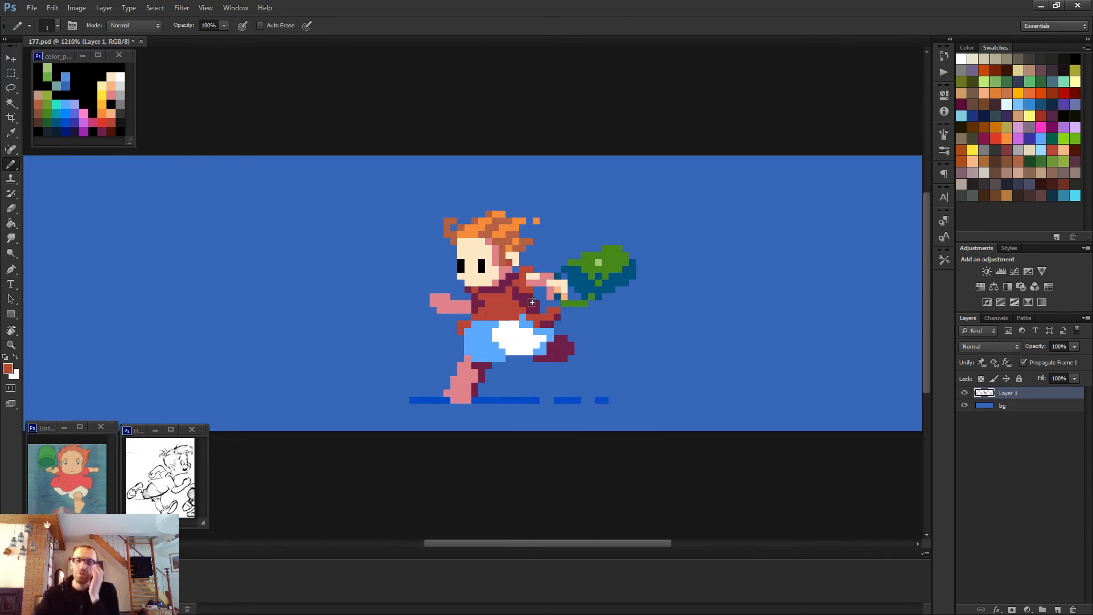
pyautogui.moveTo(545, 307)
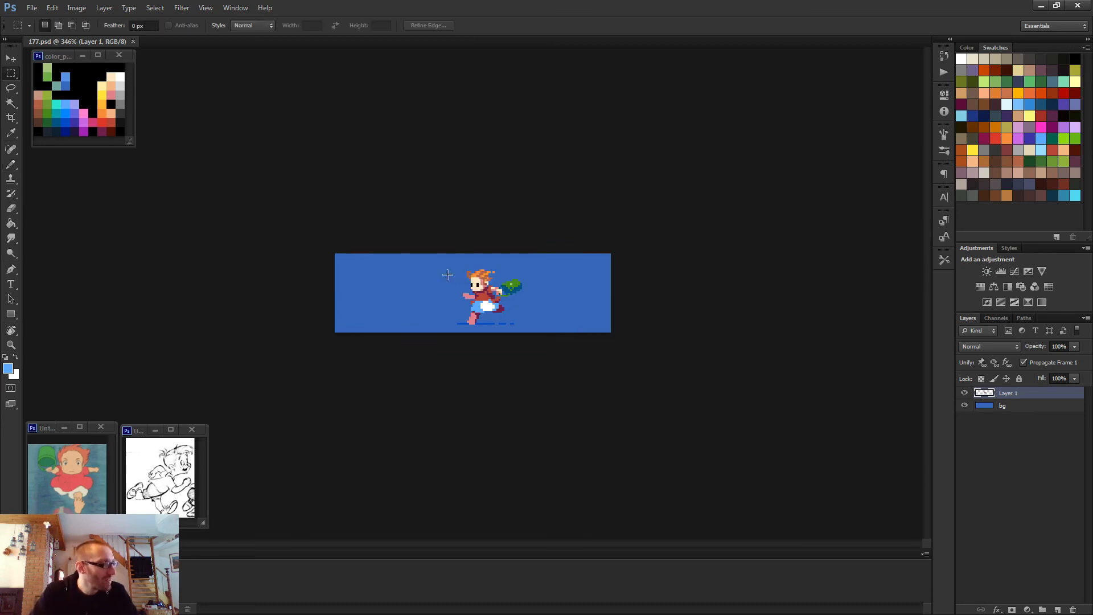
pyautogui.moveTo(467, 343)
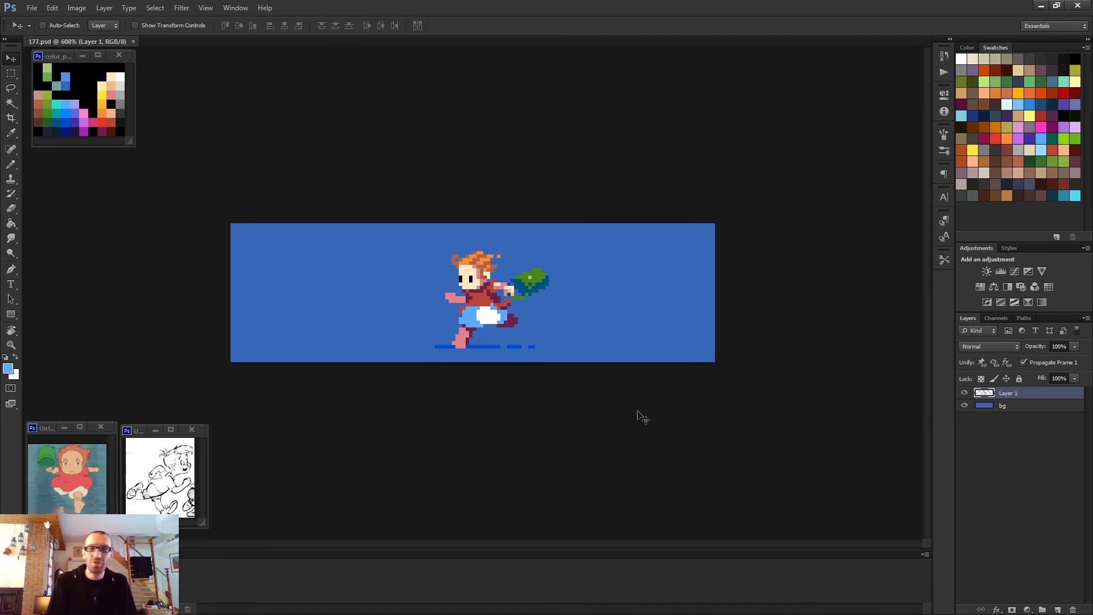
pyautogui.moveTo(668, 440)
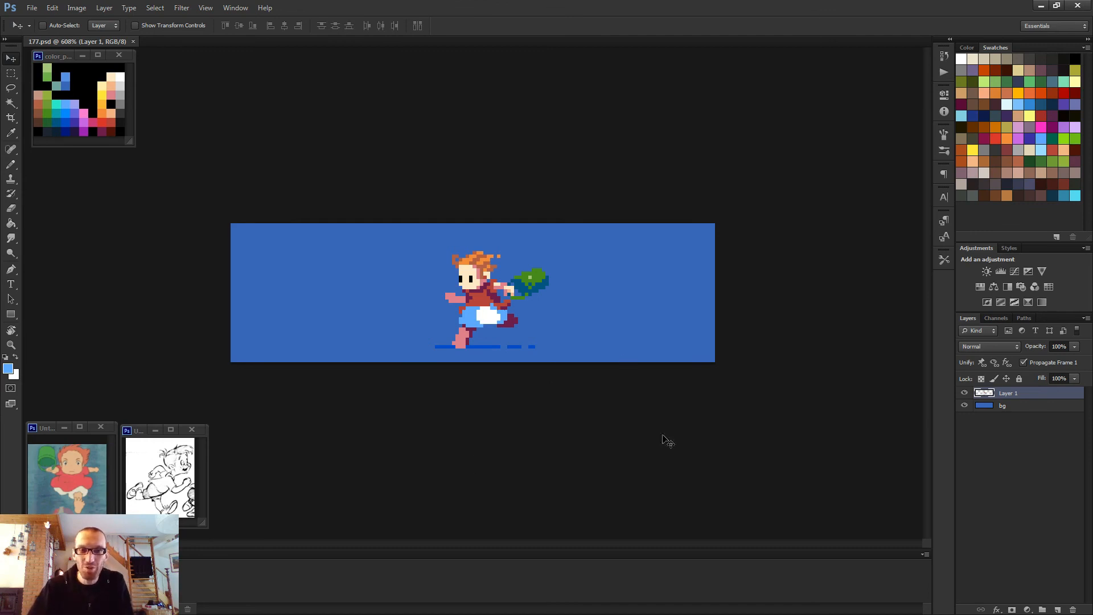